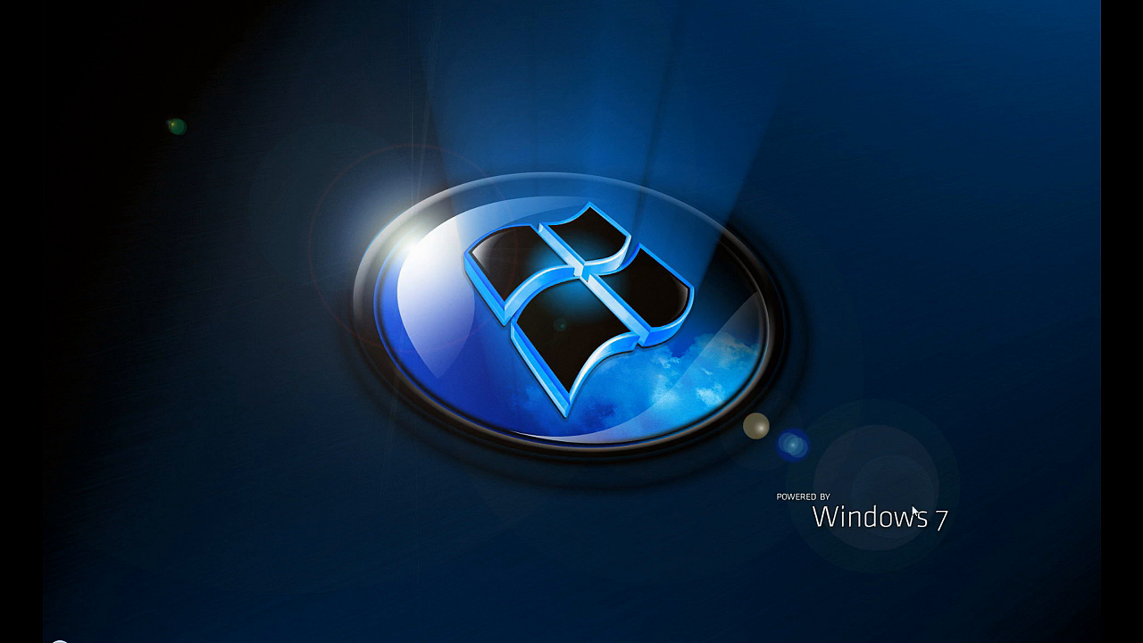
mouse_move(1088, 520)
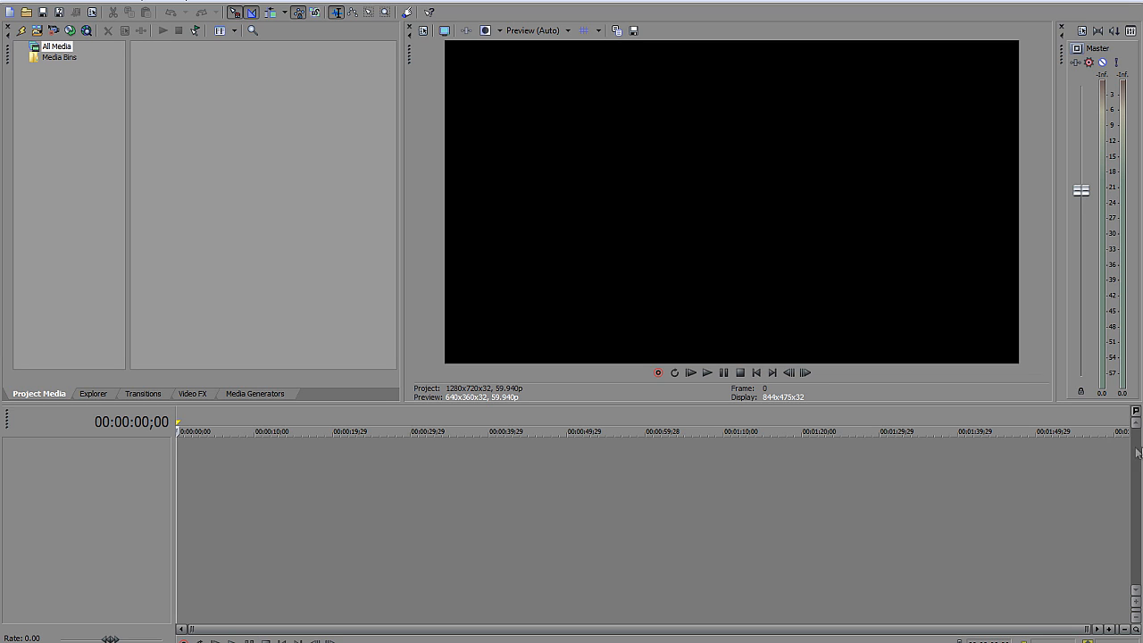
mouse_move(221, 184)
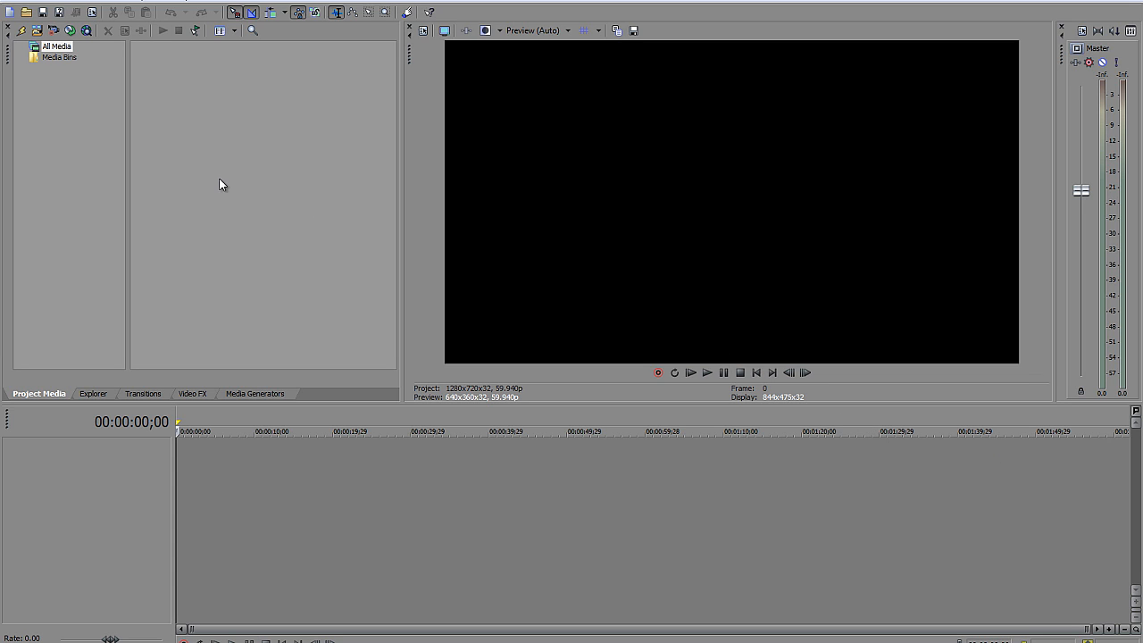
mouse_move(568, 44)
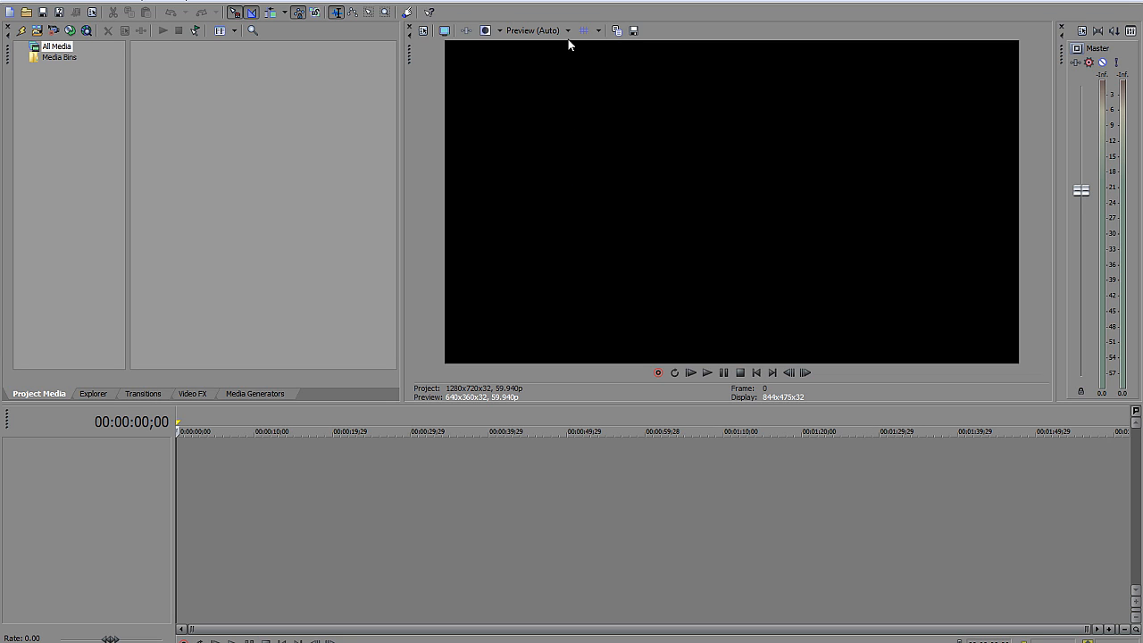
click(568, 31)
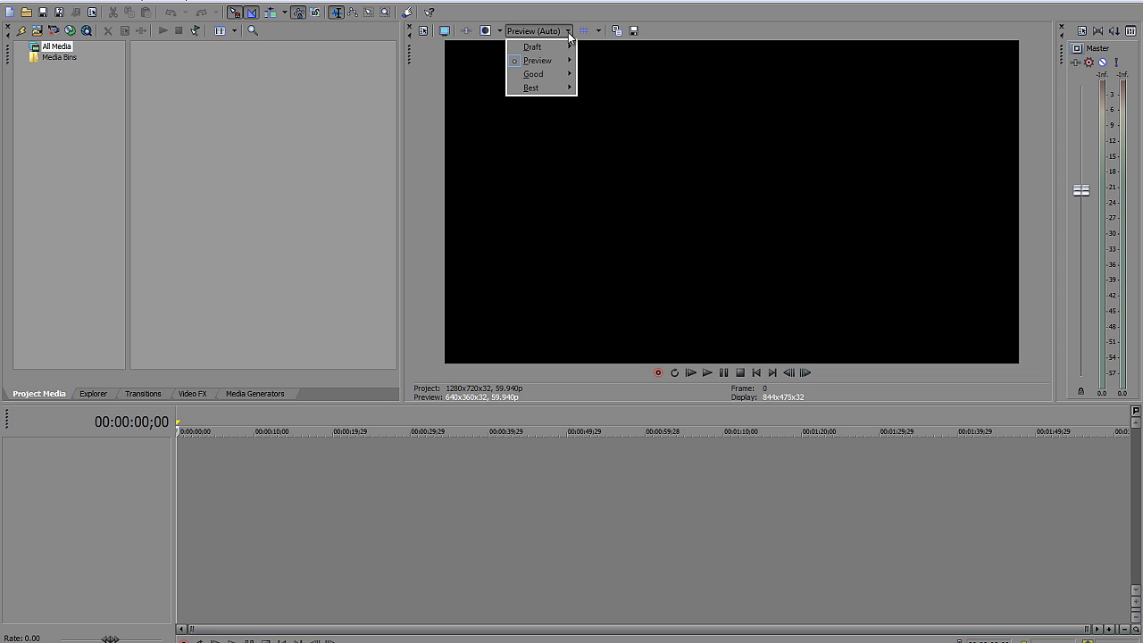
mouse_move(540, 61)
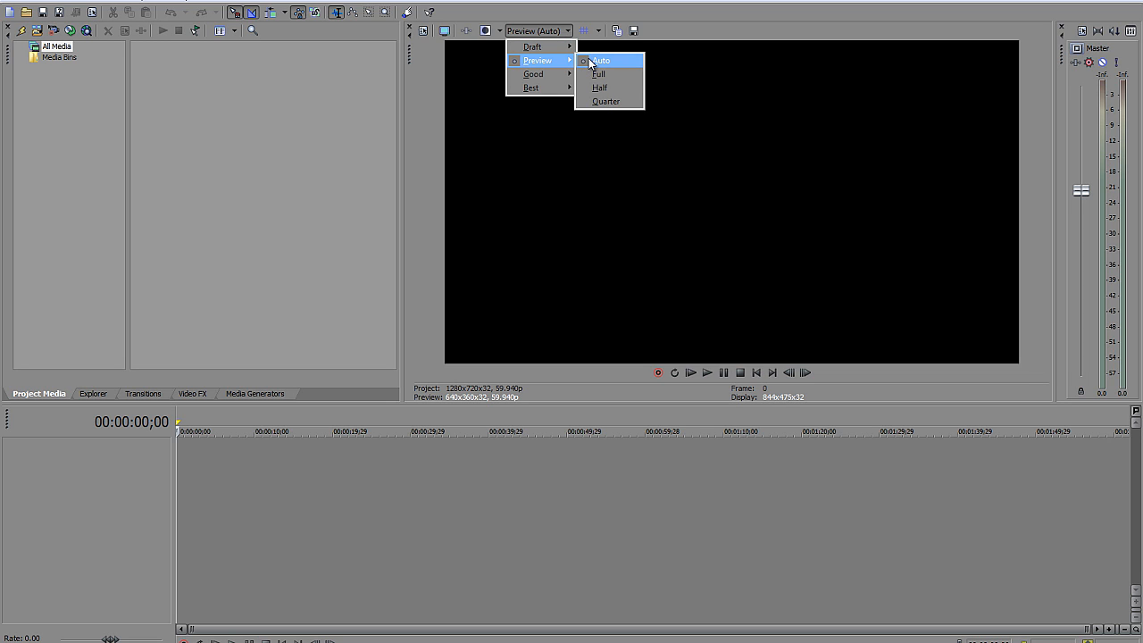
click(608, 61)
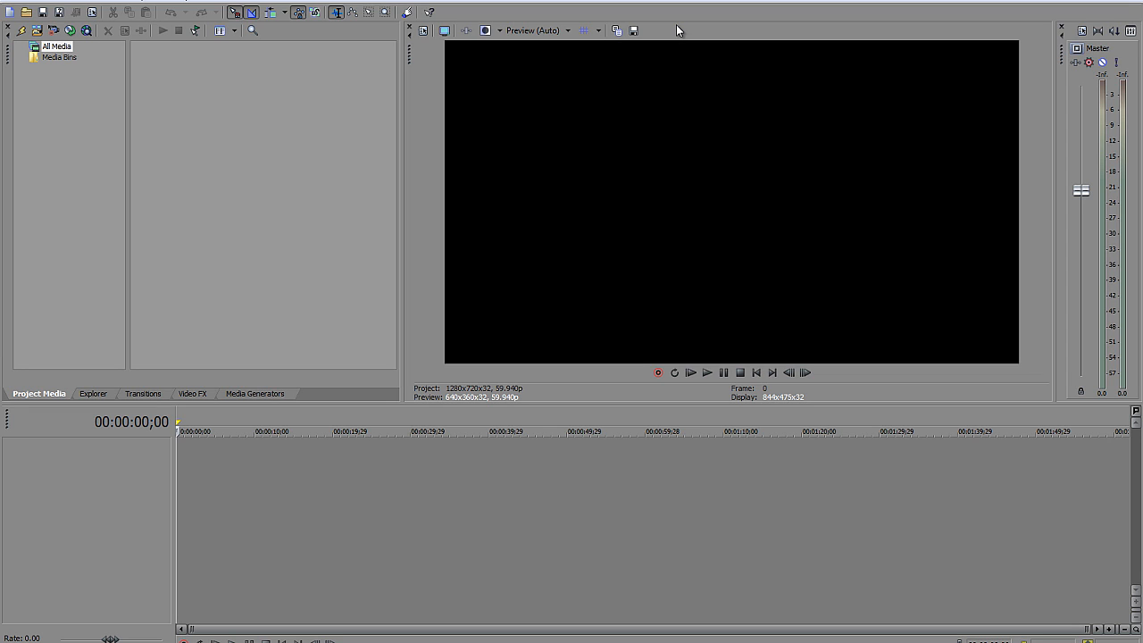
click(568, 31)
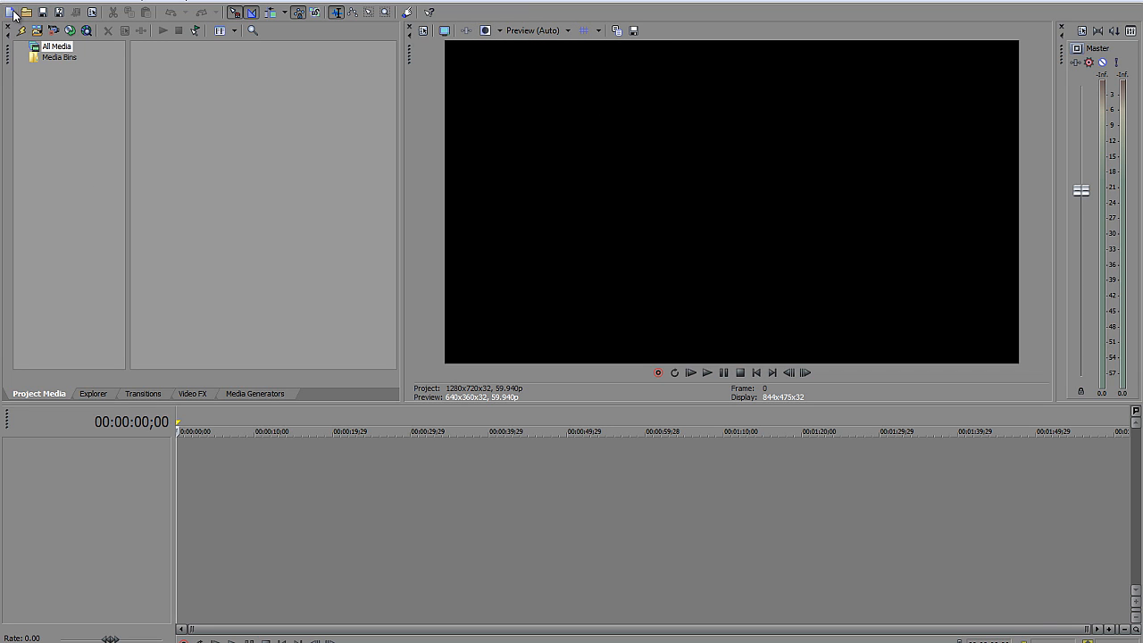
click(10, 5)
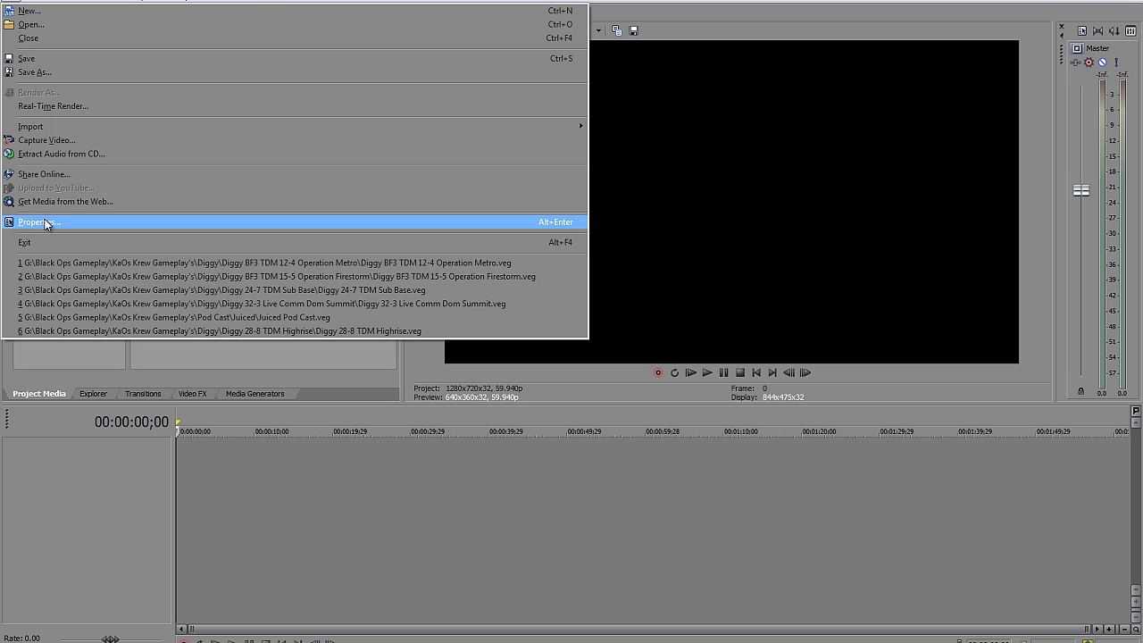
In Project Properties choose the HD 720-60p template (1280x720, 59.940 fps) with 8-bit pixel format
click(37, 222)
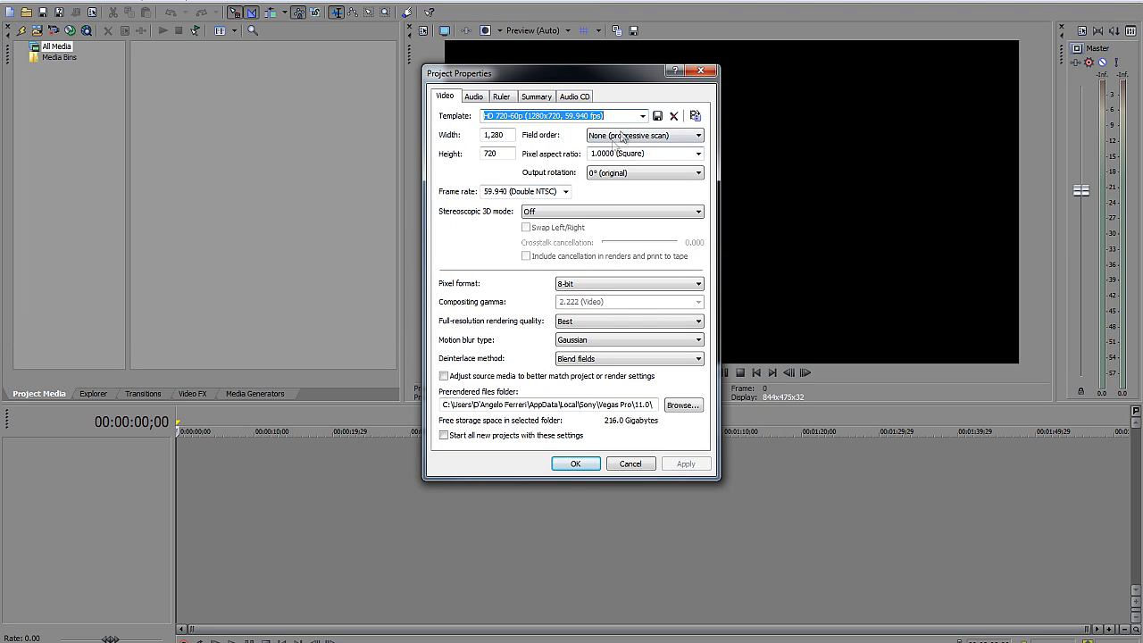
click(639, 116)
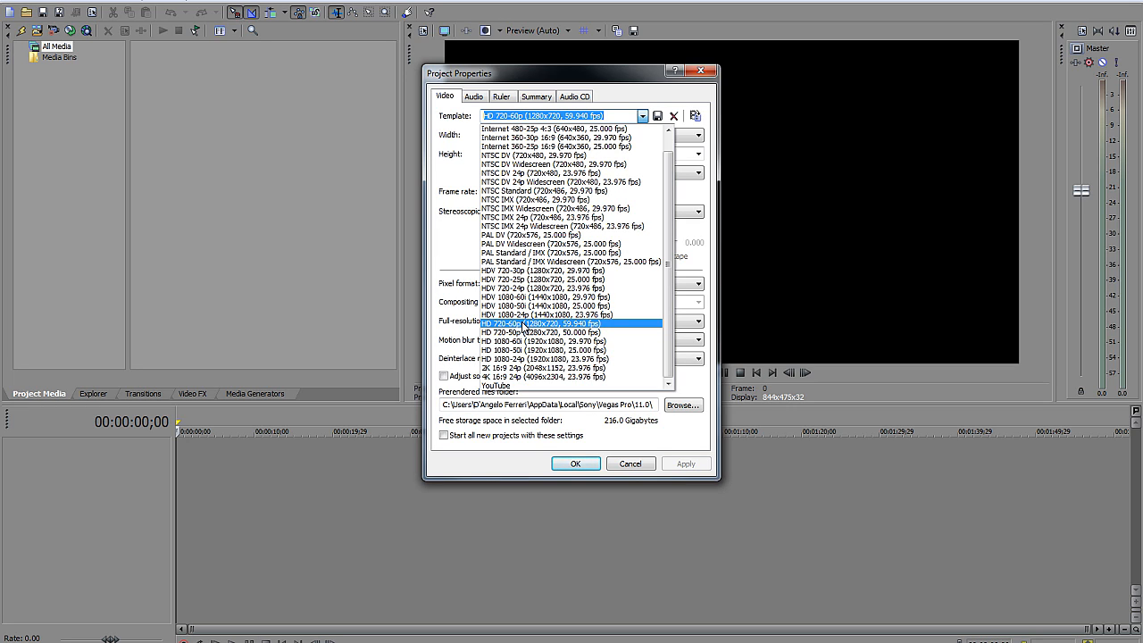
click(536, 324)
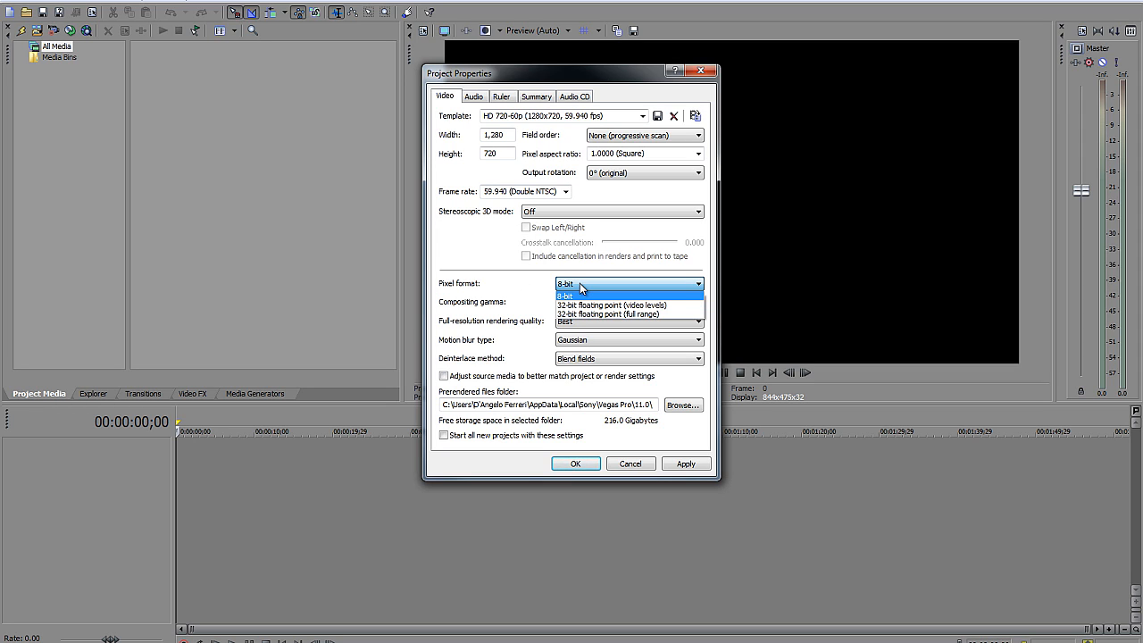
click(586, 297)
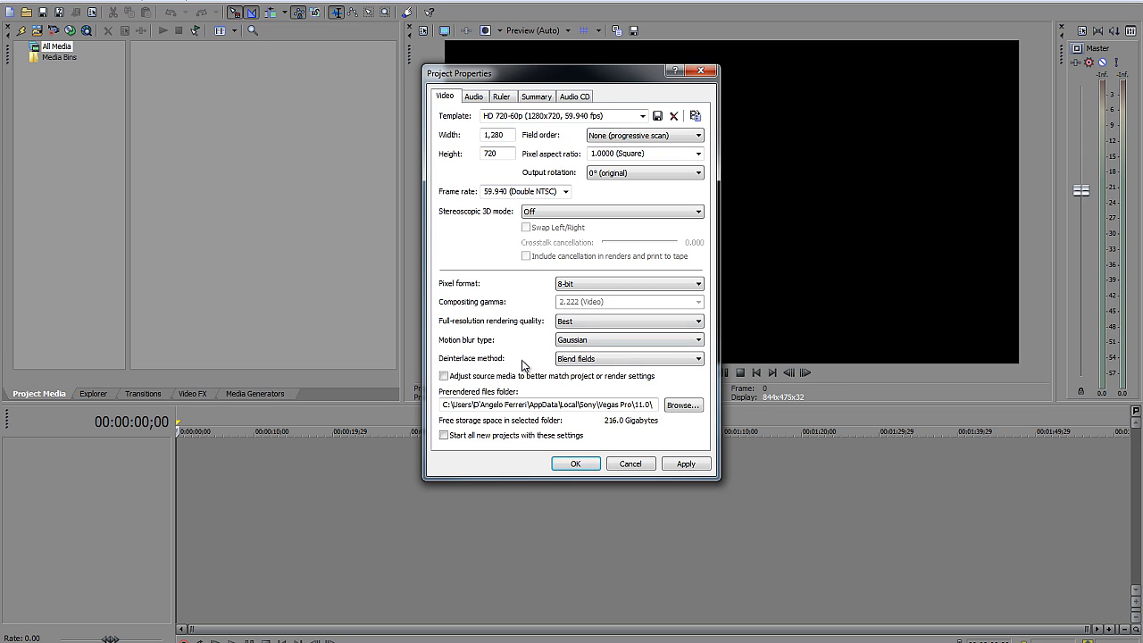
mouse_move(451, 384)
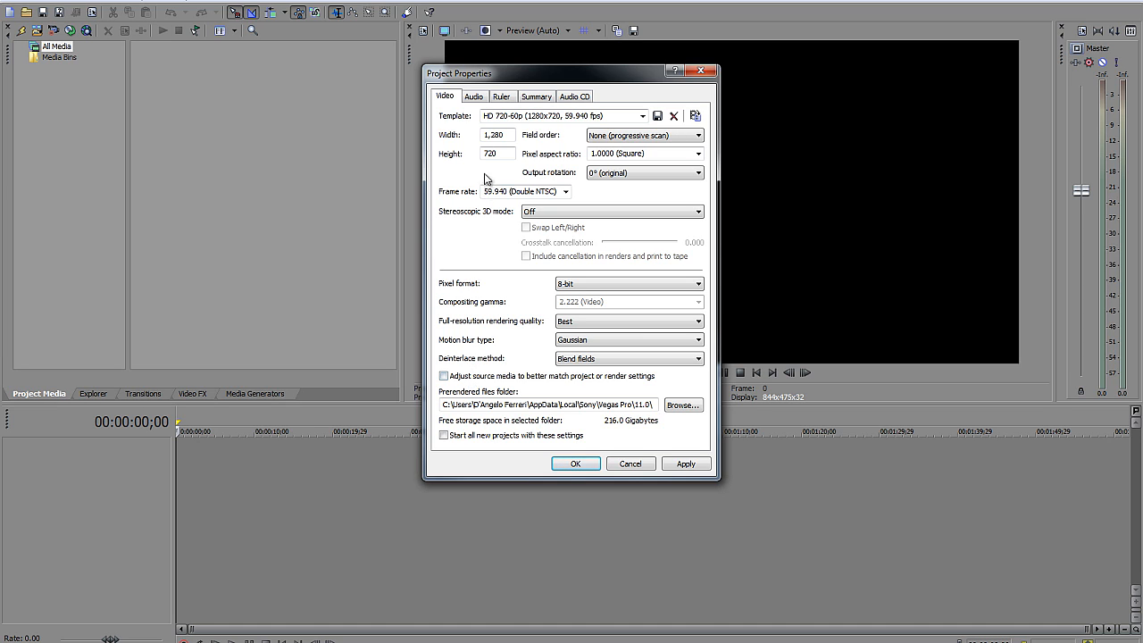
Review the Audio and Audio CD settings, then make new projects start with these 1280x720 59.940p settings
click(477, 96)
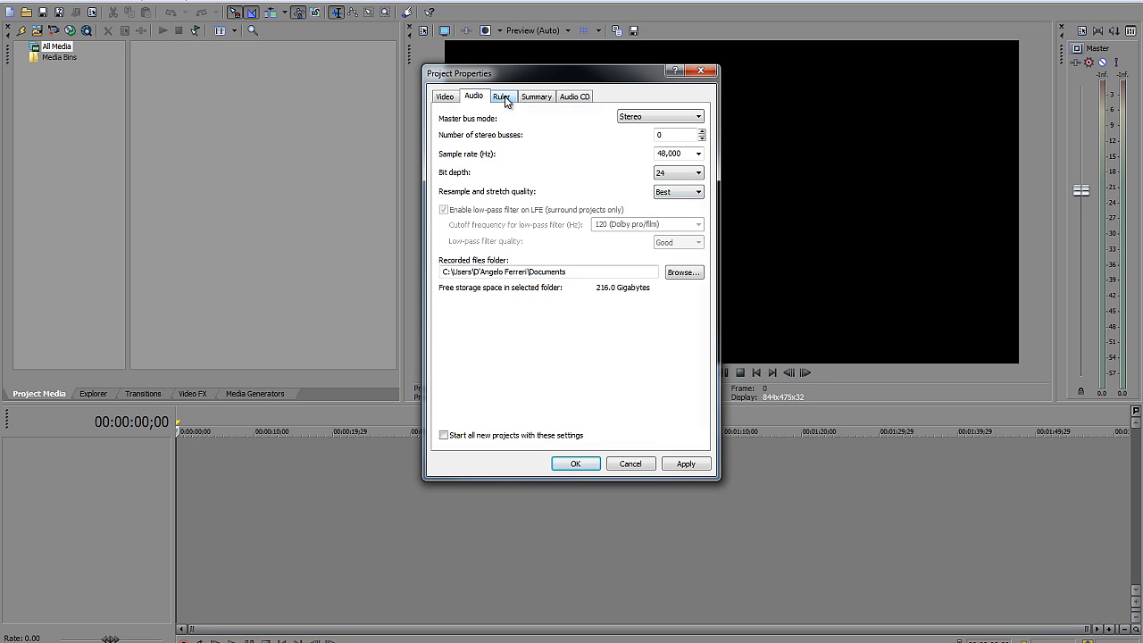
click(572, 97)
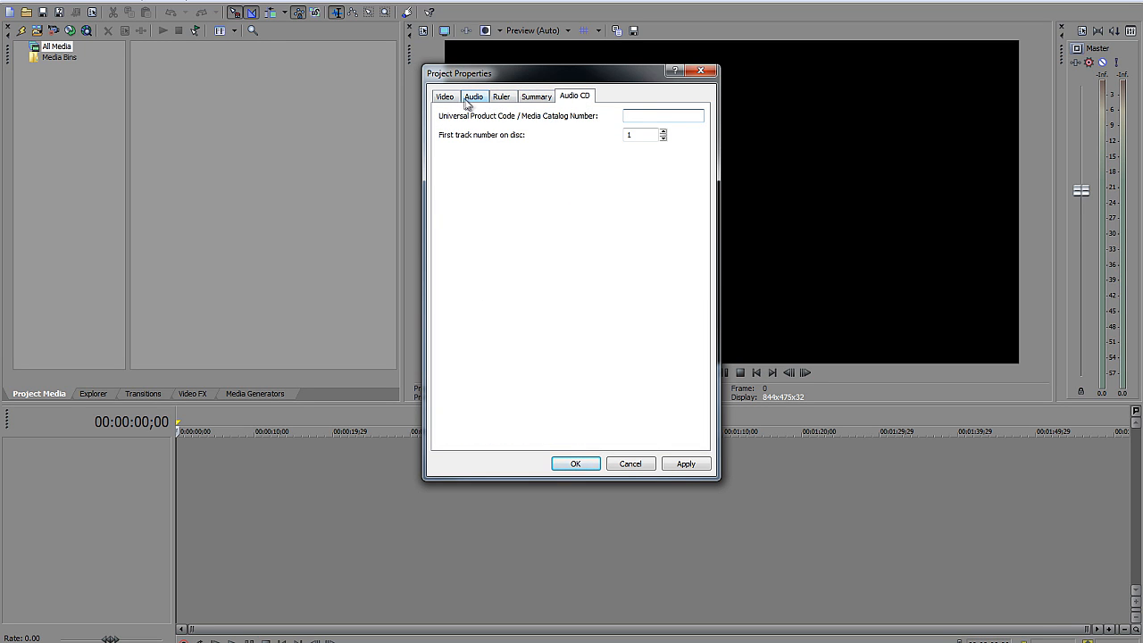
click(473, 97)
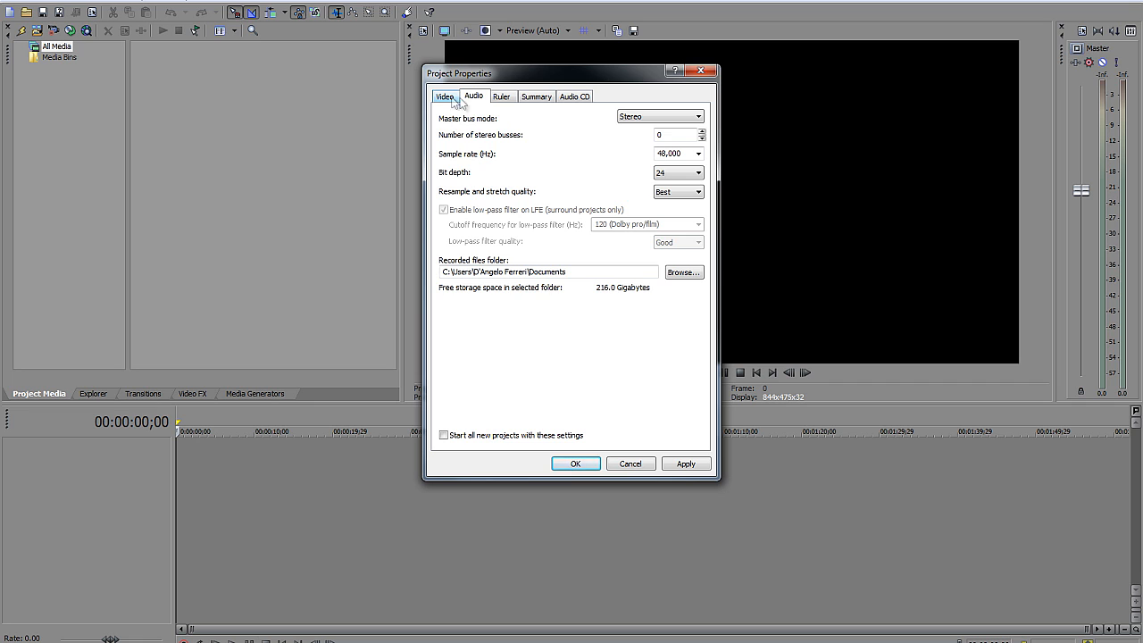
click(445, 97)
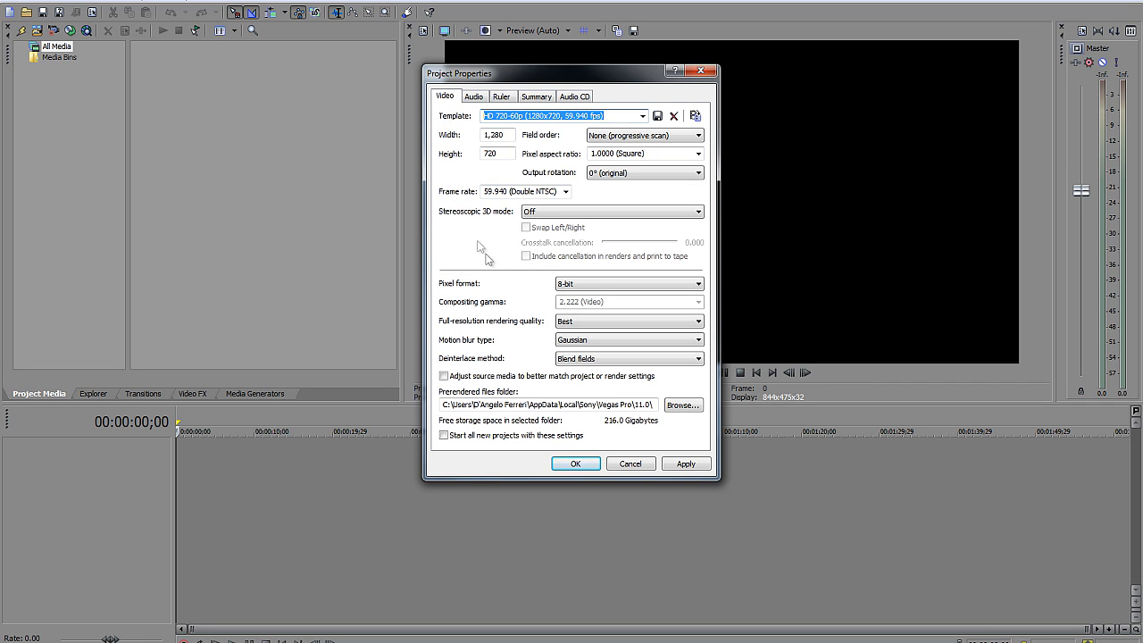
click(443, 436)
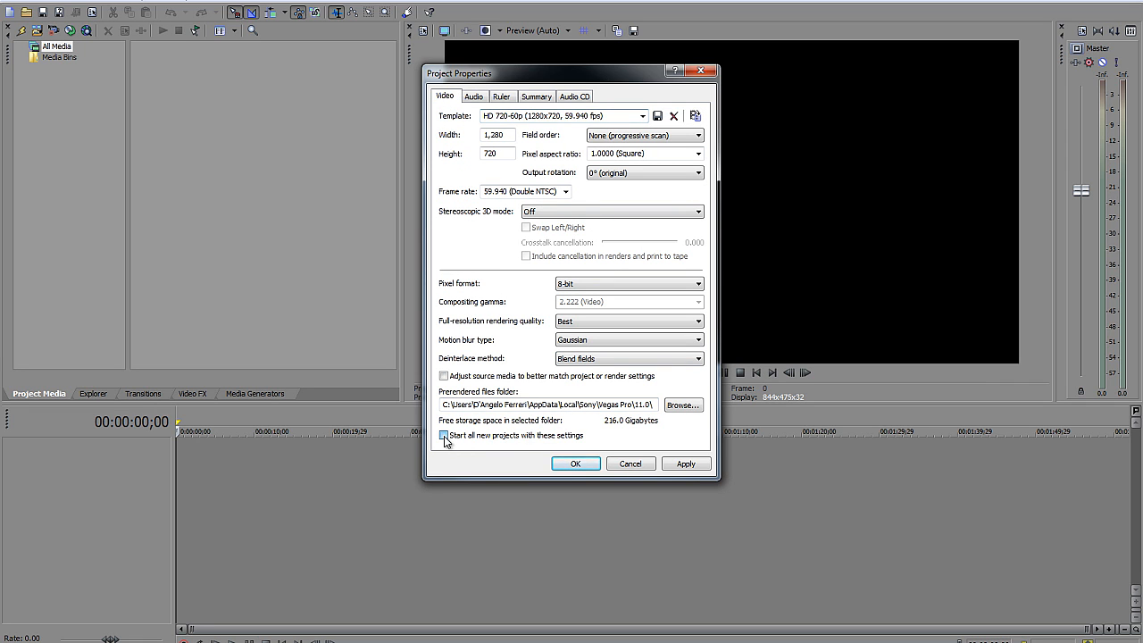
click(443, 435)
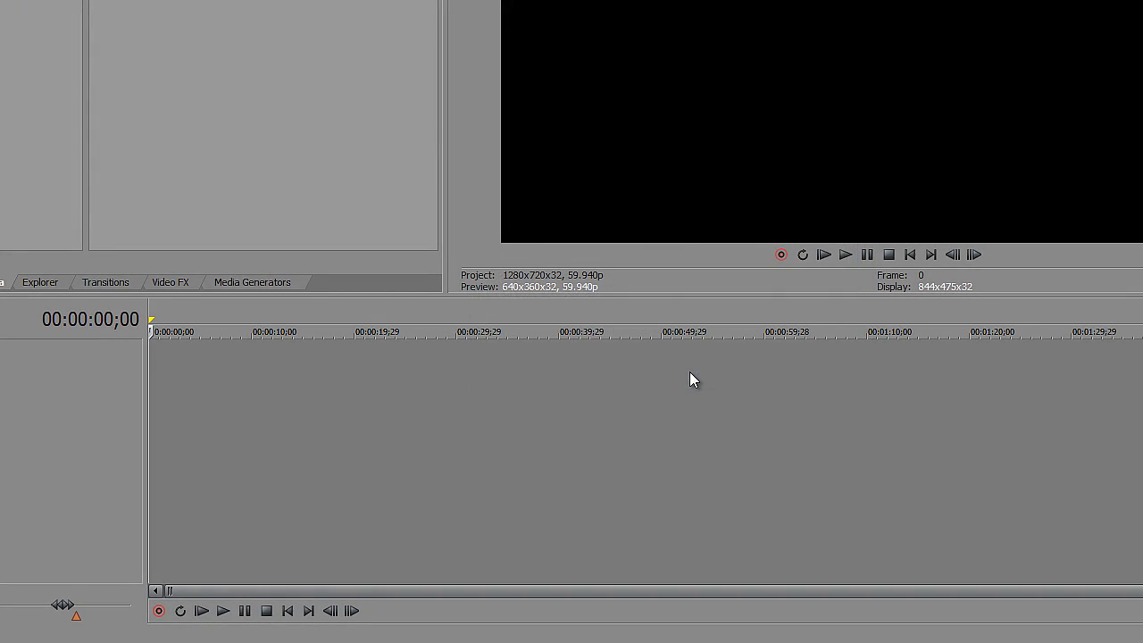
mouse_move(366, 189)
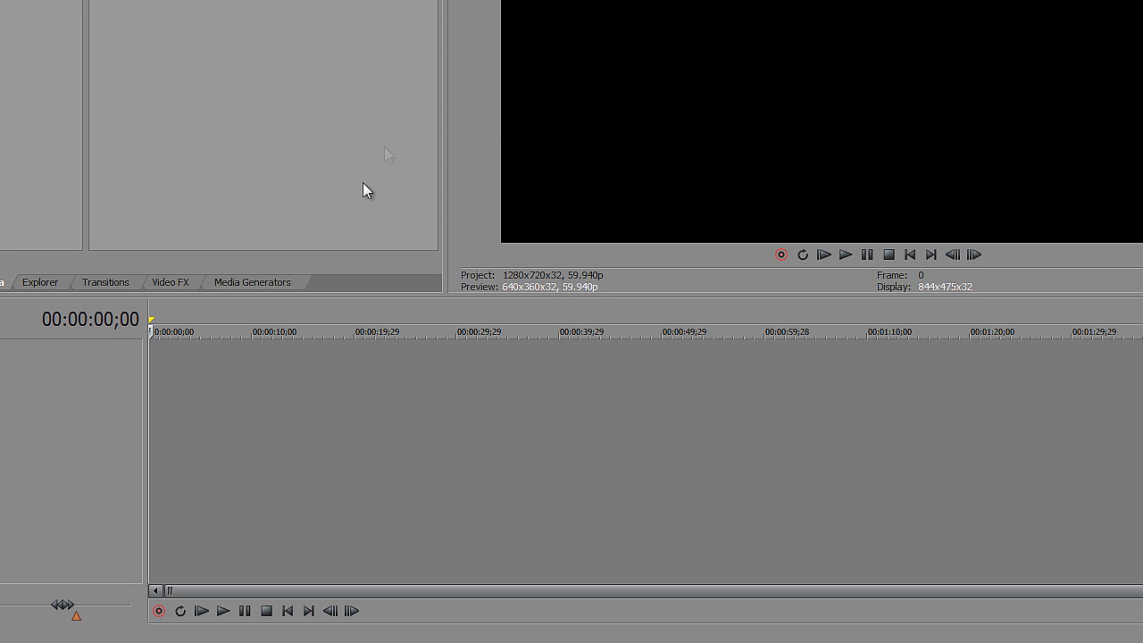
mouse_move(59, 287)
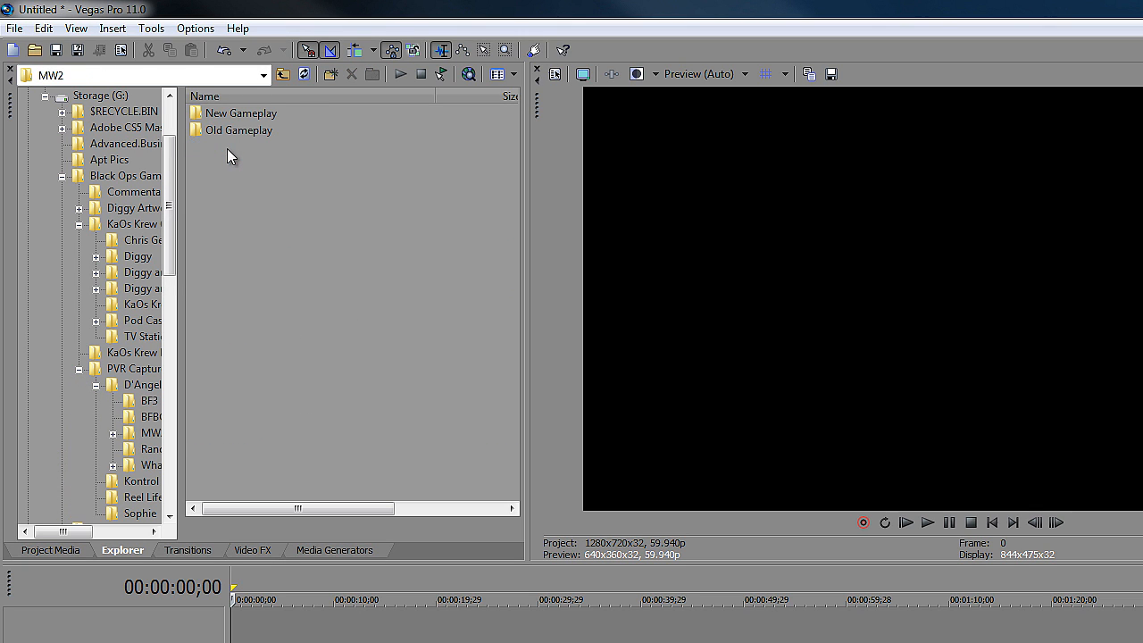
Enter the New Gameplay folder in the Explorer and preview a Diggy gameplay recording
double_click(243, 112)
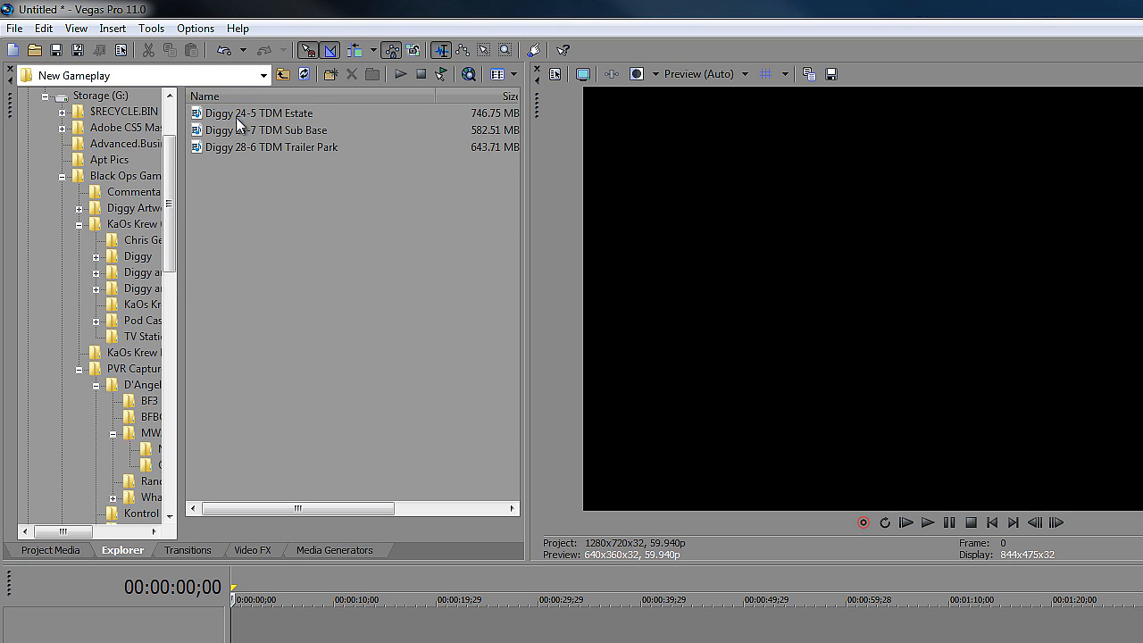
click(271, 147)
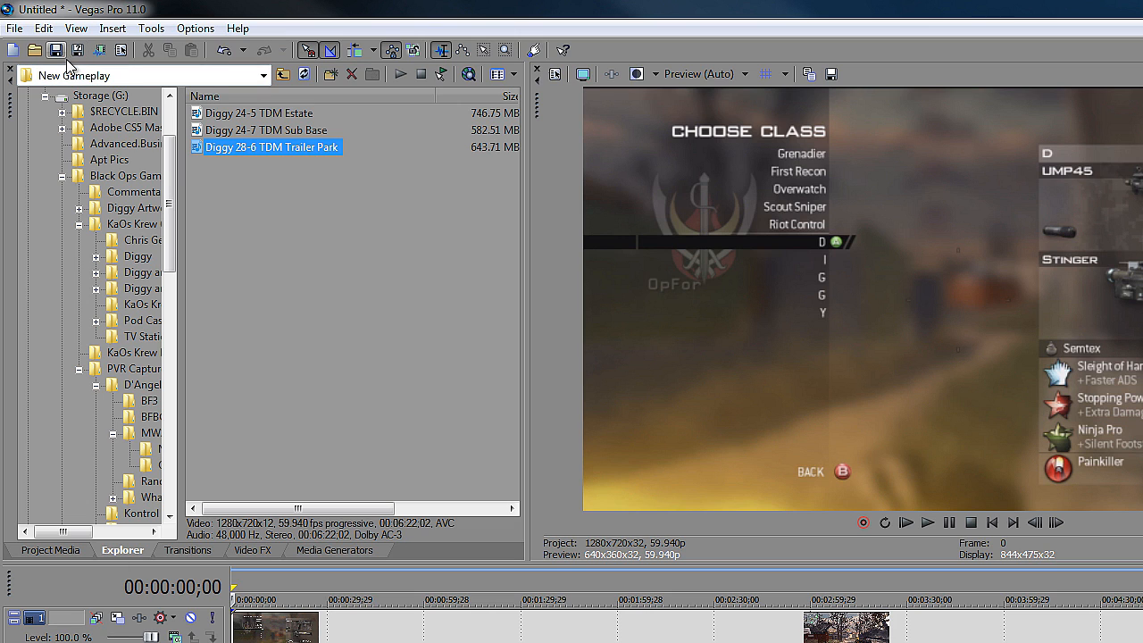
click(43, 28)
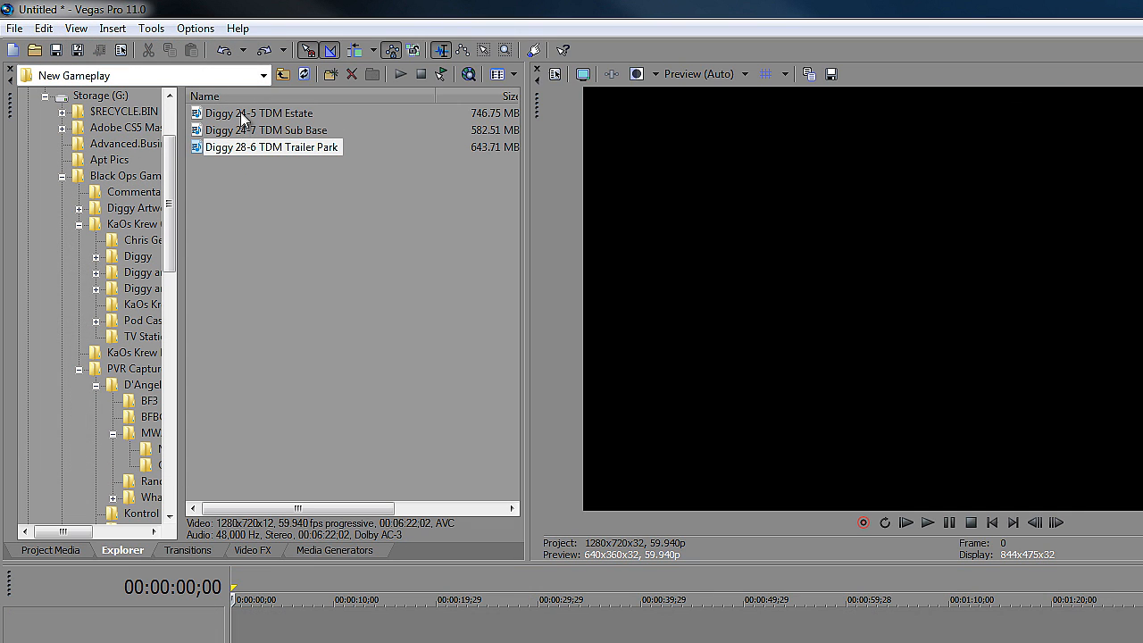
Add the Diggy 24-5 TDM Estate clip from the Explorer to the timeline
double_click(258, 113)
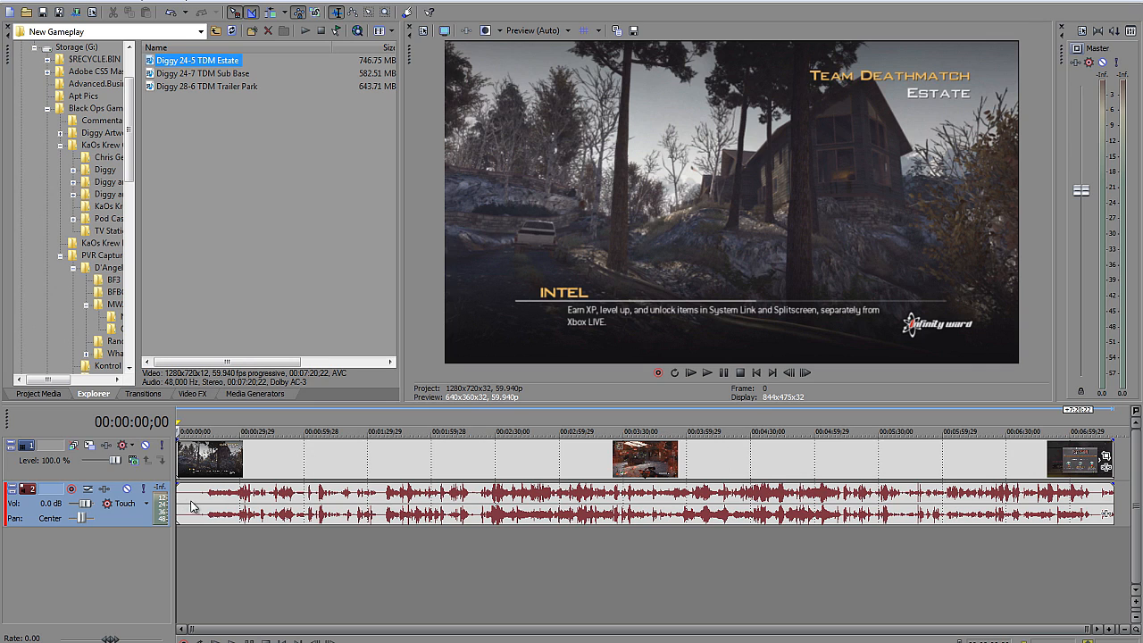
mouse_move(204, 540)
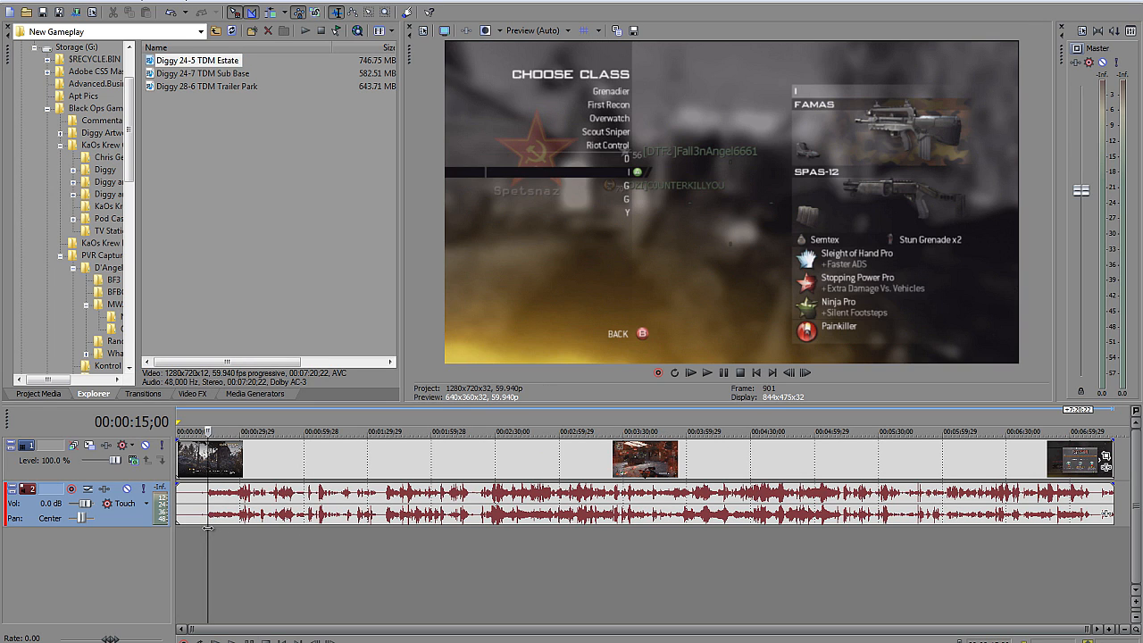
mouse_move(205, 539)
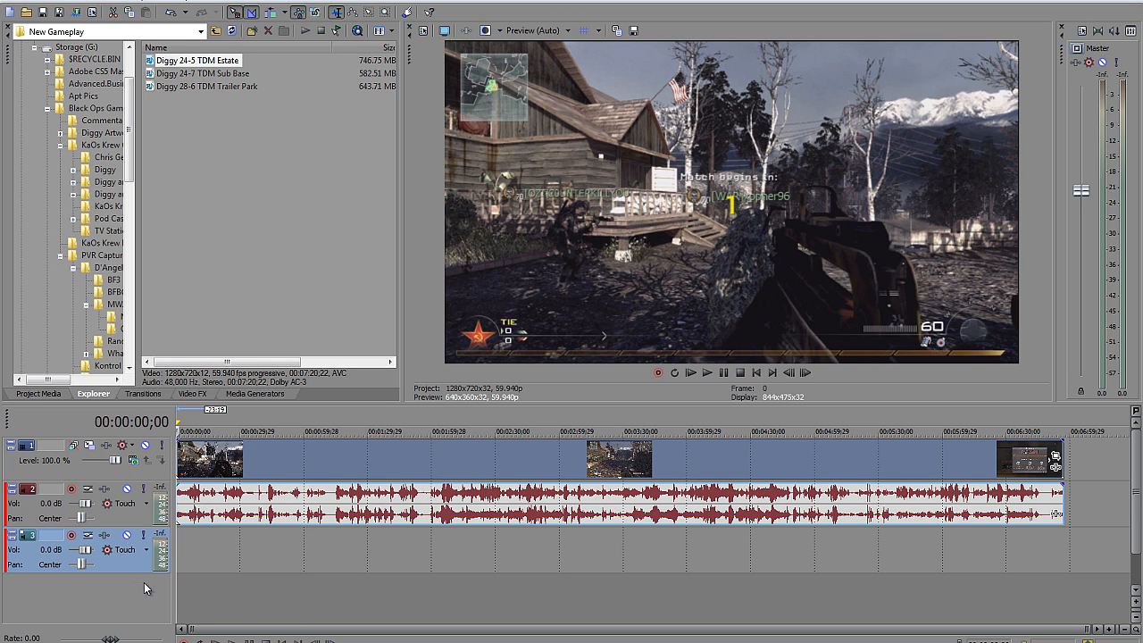
mouse_move(107, 567)
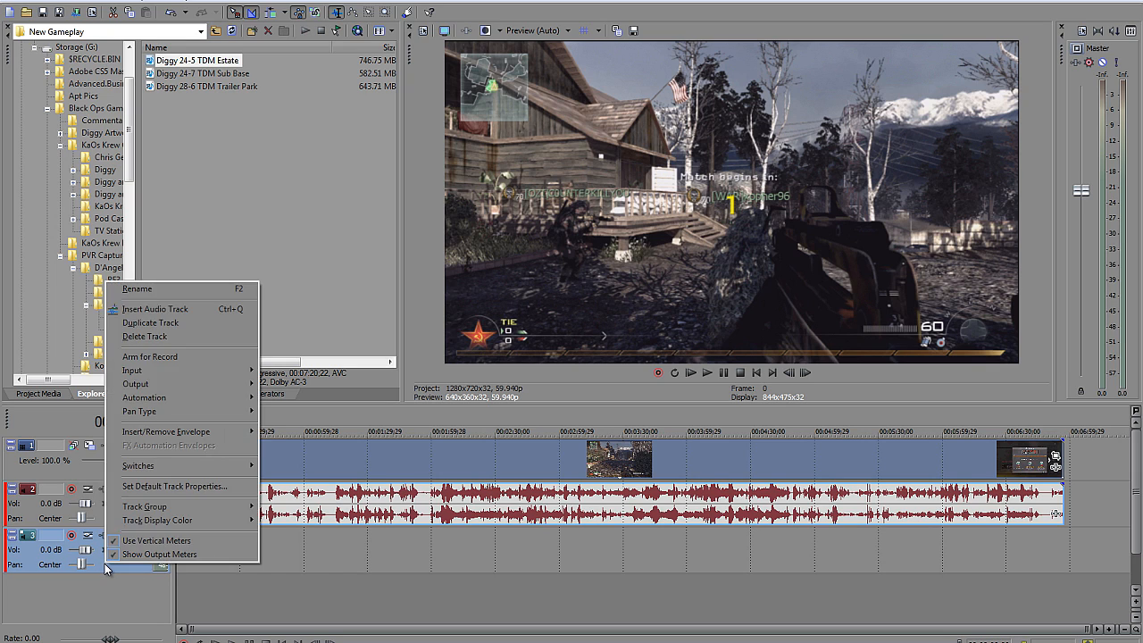
mouse_move(132, 370)
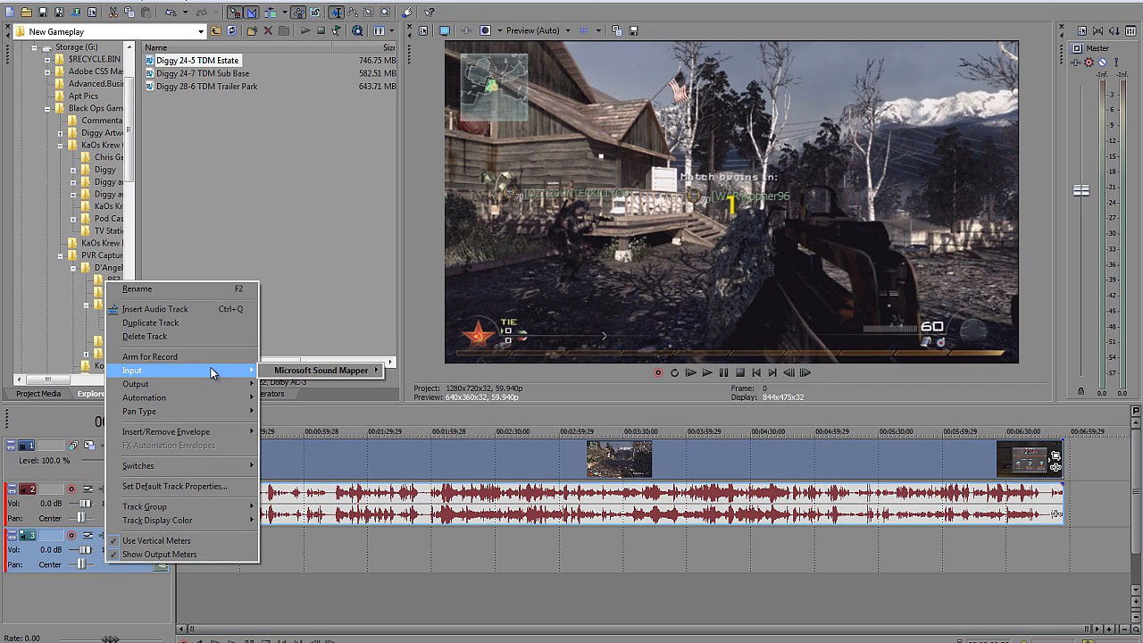
Check the audio track's input device routes to the Microsoft Sound Mapper master
click(321, 370)
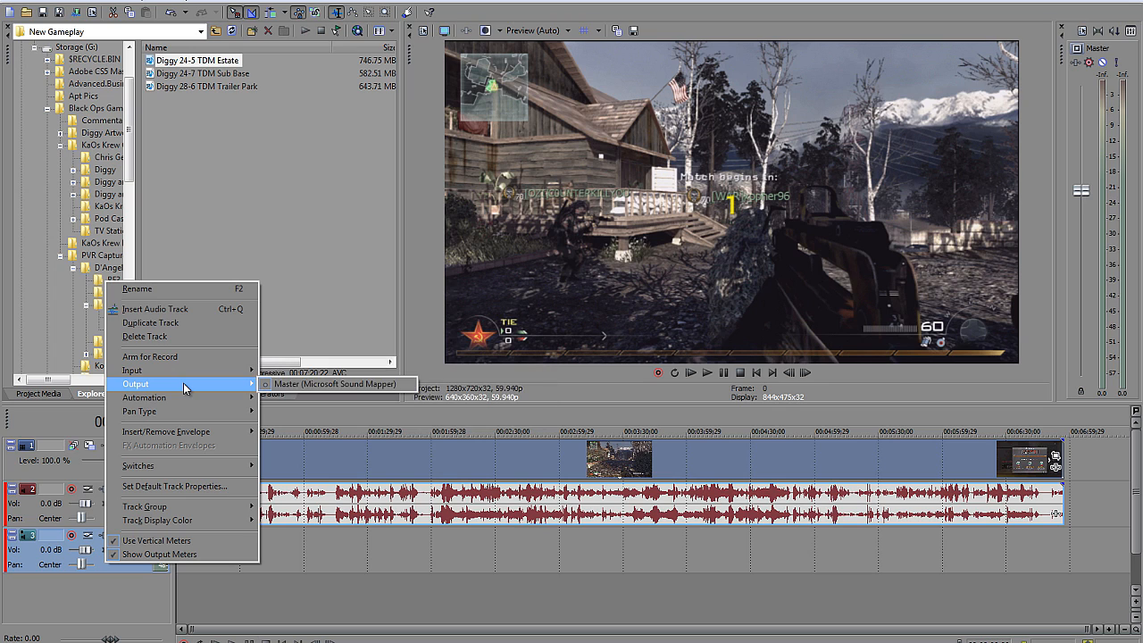
mouse_move(336, 384)
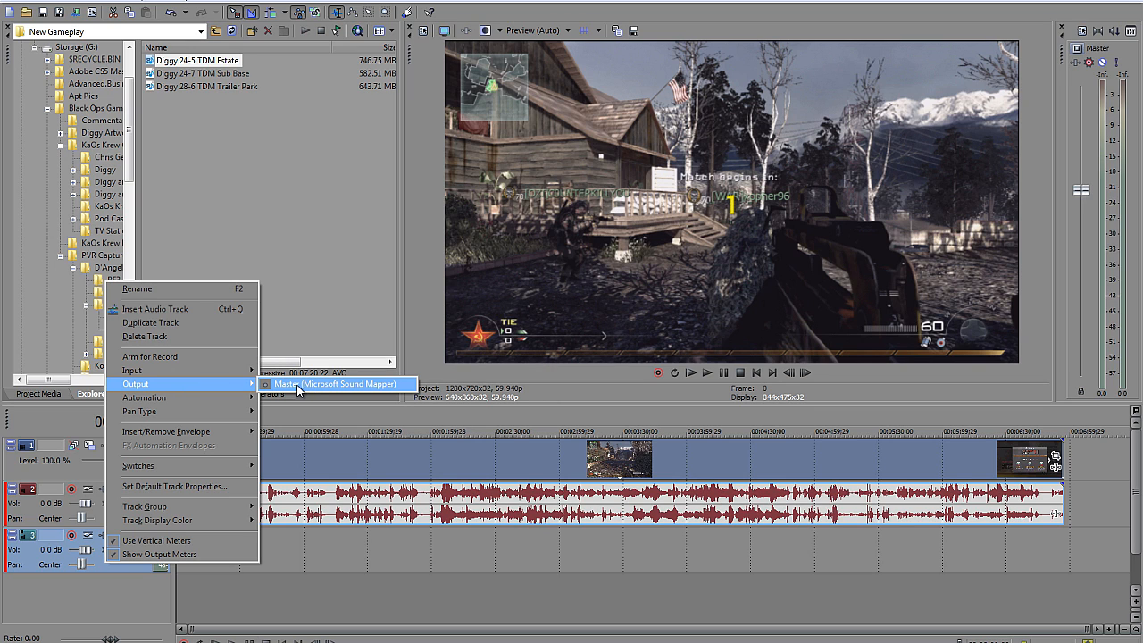
mouse_move(205, 370)
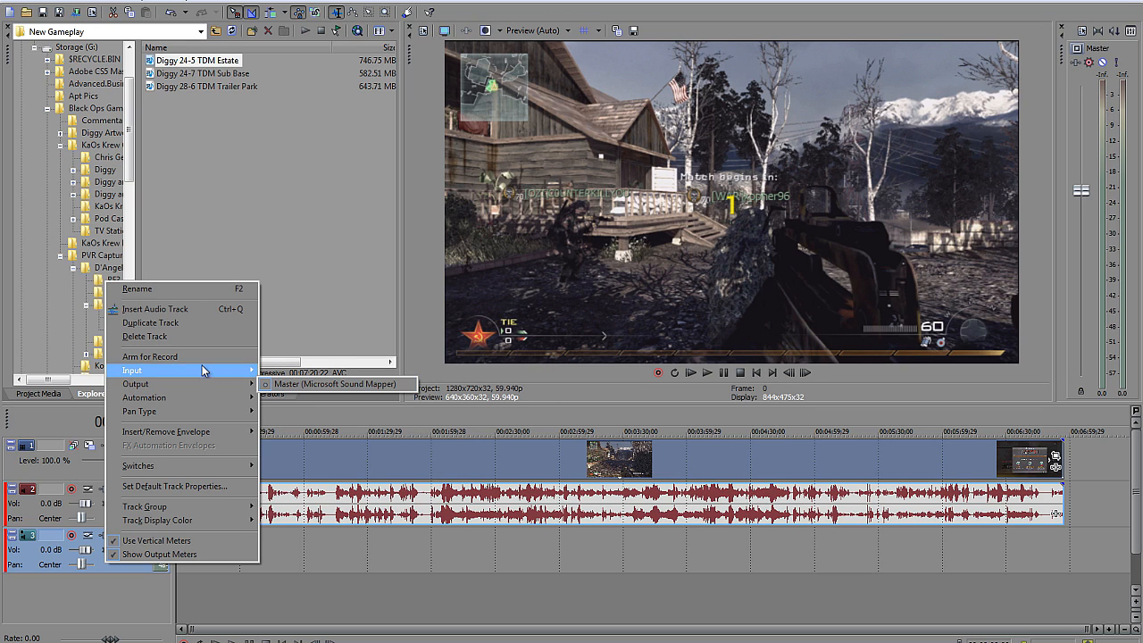
mouse_move(204, 418)
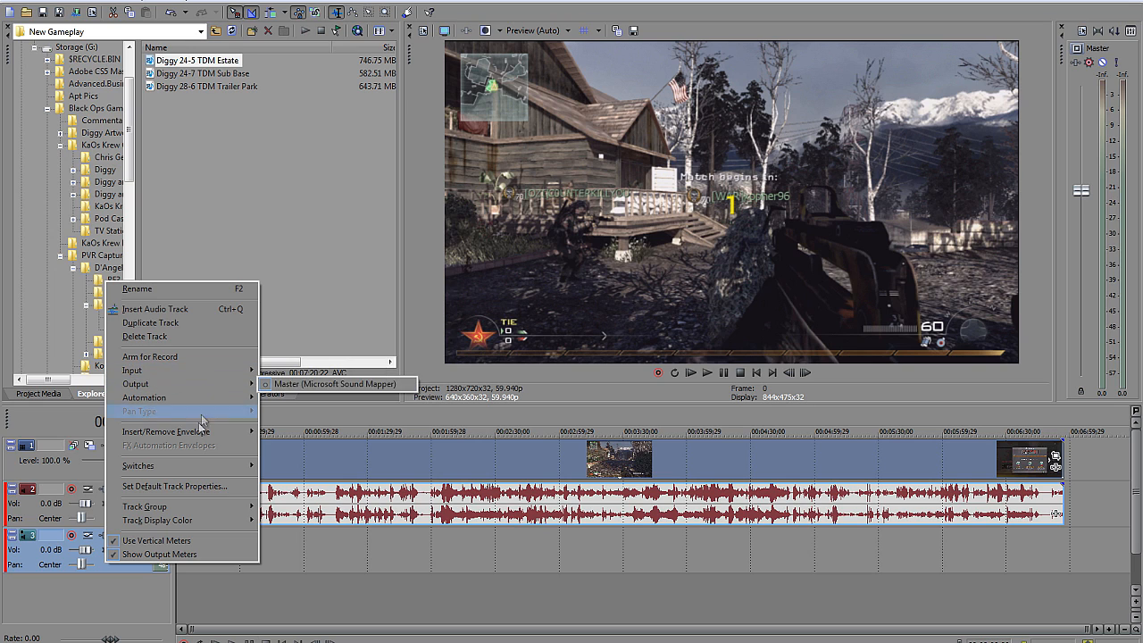
mouse_move(161, 370)
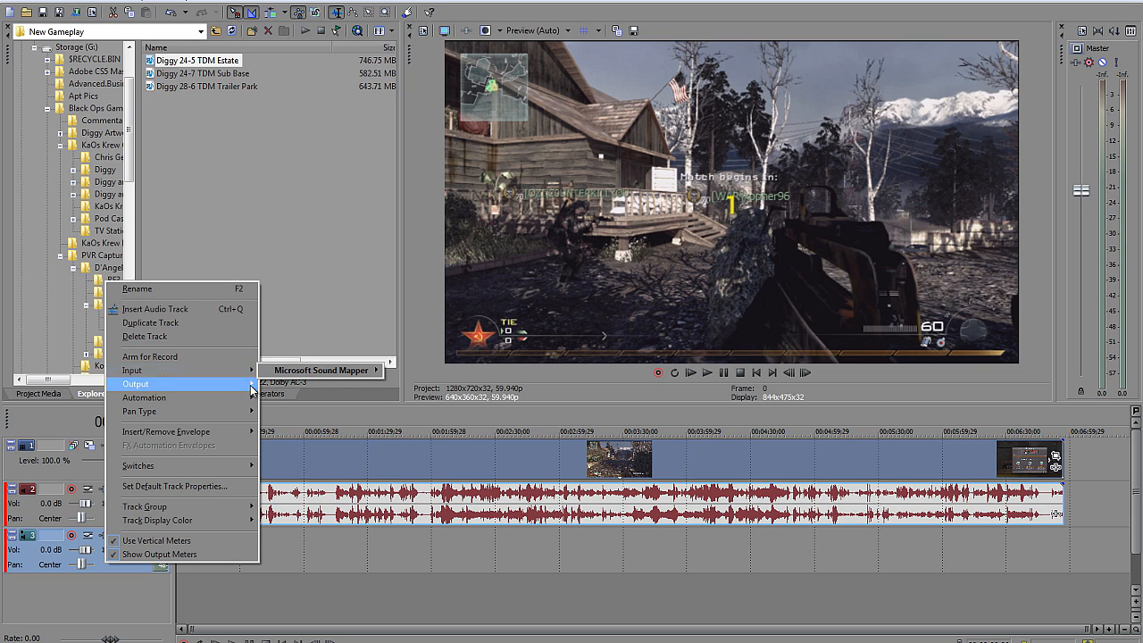
mouse_move(161, 369)
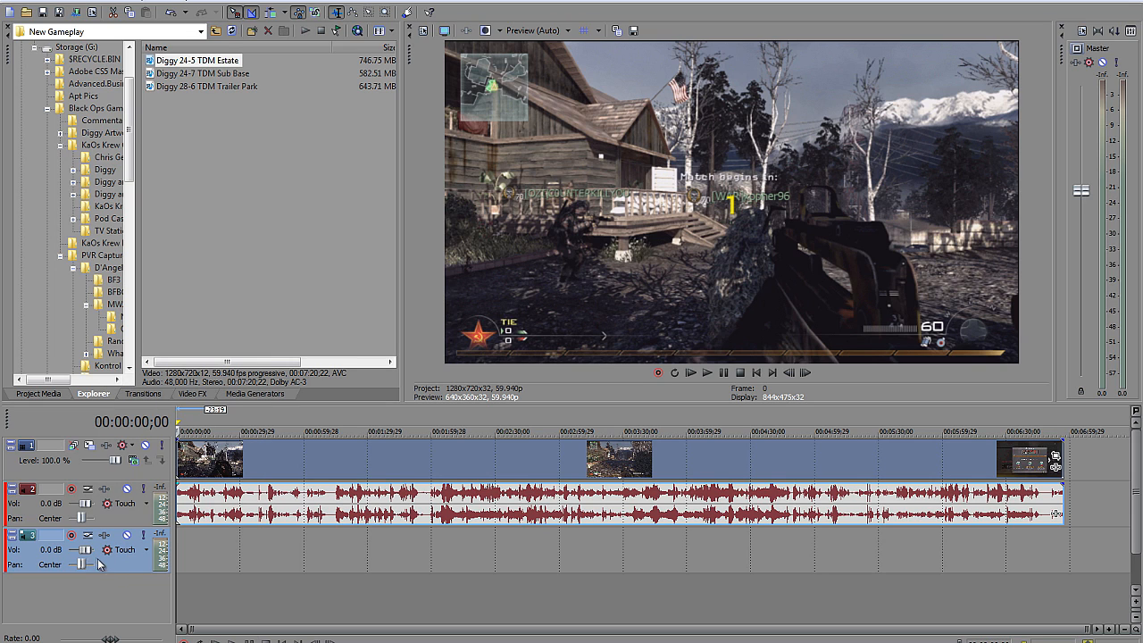
mouse_move(89, 550)
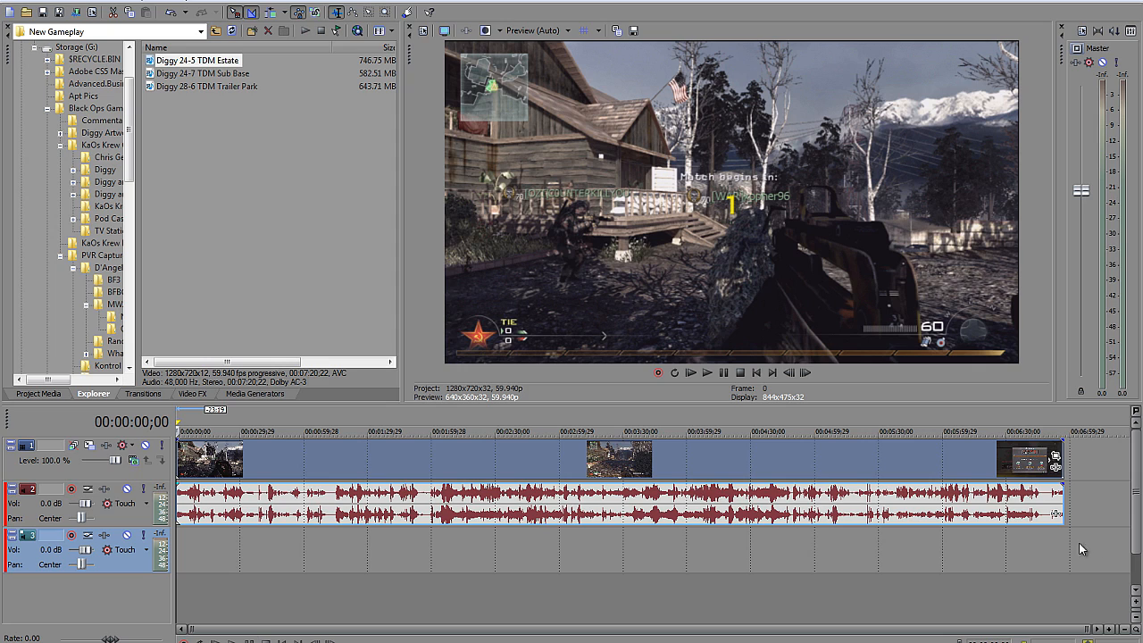
mouse_move(1108, 550)
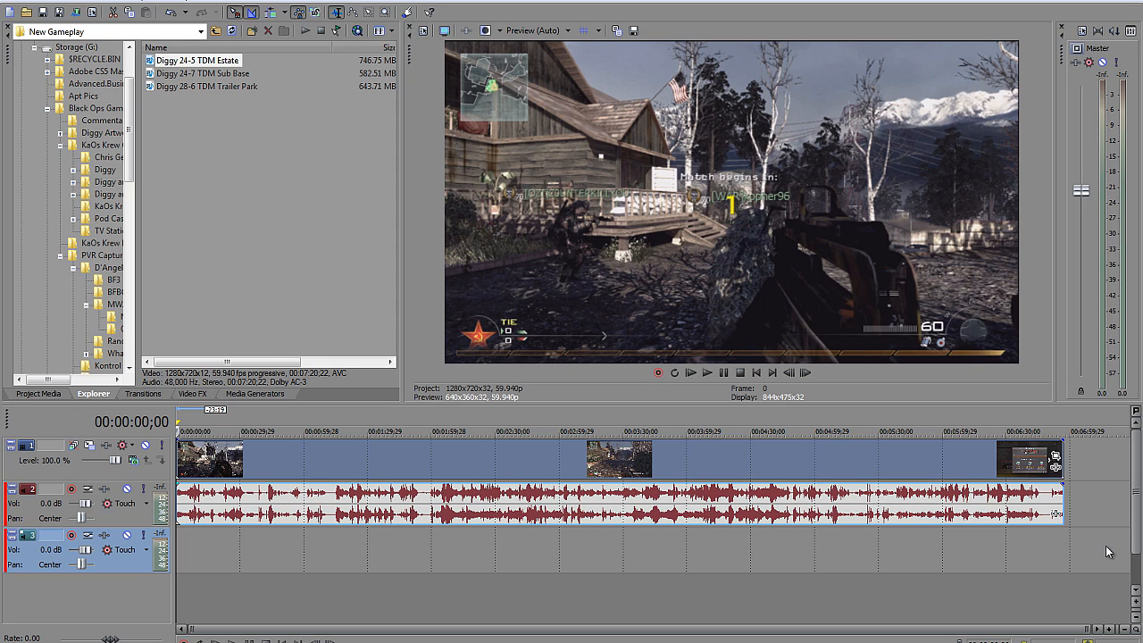
mouse_move(1086, 547)
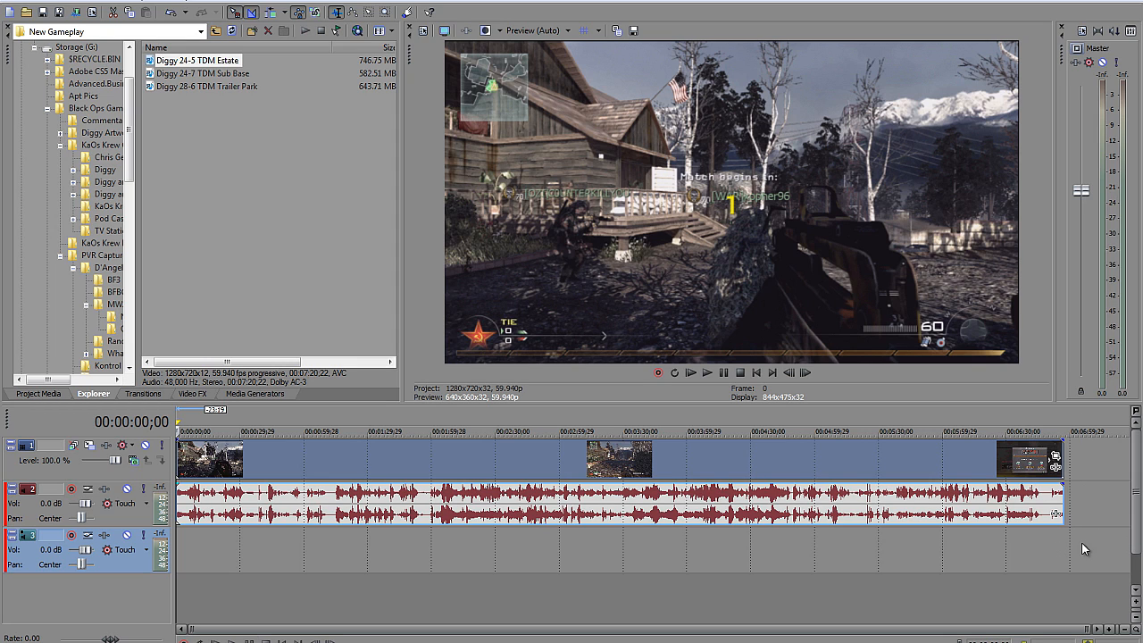
mouse_move(1089, 561)
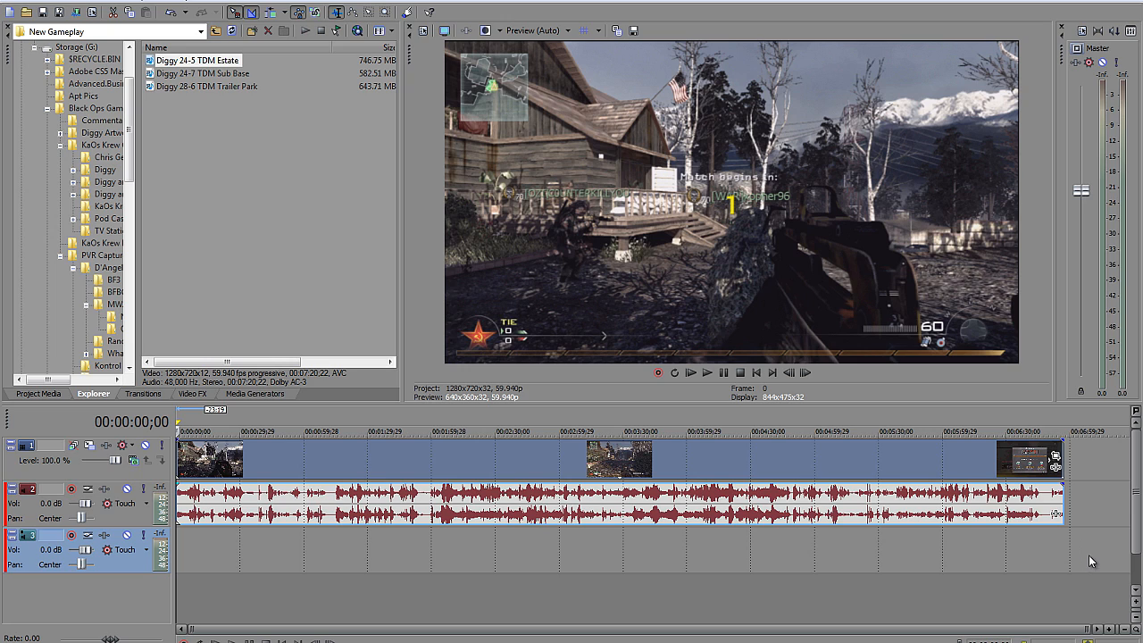
mouse_move(1101, 551)
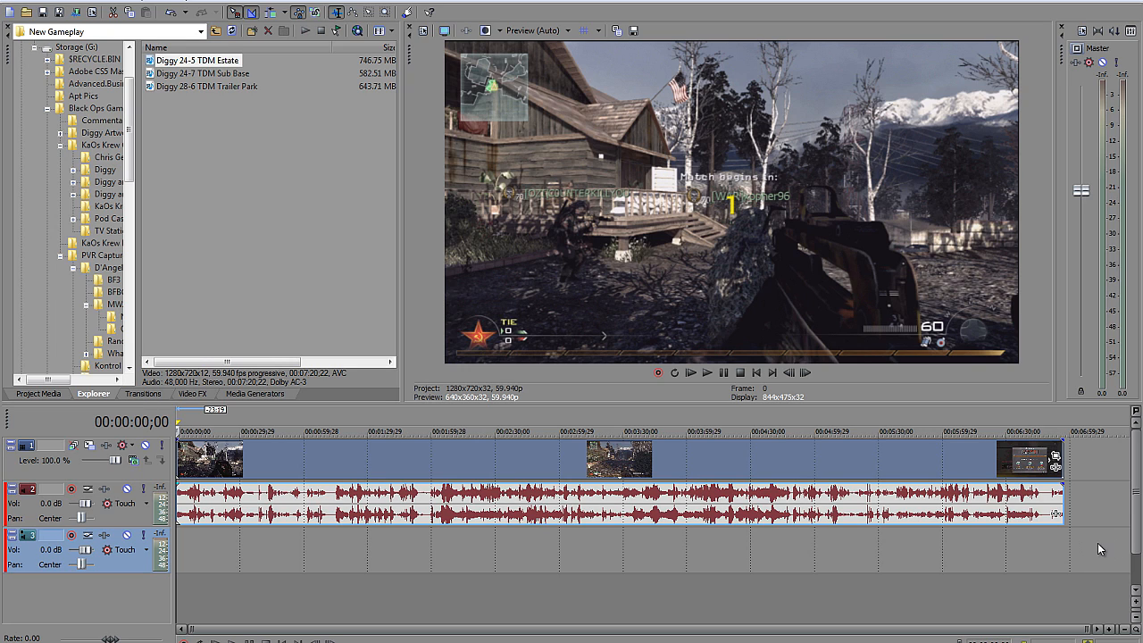
mouse_move(1122, 545)
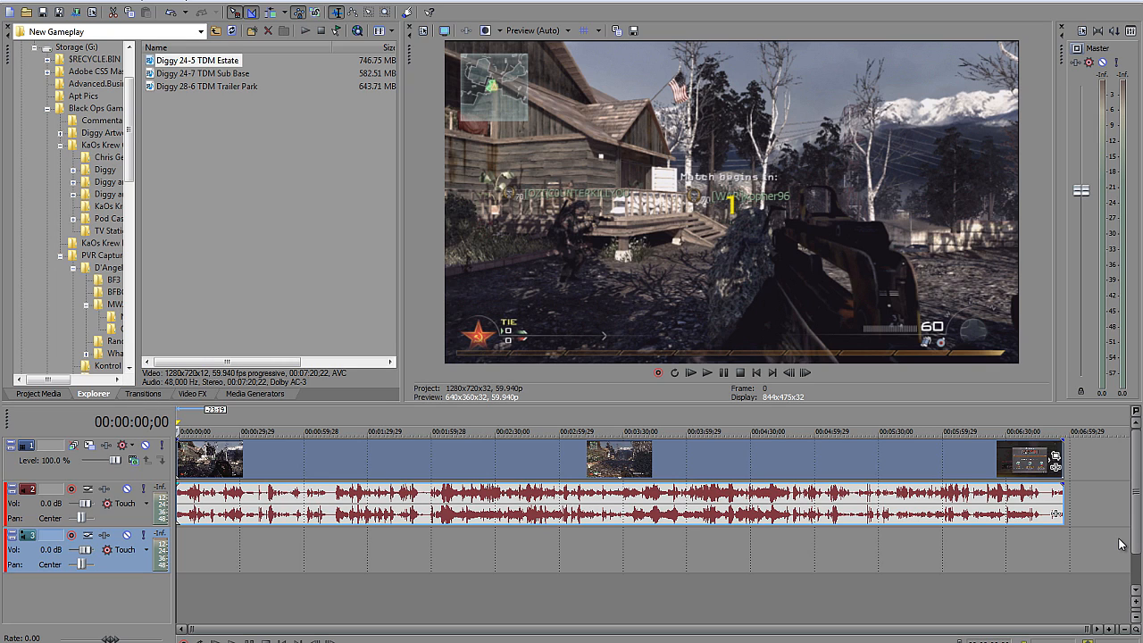
mouse_move(268, 207)
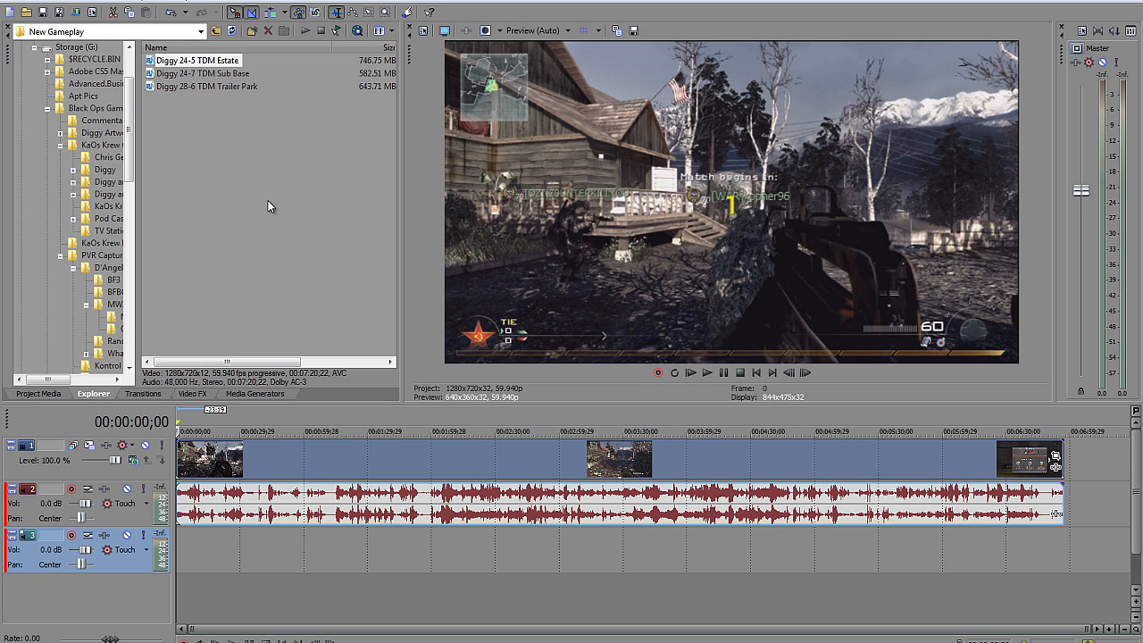
mouse_move(704, 468)
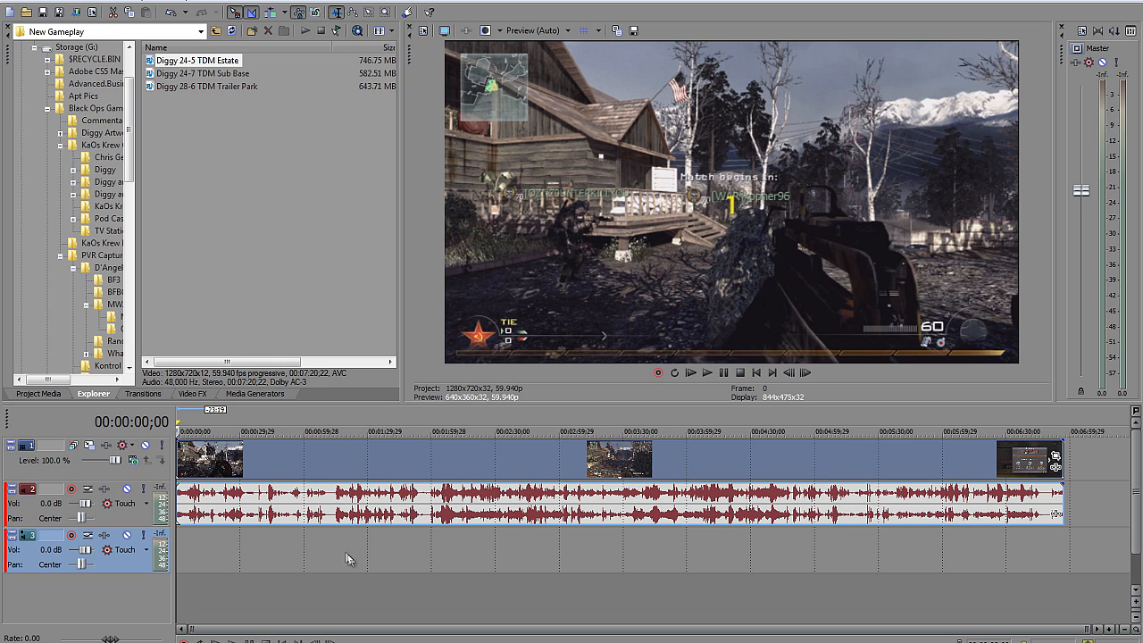
mouse_move(883, 472)
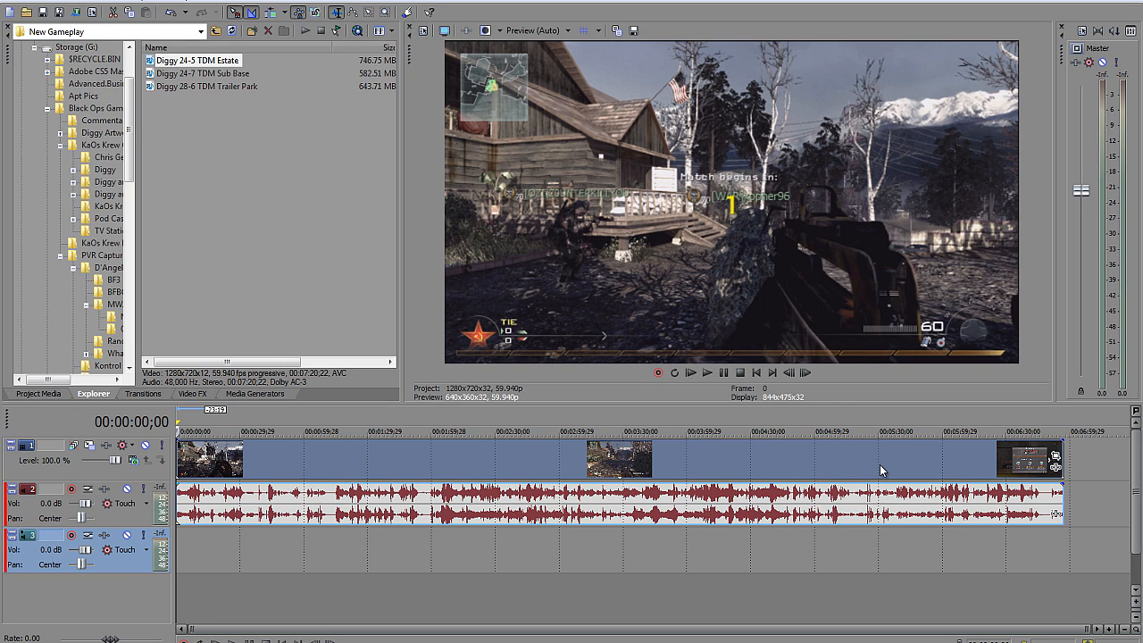
mouse_move(850, 44)
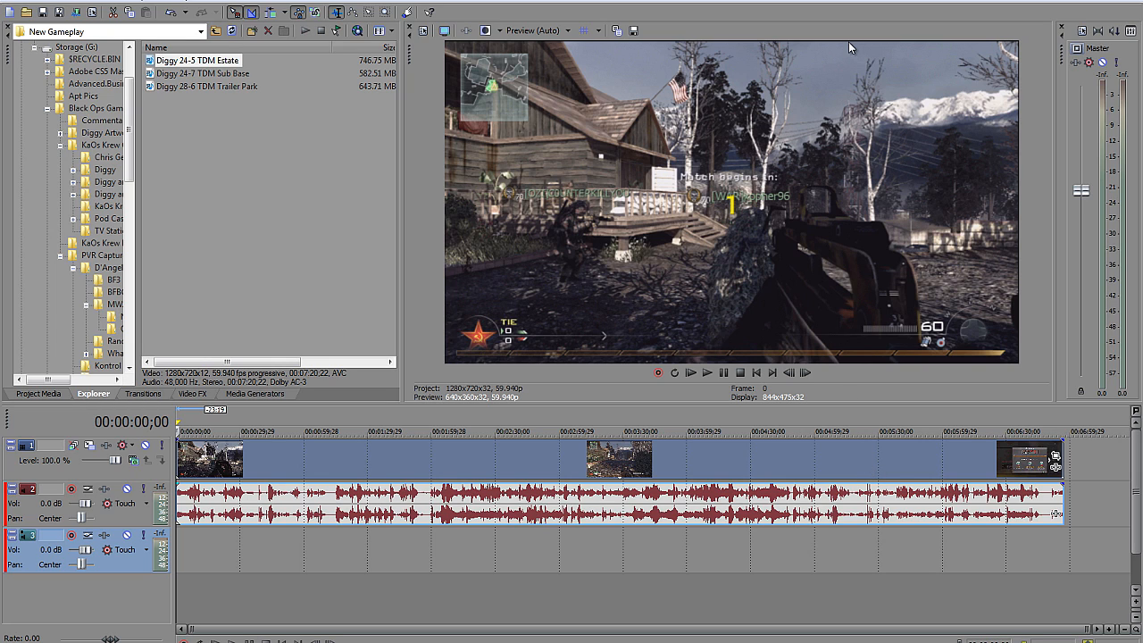
mouse_move(1024, 213)
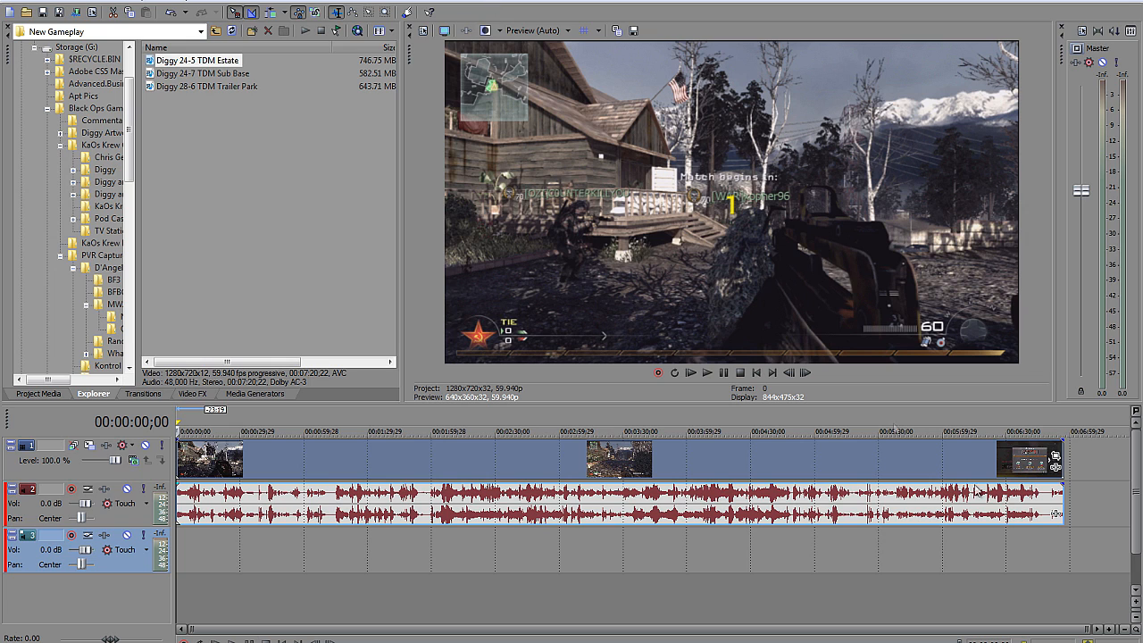
mouse_move(1056, 459)
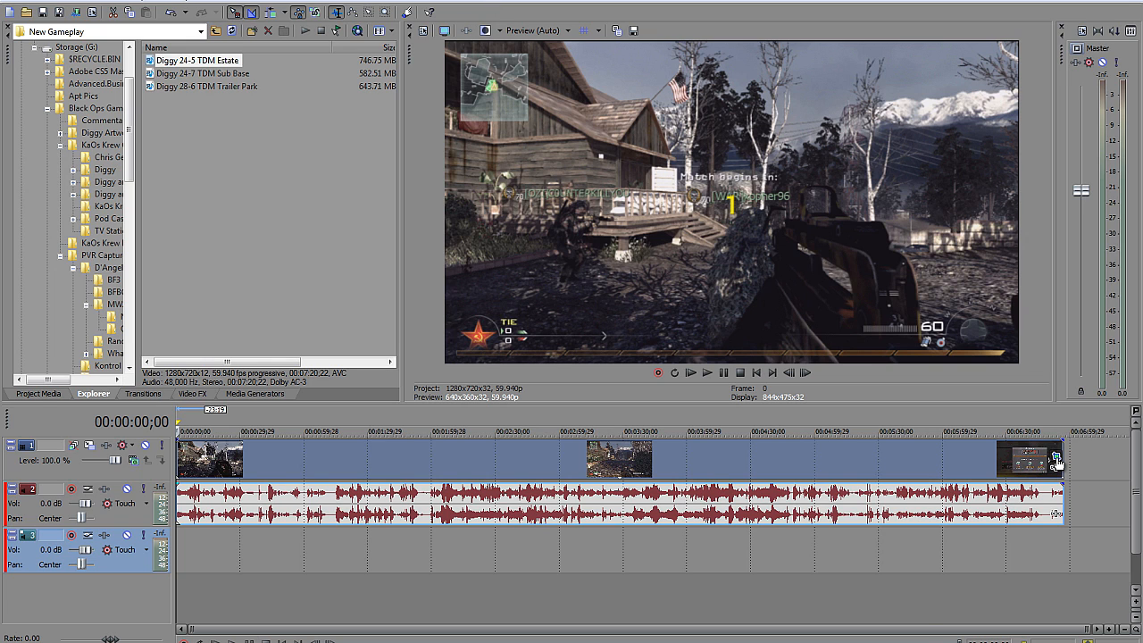
Shrink the Estate clip's pan/crop frame slightly to about 1268x713 and close the window
click(1054, 457)
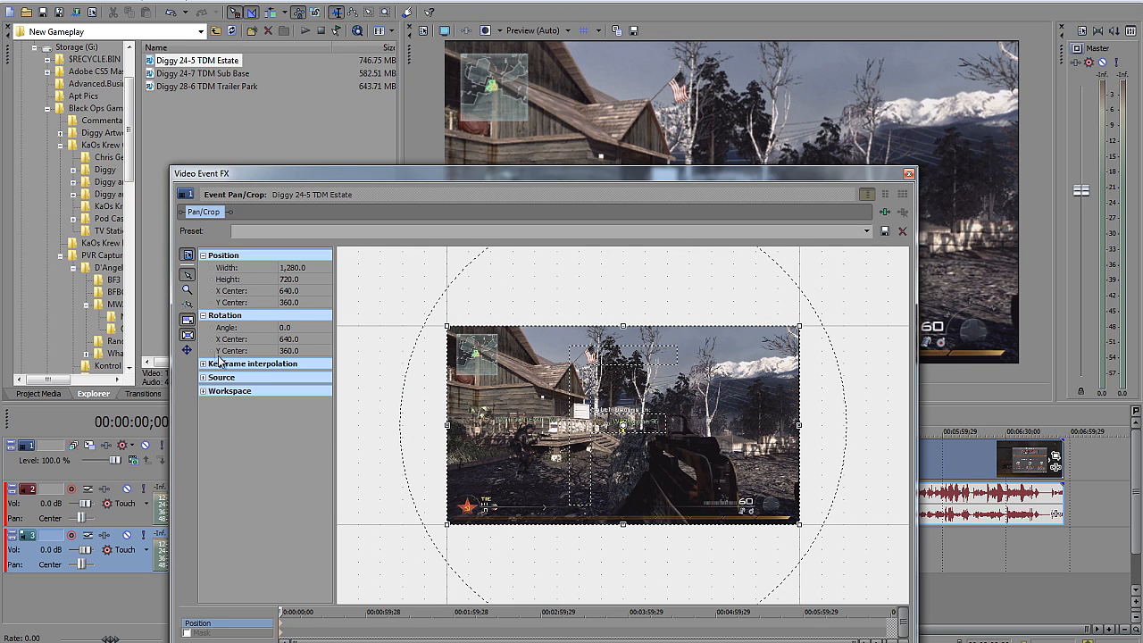
mouse_move(187, 336)
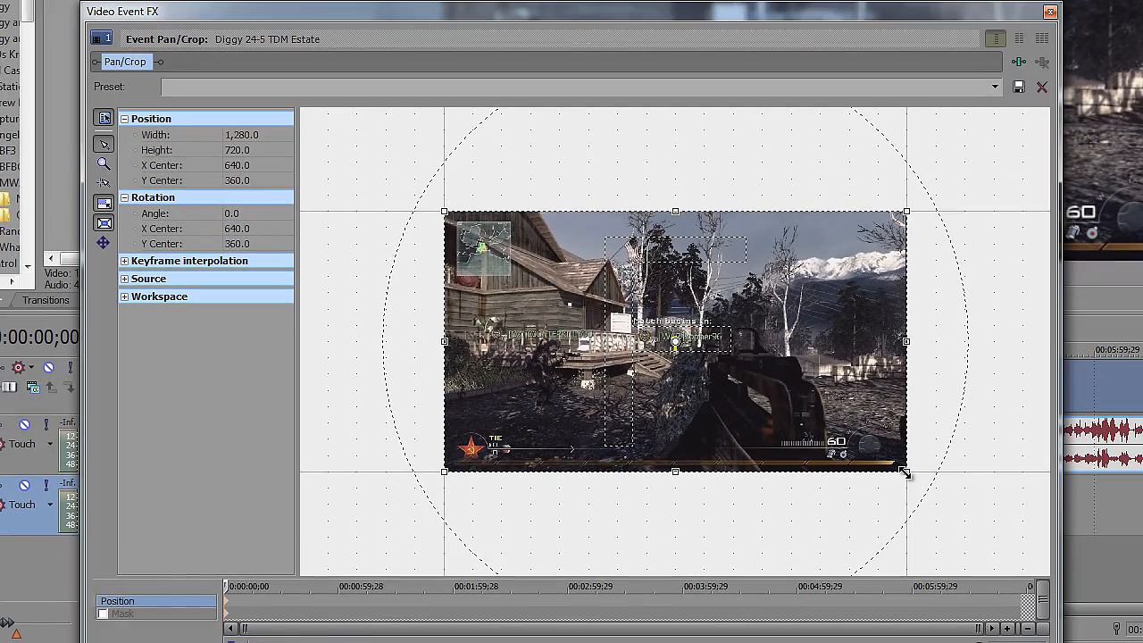
drag(906, 472, 902, 468)
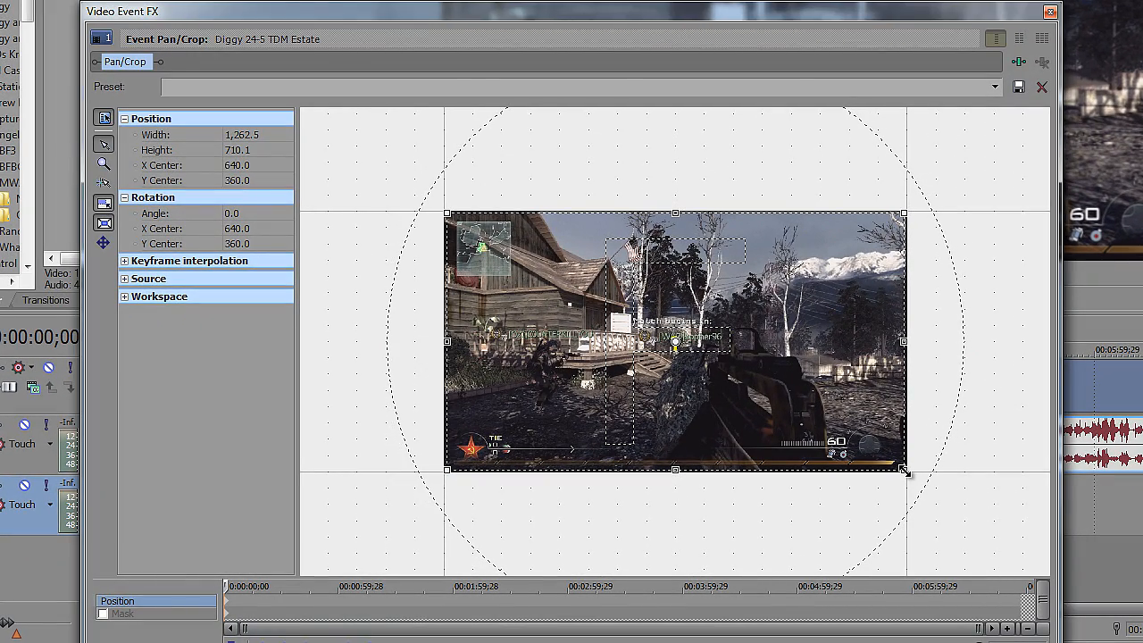
mouse_move(943, 65)
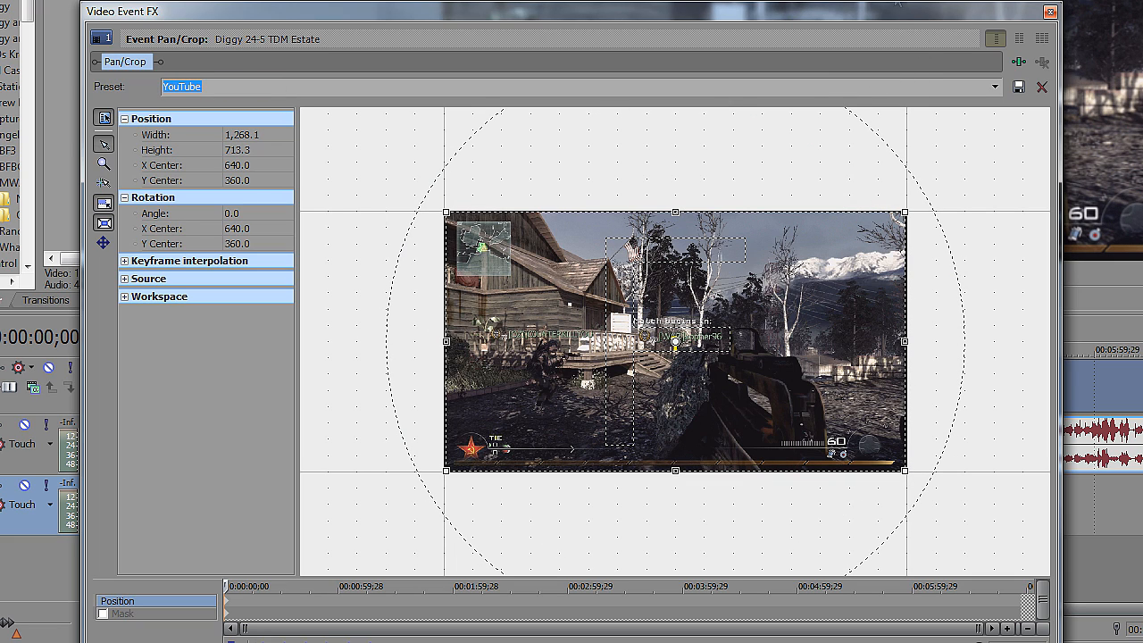
mouse_move(995, 156)
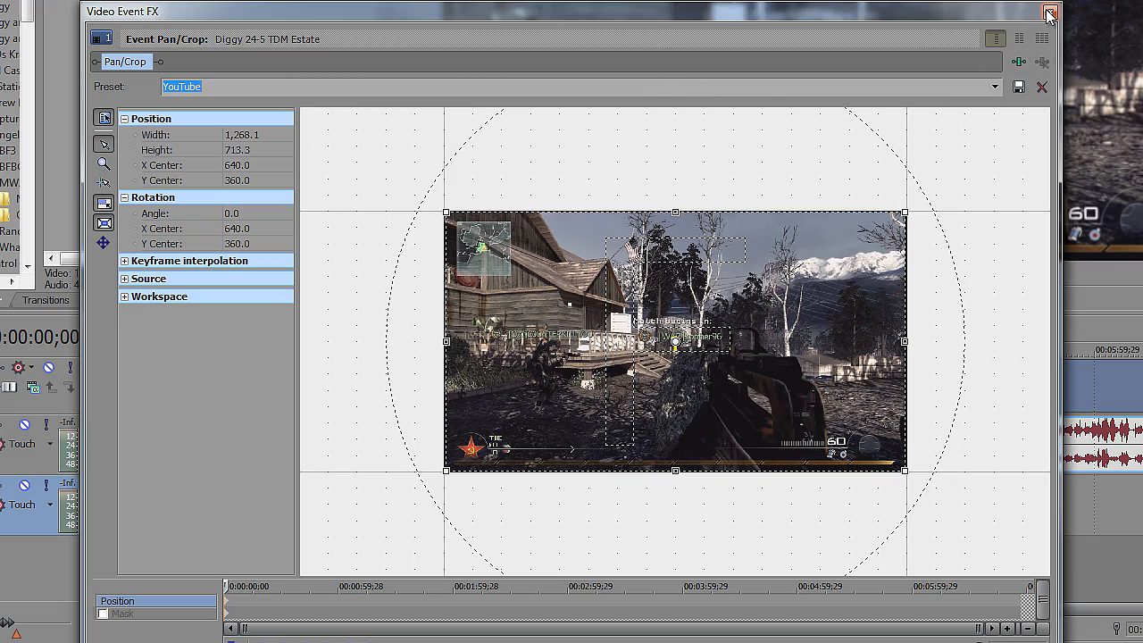
click(1046, 11)
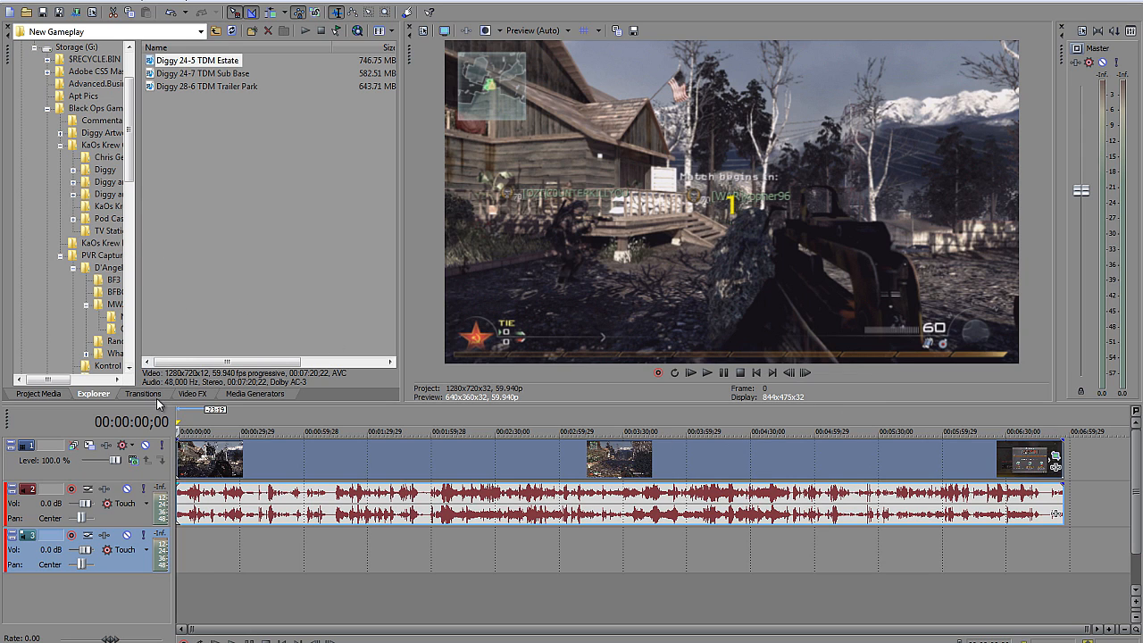
Show the Color Corrector presets in Video FX and select the Black Ops thumbnail
click(193, 395)
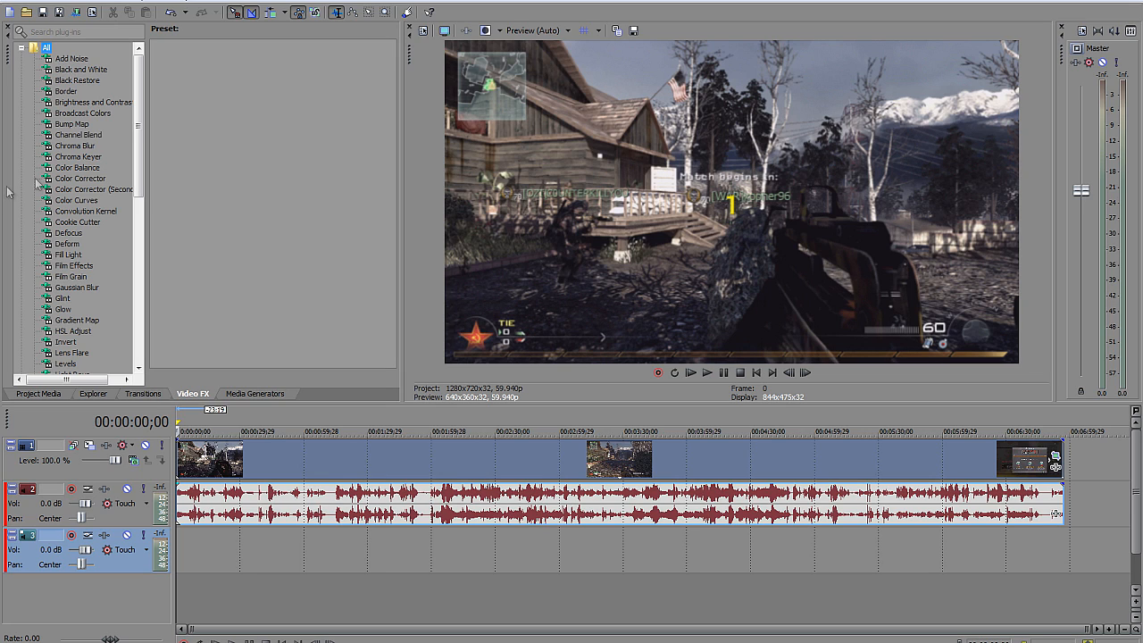
mouse_move(96, 190)
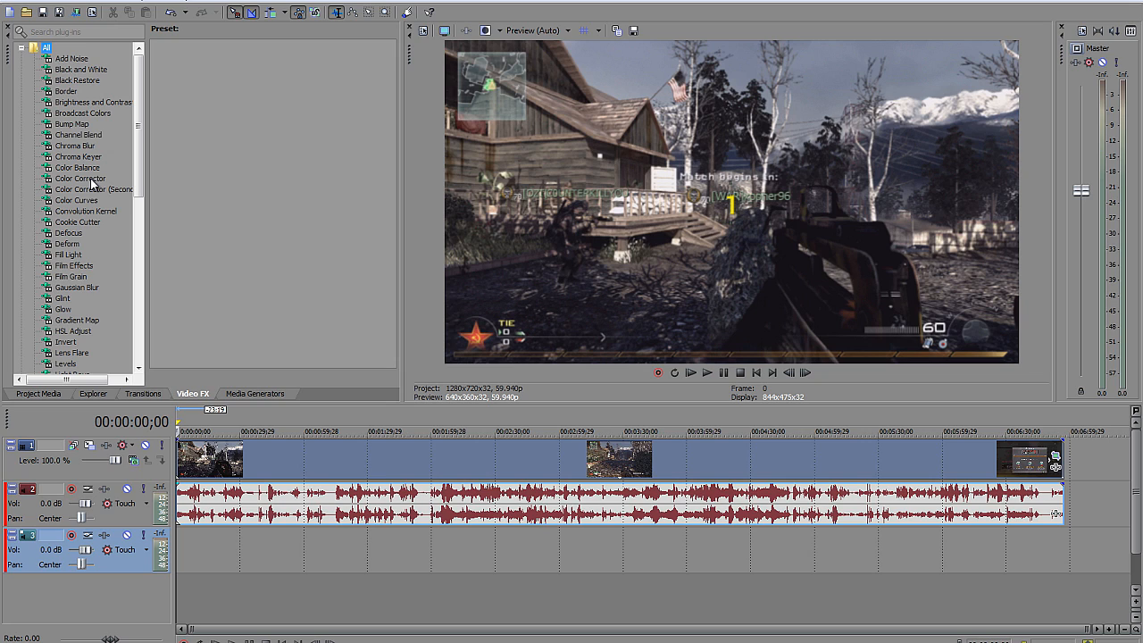
mouse_move(75, 300)
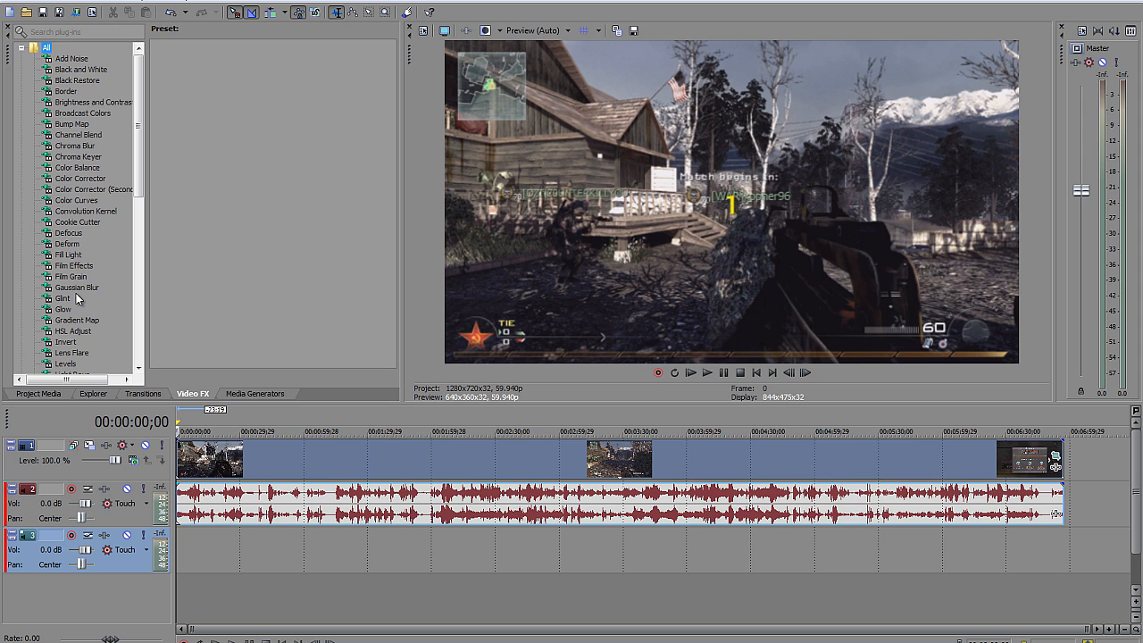
mouse_move(89, 178)
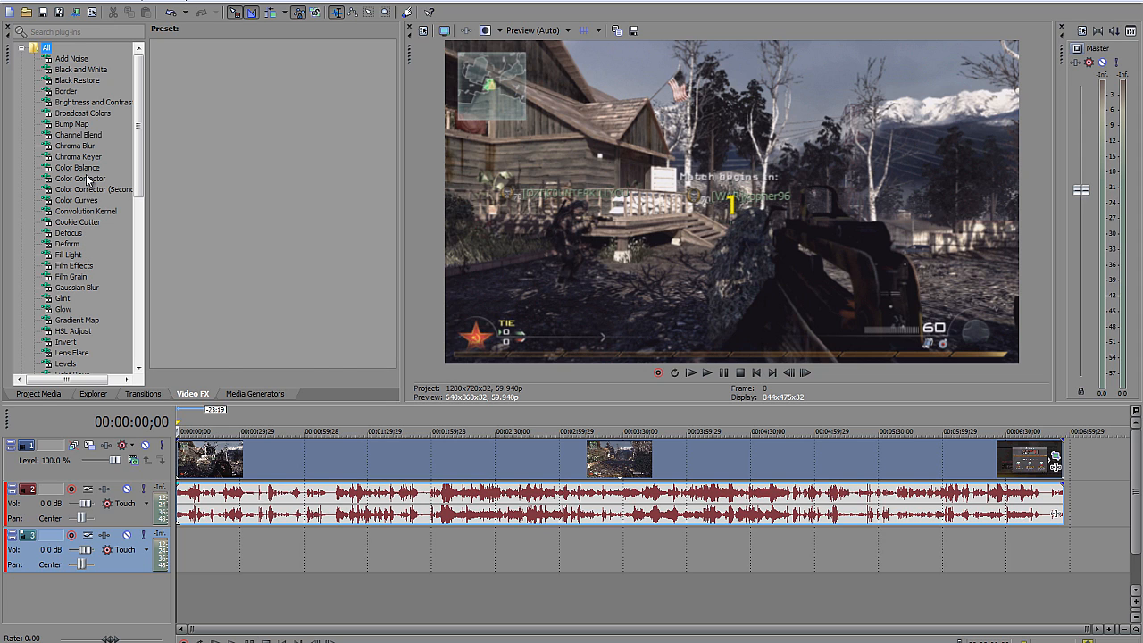
click(80, 179)
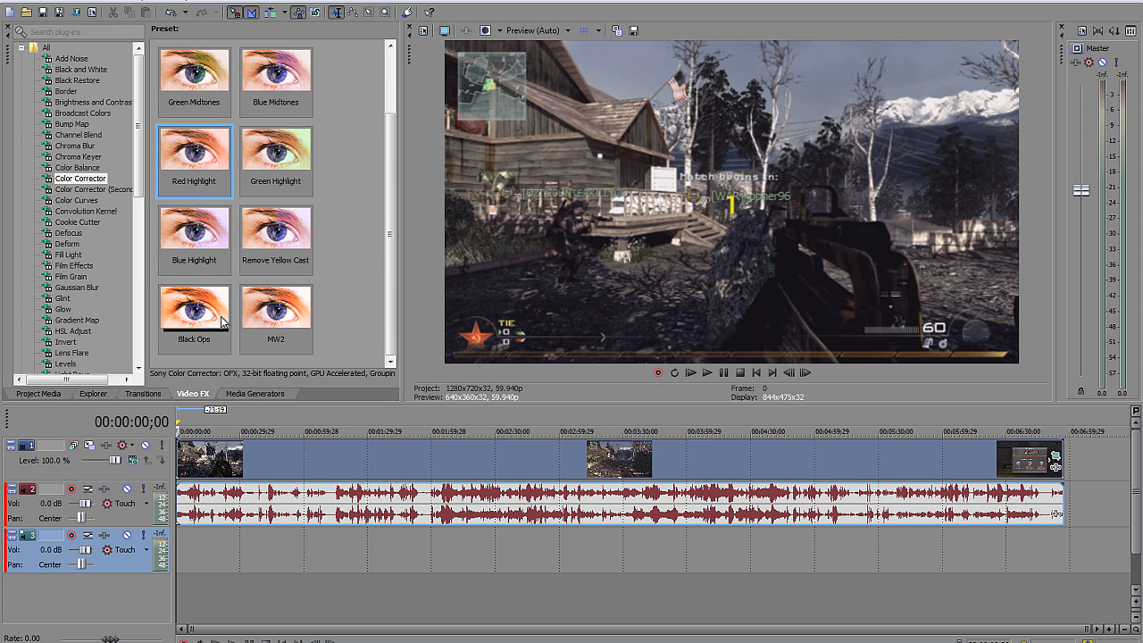
click(193, 307)
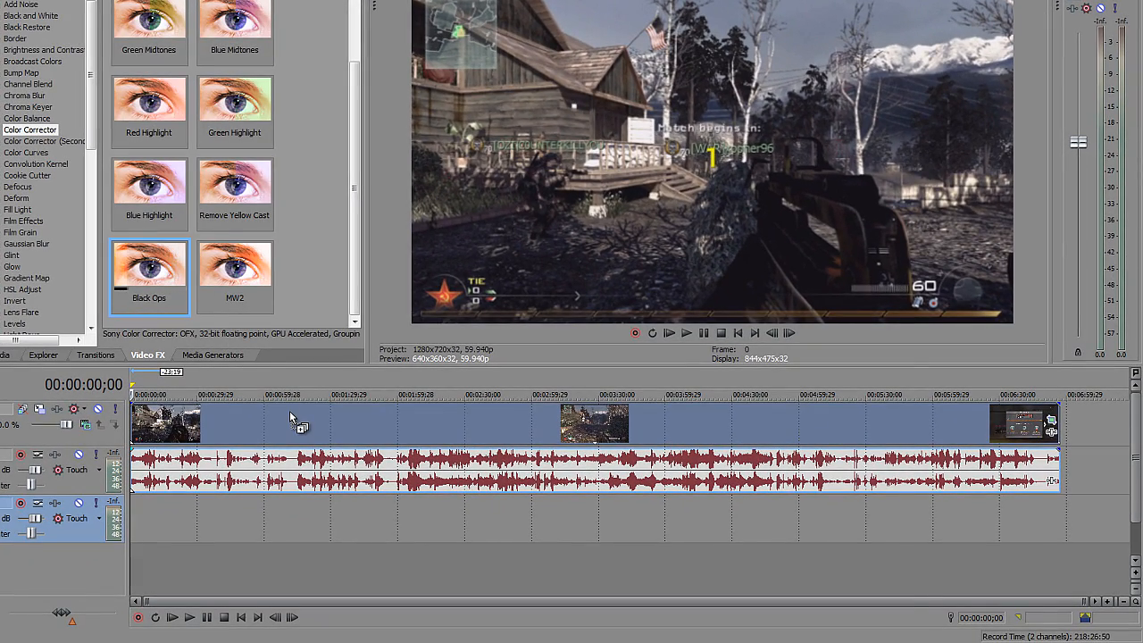
Apply the Color Corrector to the Estate clip and switch it to the MW2 preset
double_click(148, 272)
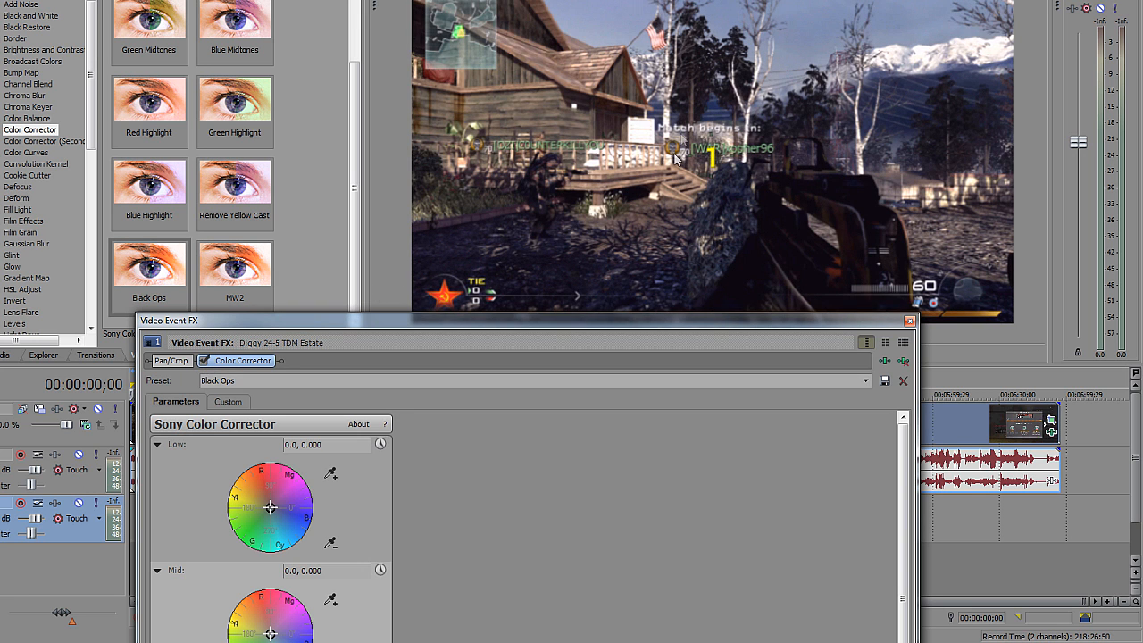
mouse_move(540, 326)
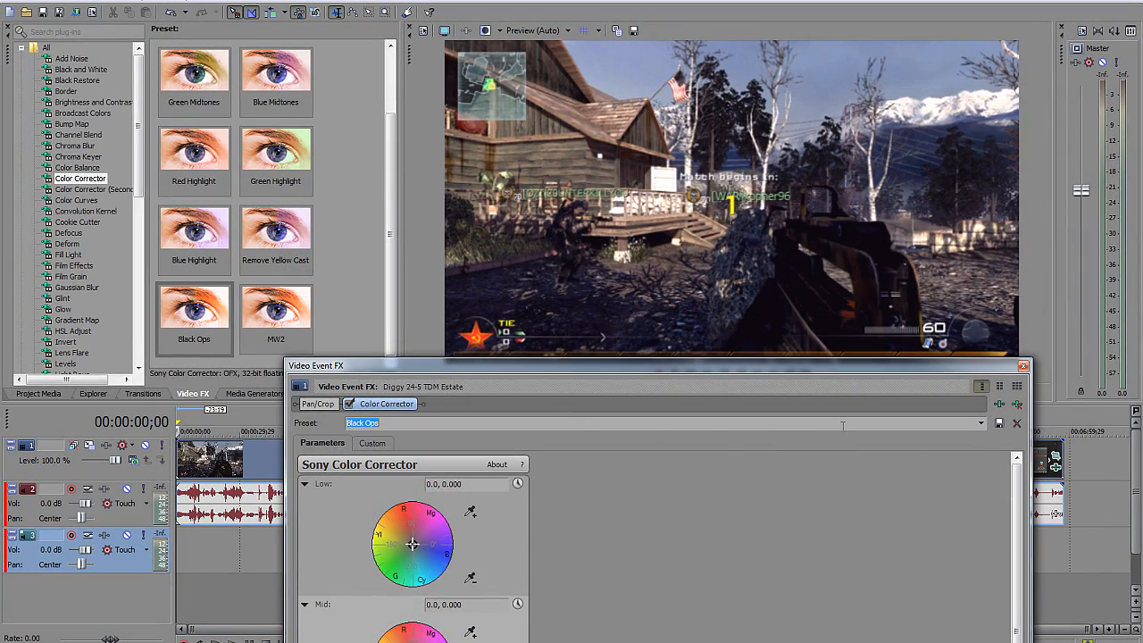
click(193, 229)
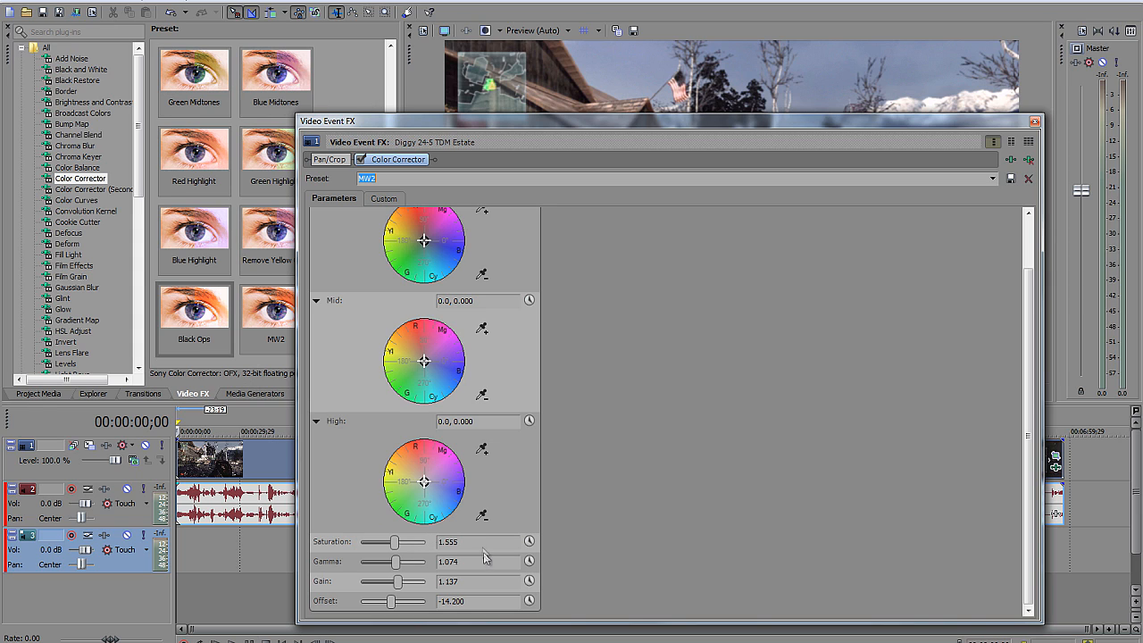
mouse_move(486, 555)
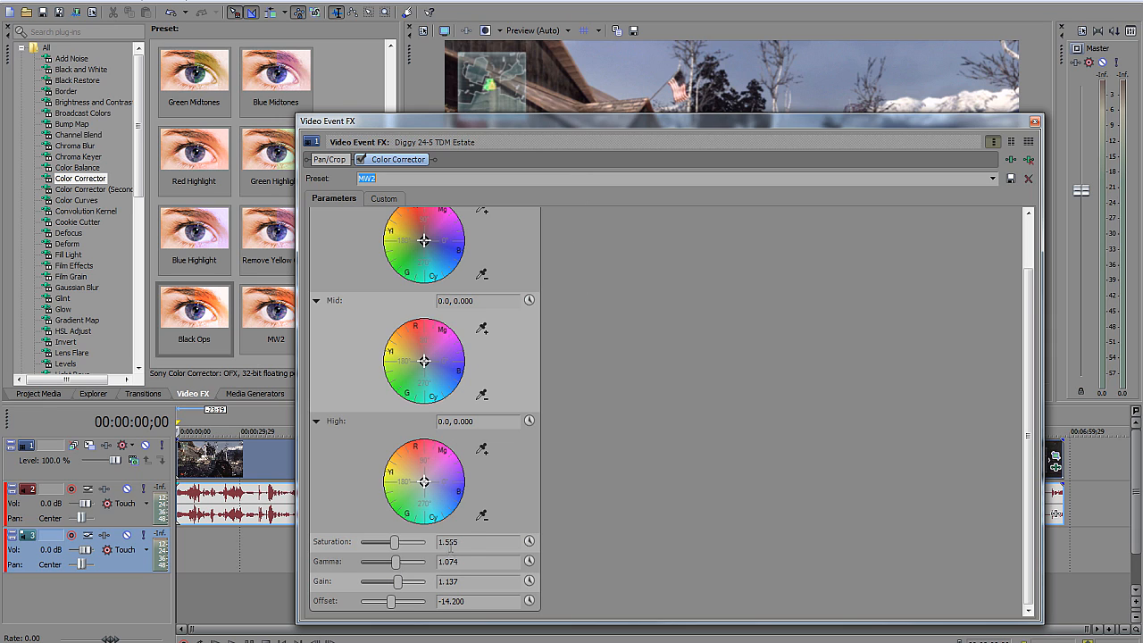
mouse_move(572, 482)
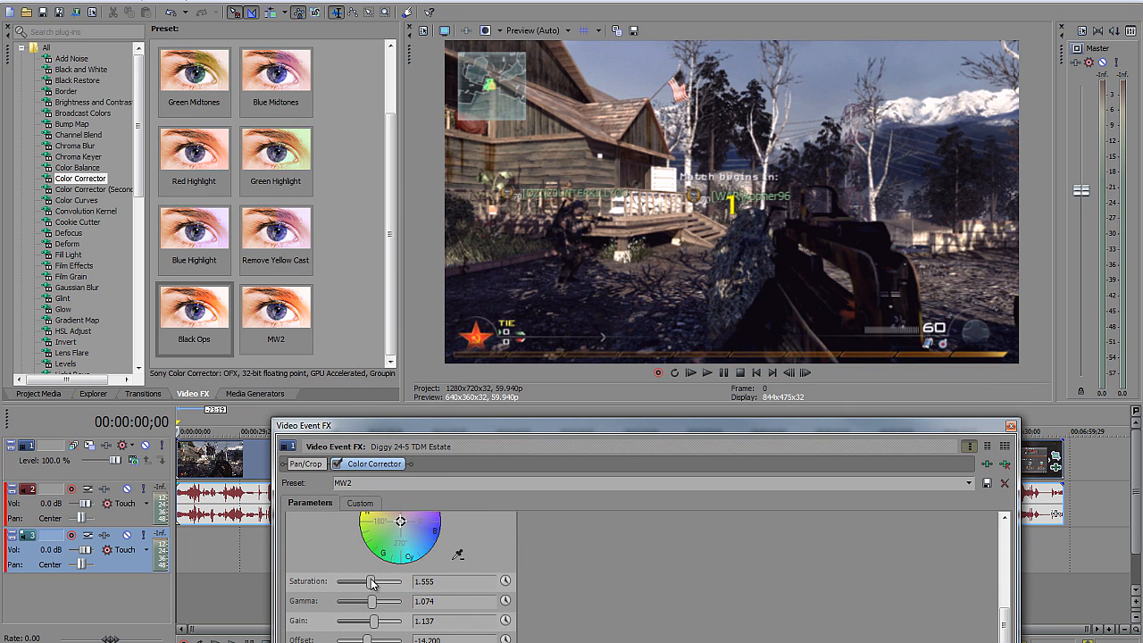
Experiment with the Saturation, Gamma and Gain sliders to try different looks on the clip
drag(371, 582, 409, 583)
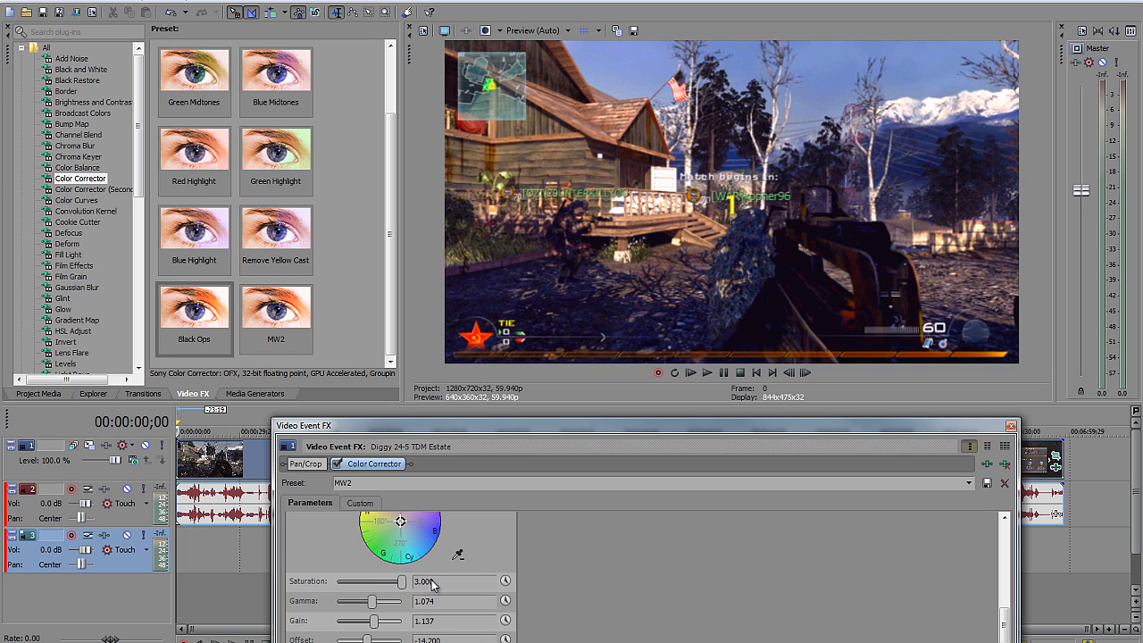
drag(412, 583, 366, 583)
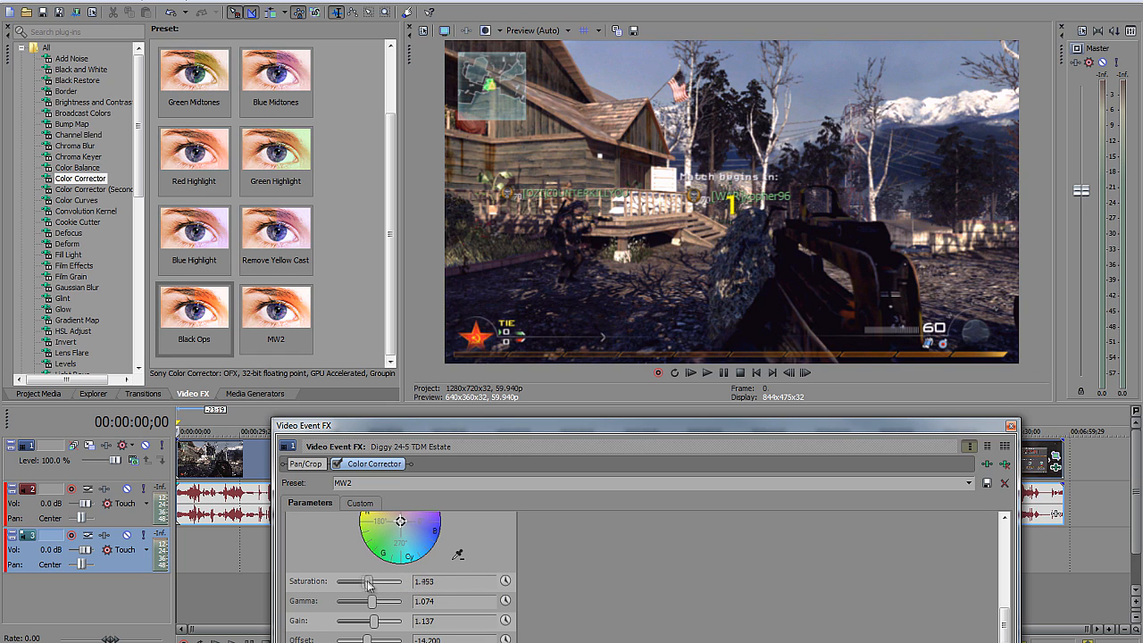
drag(368, 582, 337, 583)
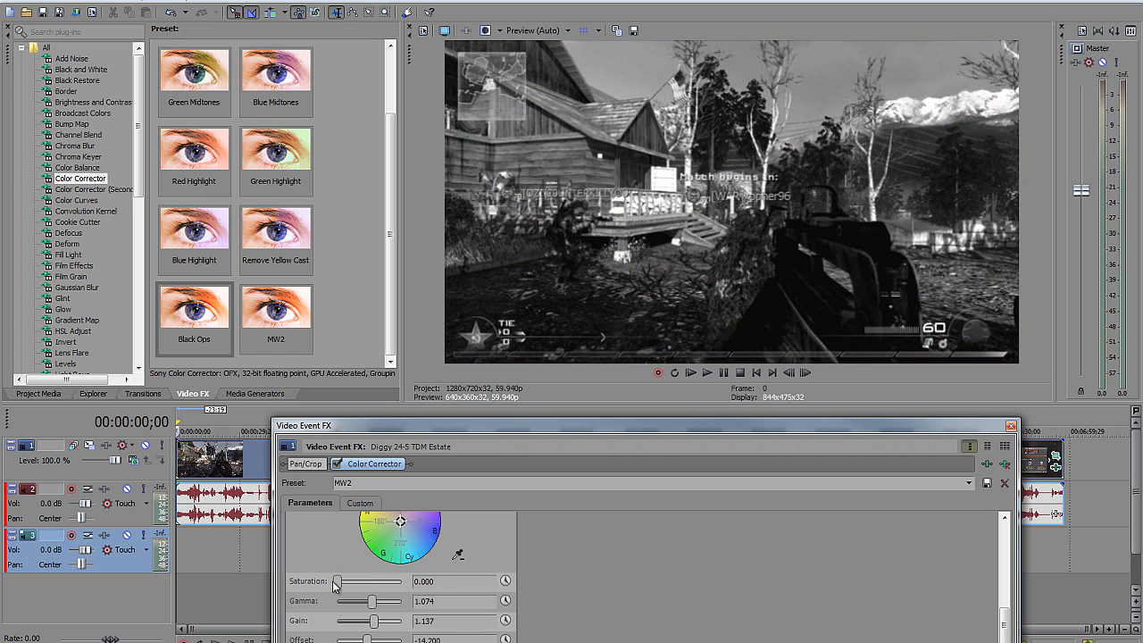
drag(336, 583, 383, 582)
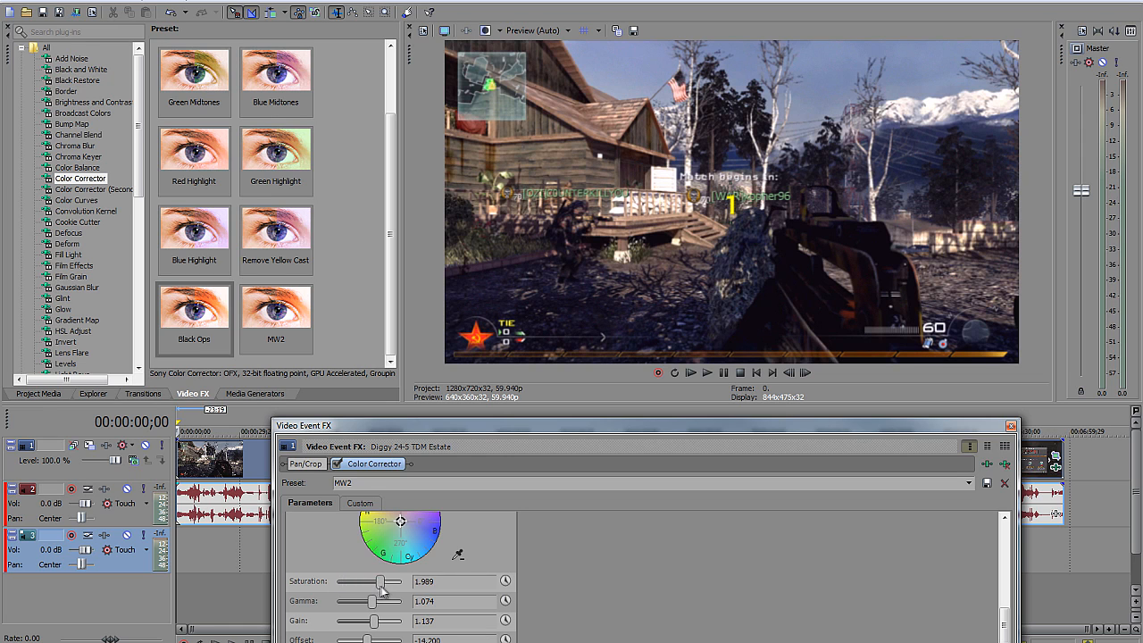
drag(383, 582, 386, 583)
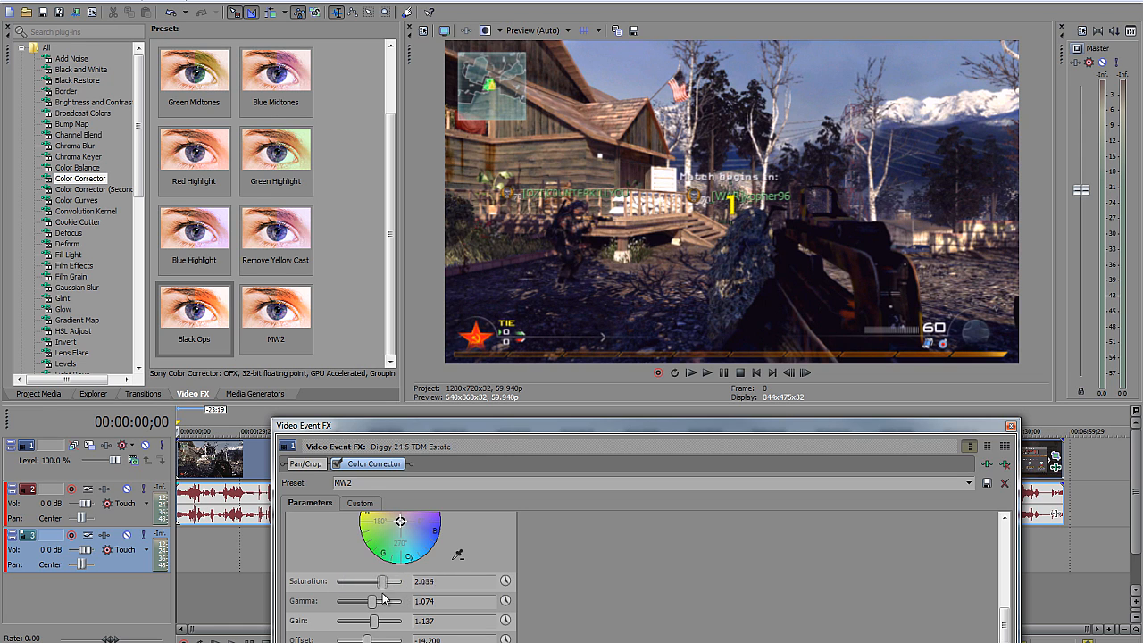
drag(382, 582, 371, 583)
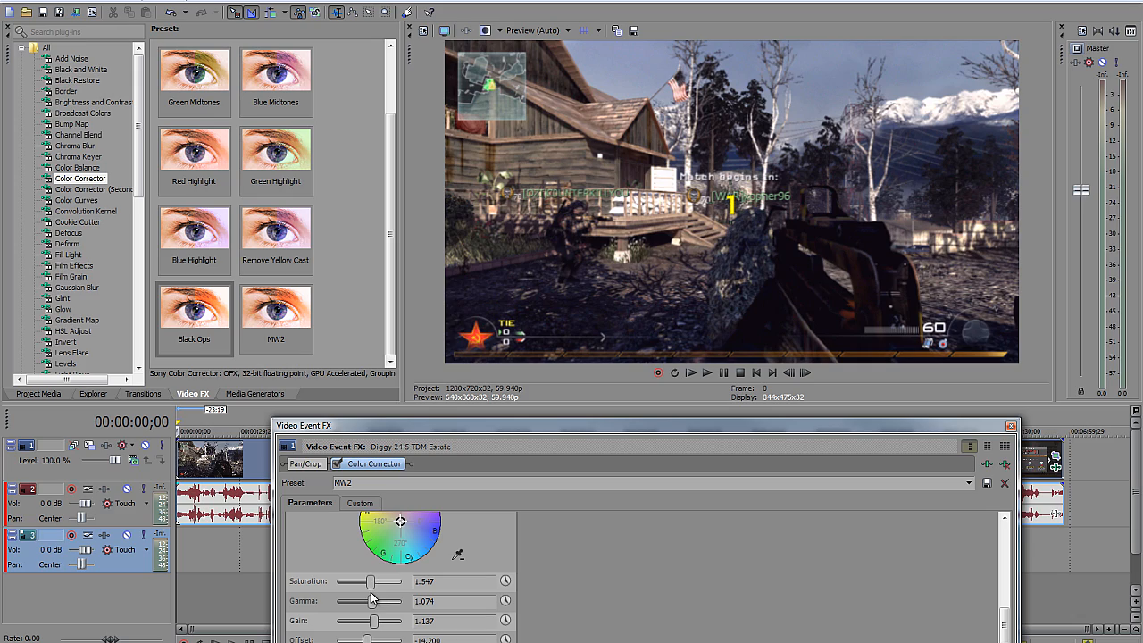
drag(371, 601, 367, 601)
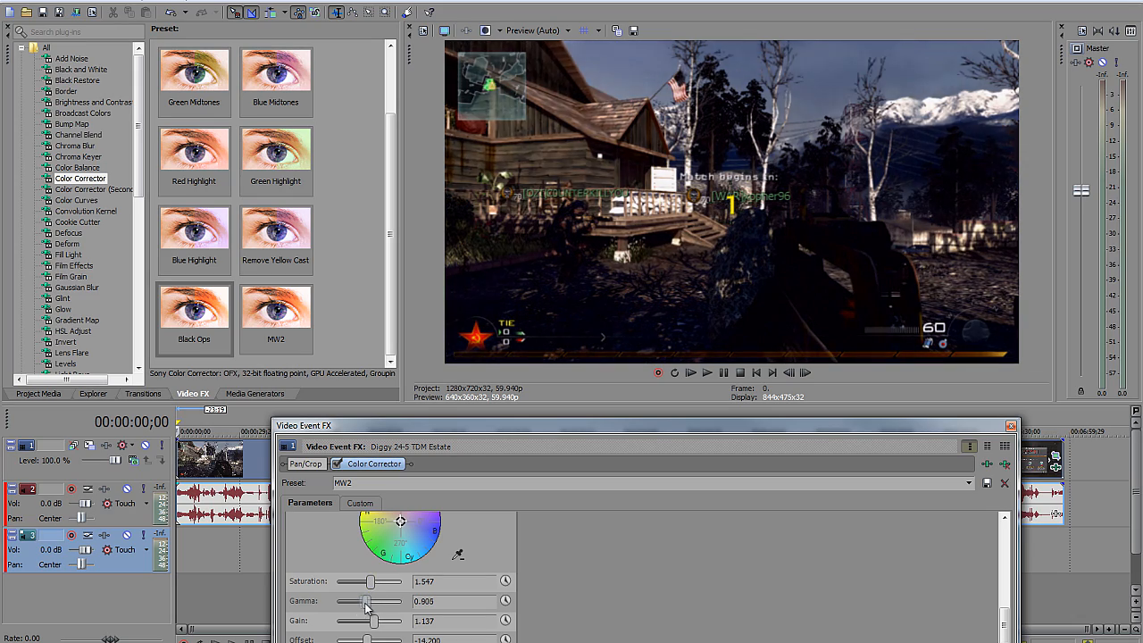
drag(366, 601, 360, 600)
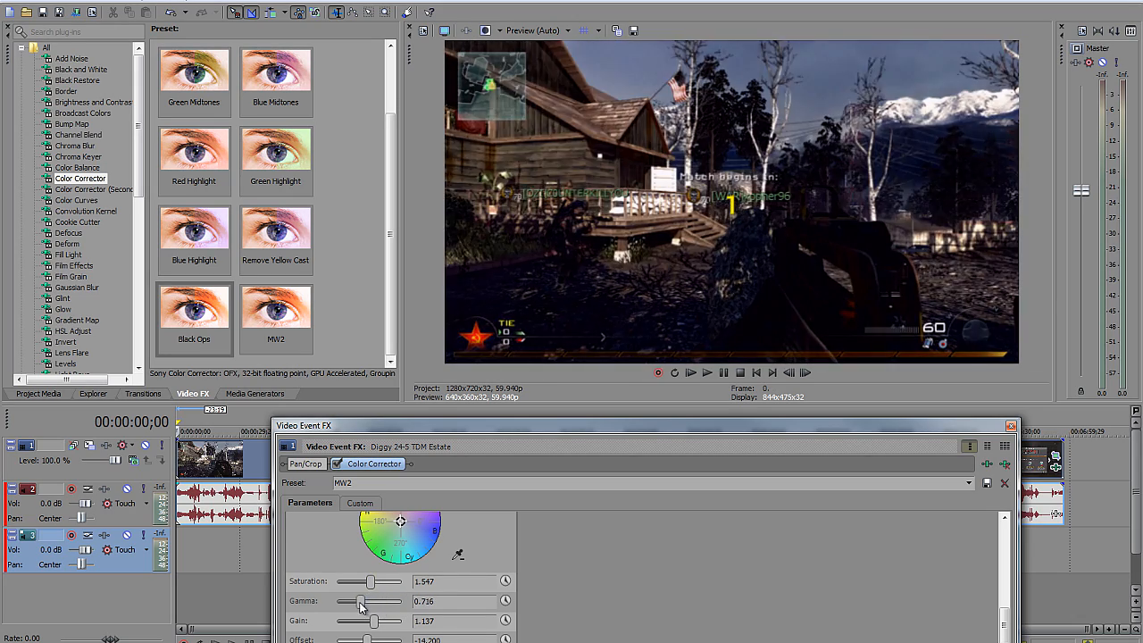
drag(361, 601, 375, 601)
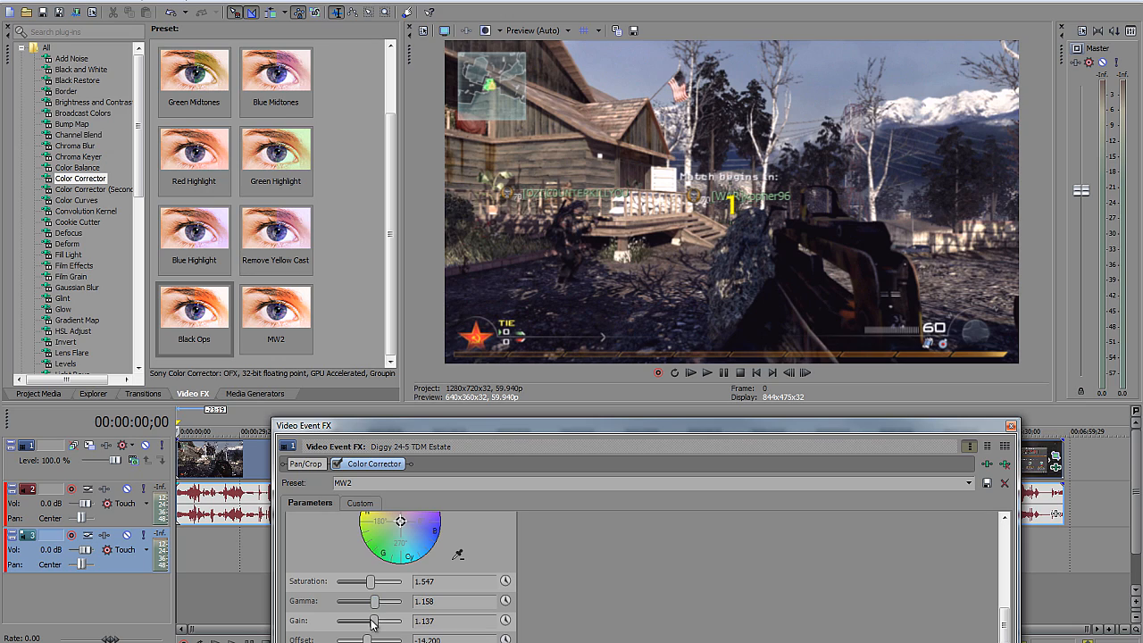
drag(373, 621, 393, 621)
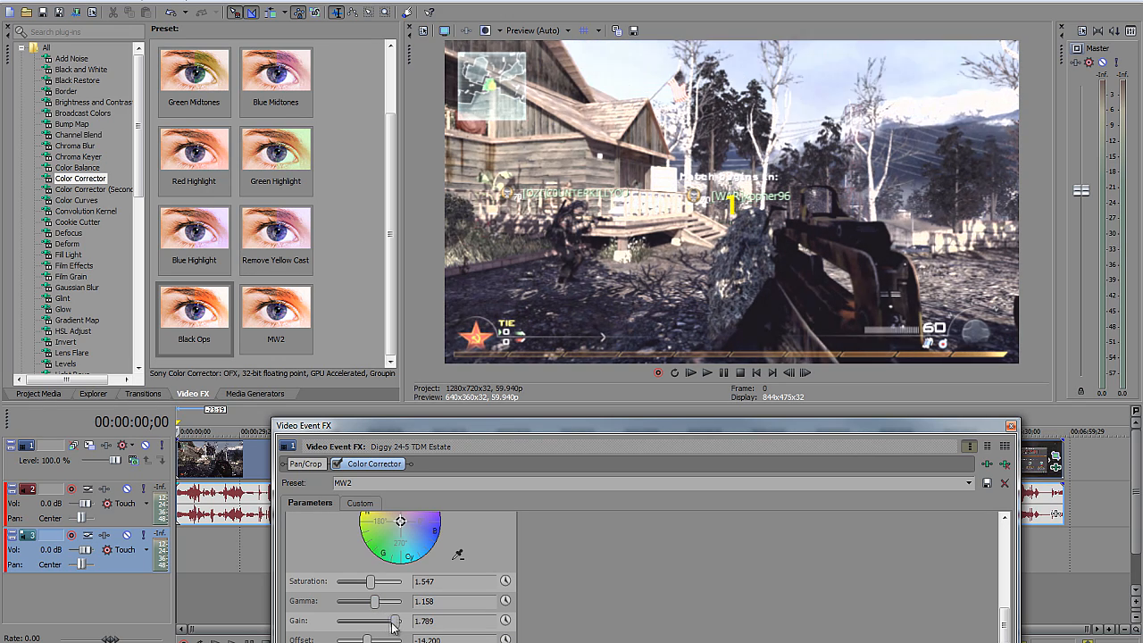
drag(393, 622, 343, 621)
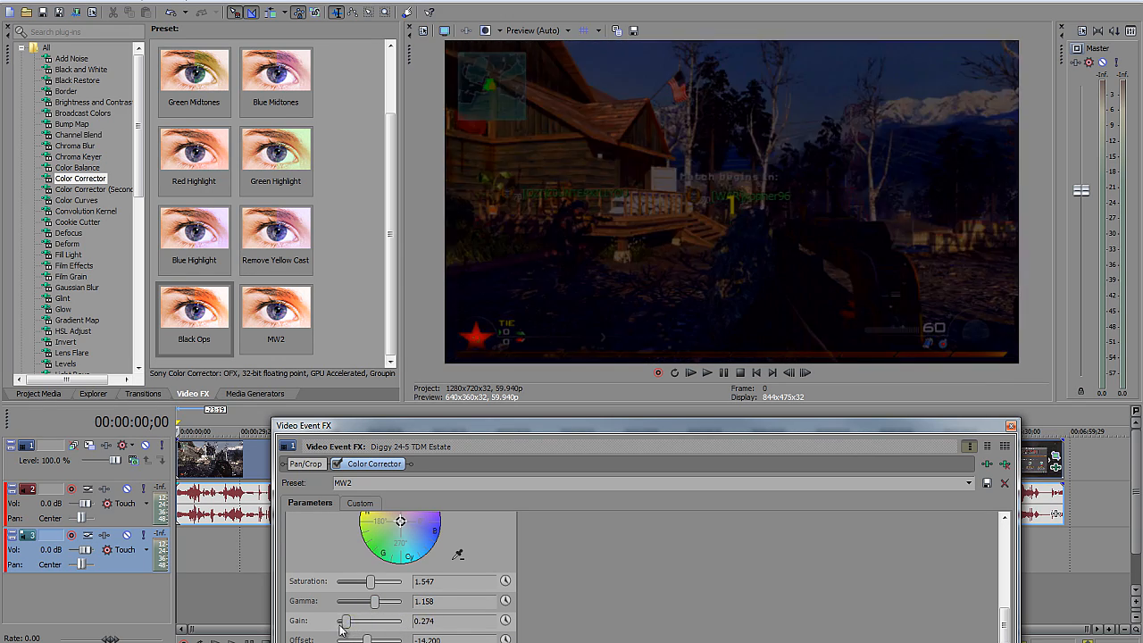
drag(344, 622, 372, 621)
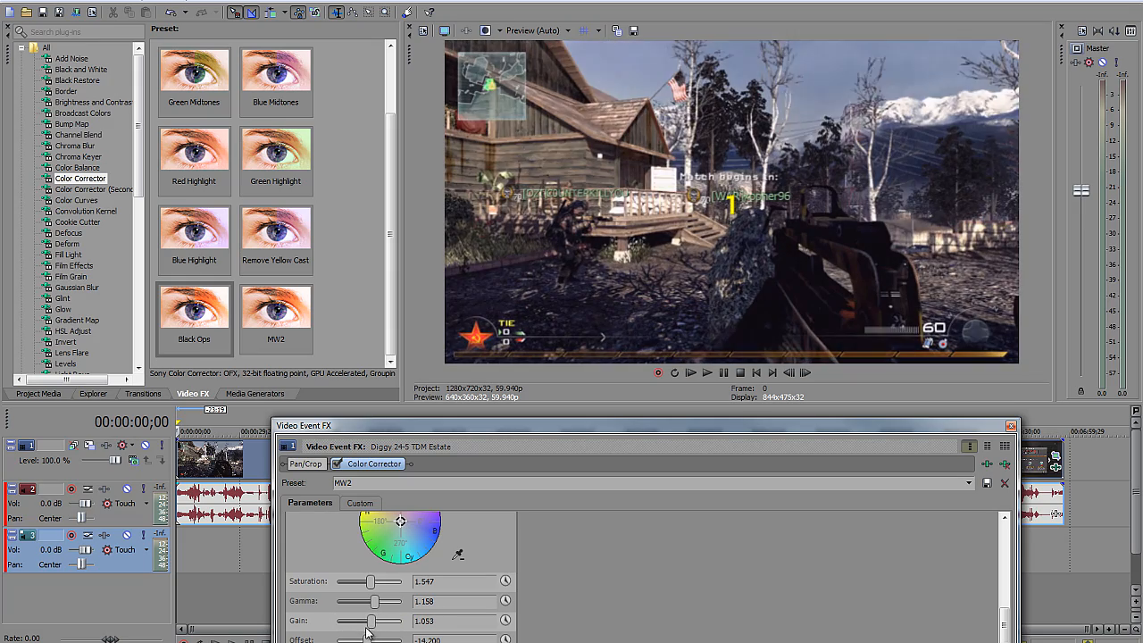
drag(372, 622, 361, 622)
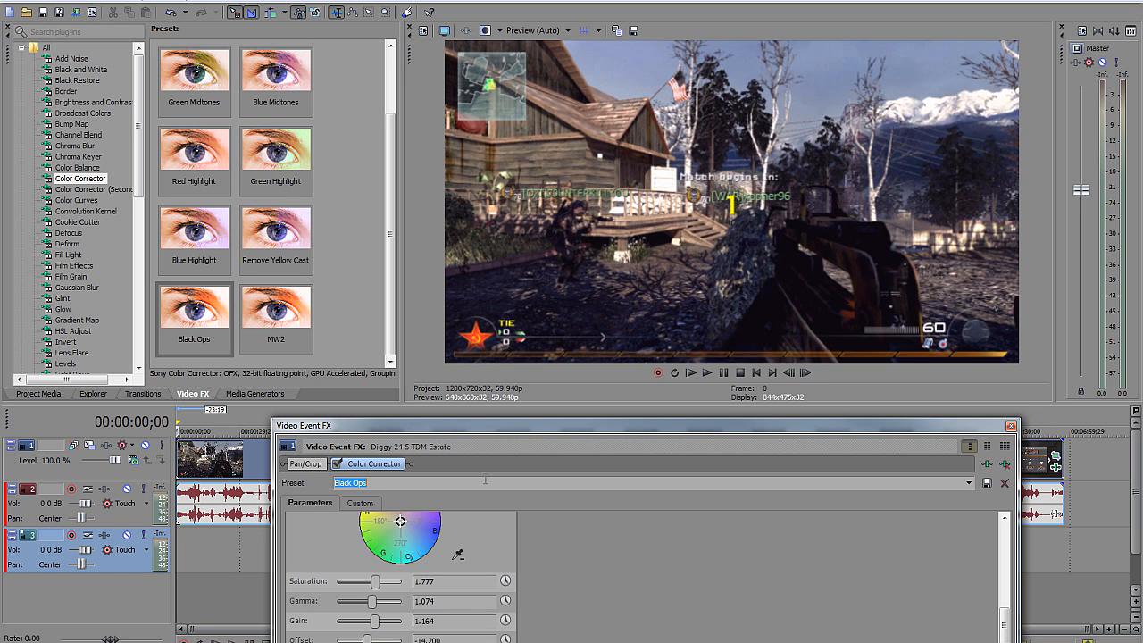
Return the clip to the MW2 color preset and start adding a sharpening effect
click(275, 308)
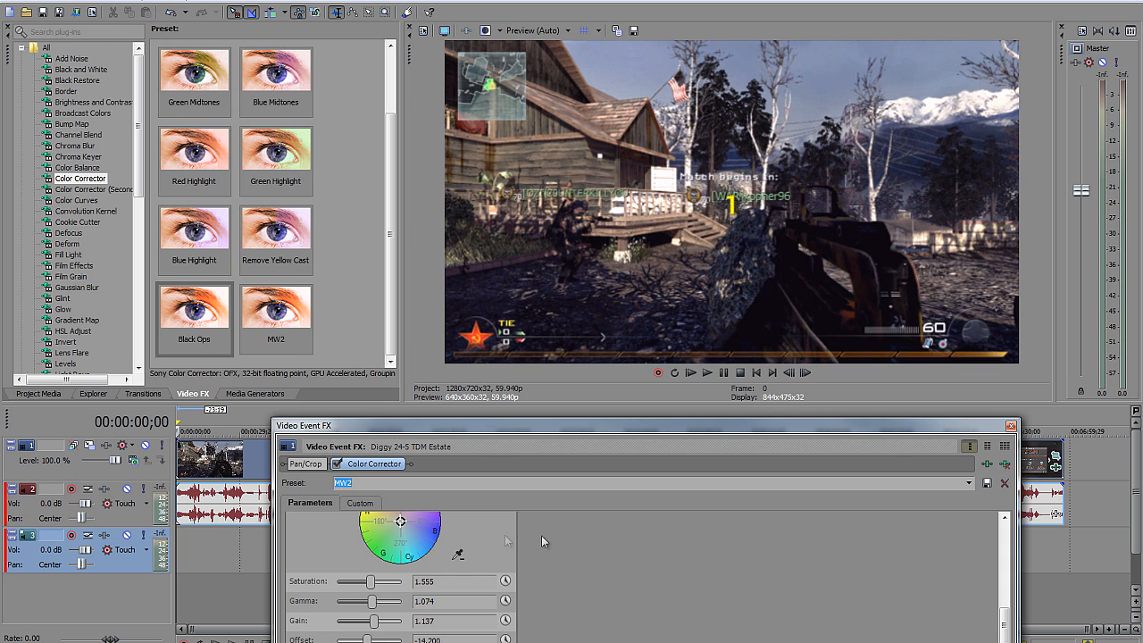
click(1004, 425)
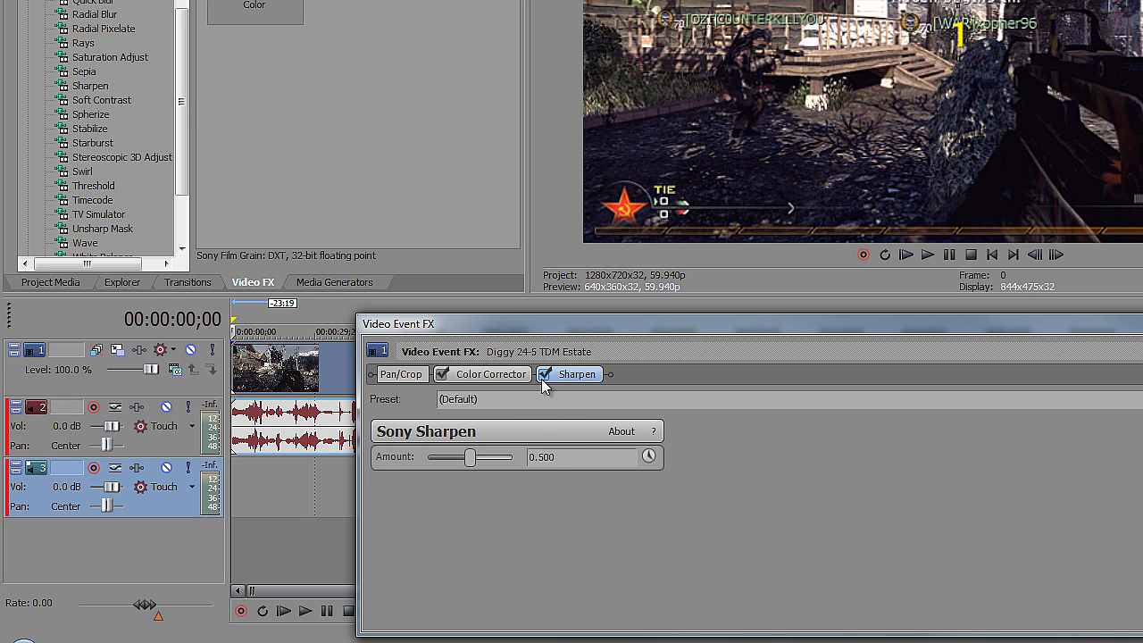
Add a Color Curves effect after Sony Sharpen in the clip's plug-in chain
click(547, 375)
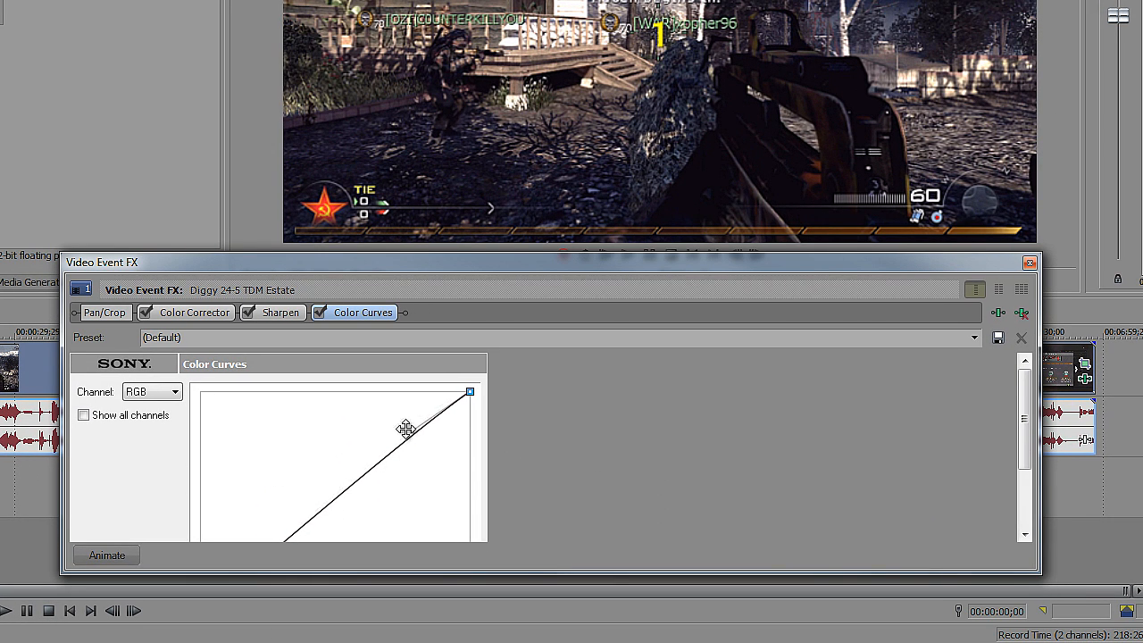
Bend the RGB curve to darken shadows, then remove Color Curves, keeping Color Corrector and Sharpen 0.500
drag(408, 429, 386, 393)
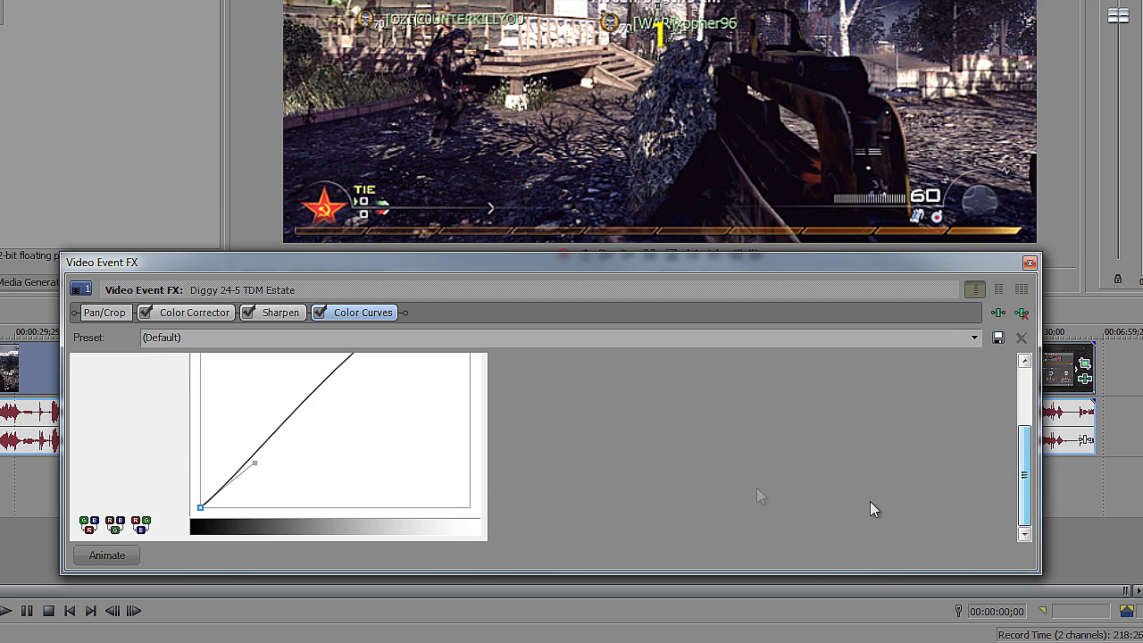
drag(254, 465, 261, 509)
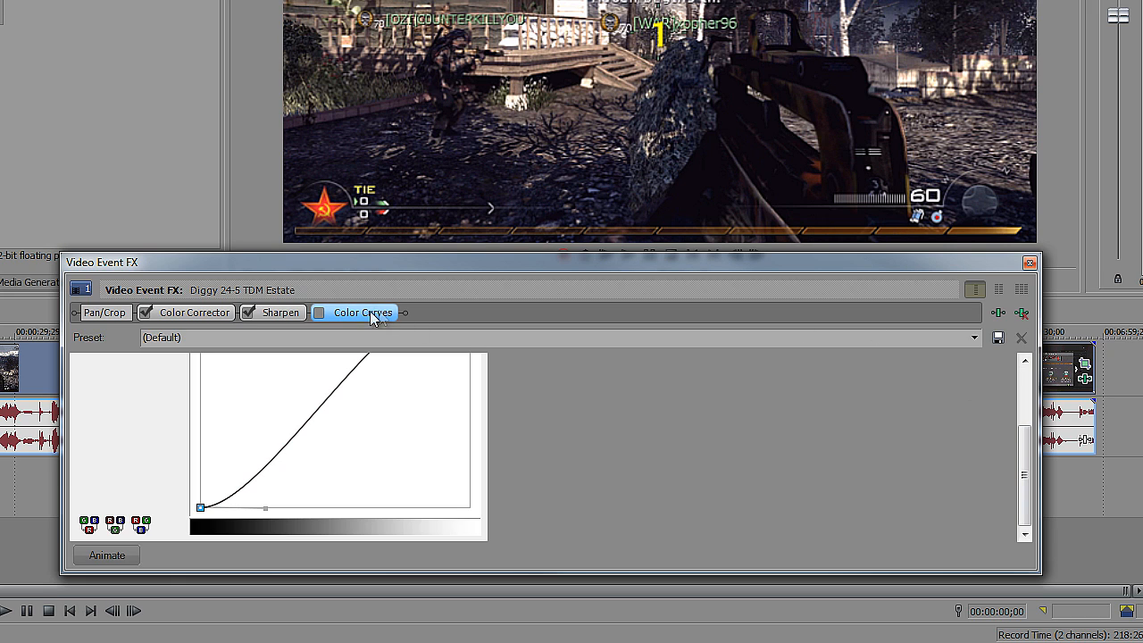
click(278, 312)
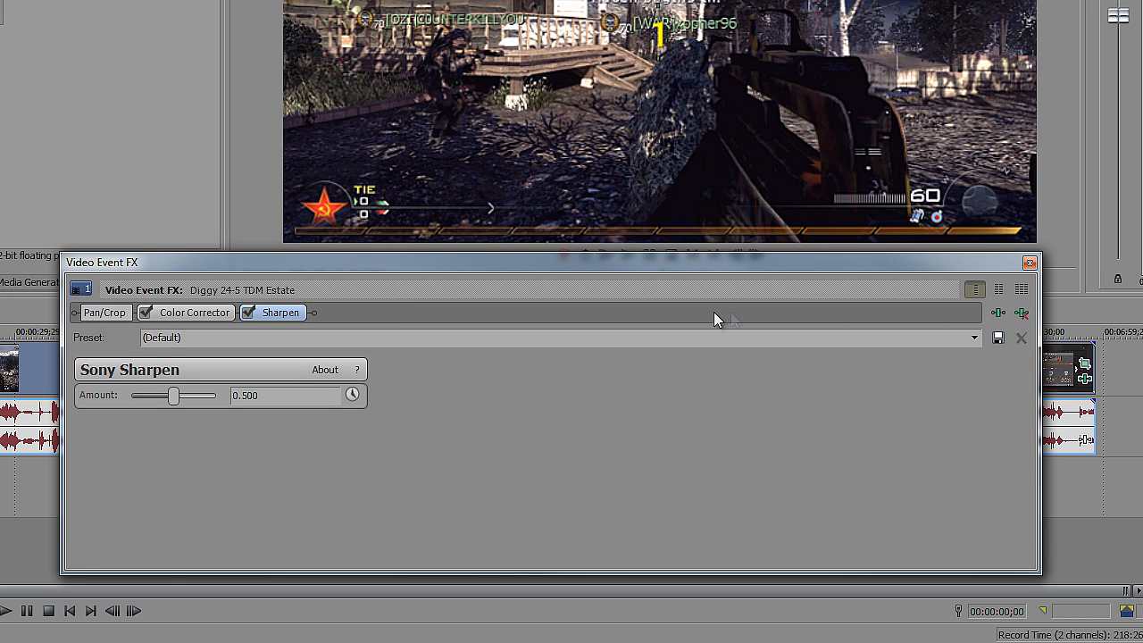
mouse_move(704, 316)
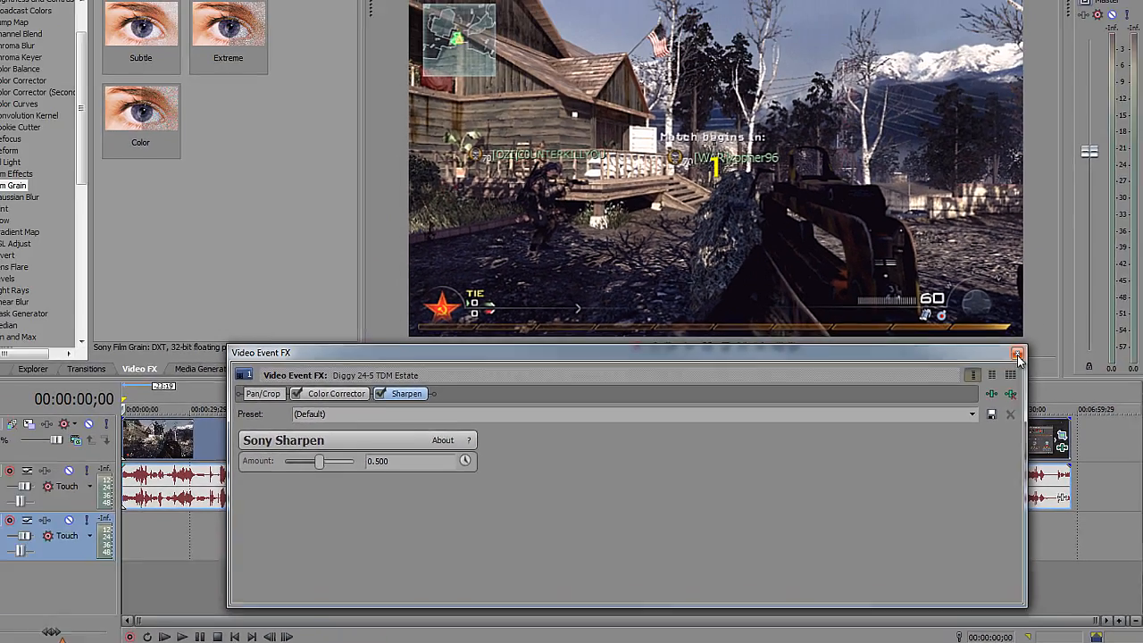
Close the Video Event FX window and load a recent multi-clip project, discarding the untitled one
click(1018, 354)
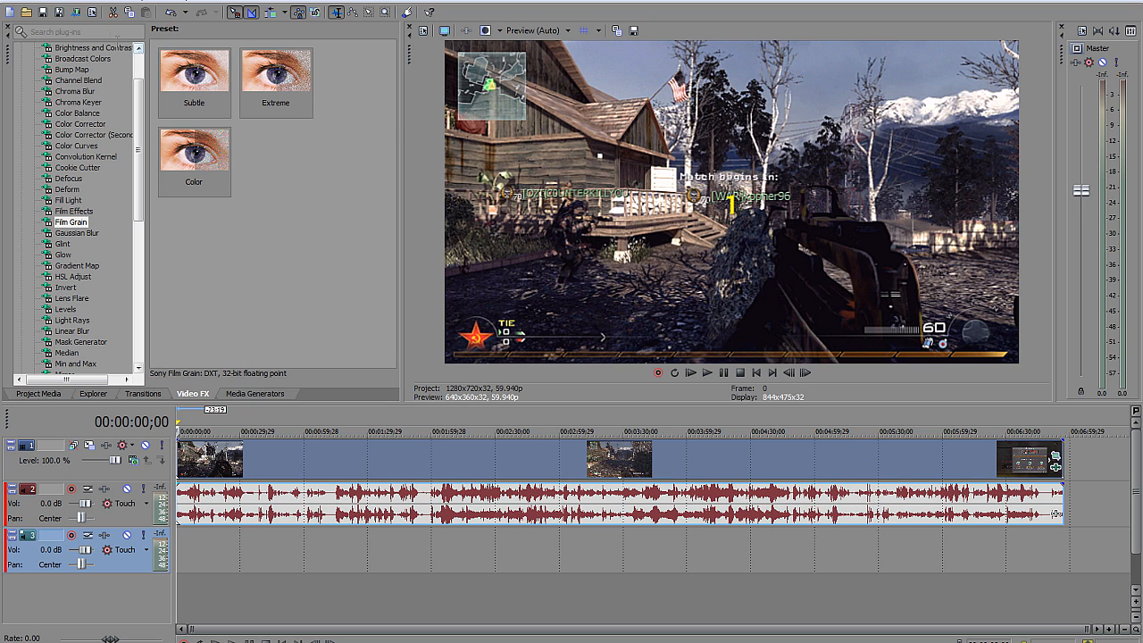
click(12, 11)
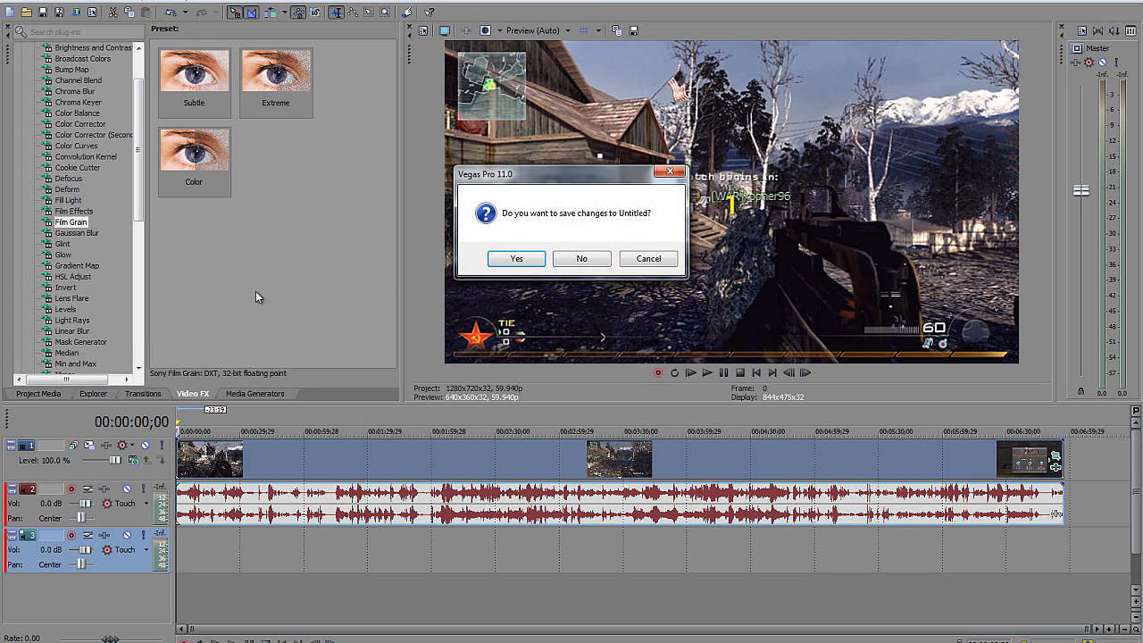
click(580, 257)
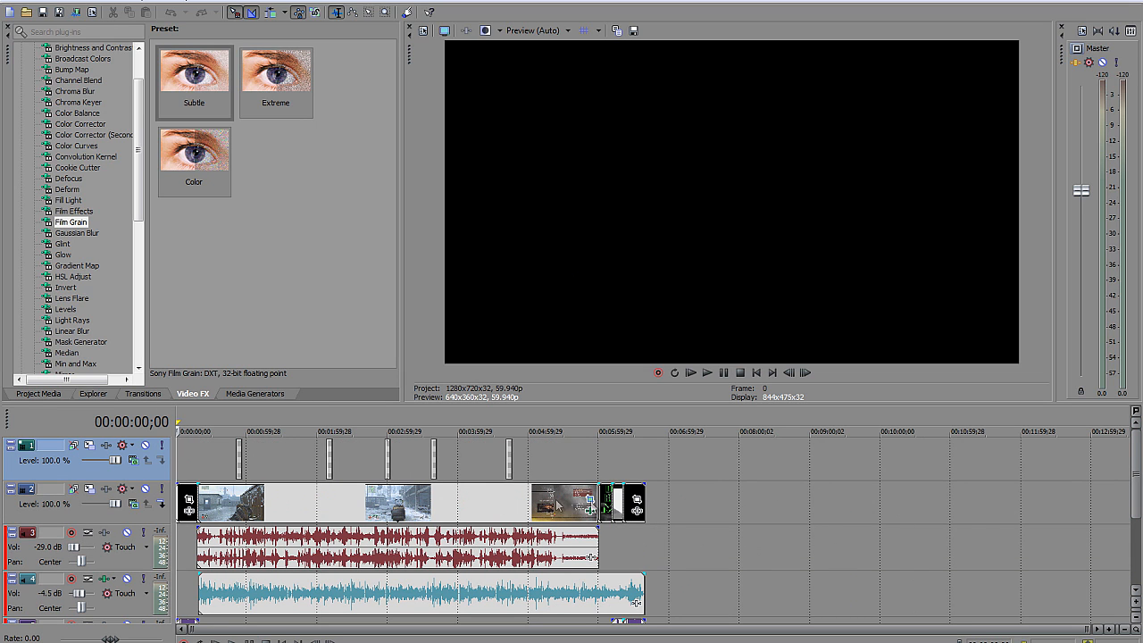
mouse_move(682, 545)
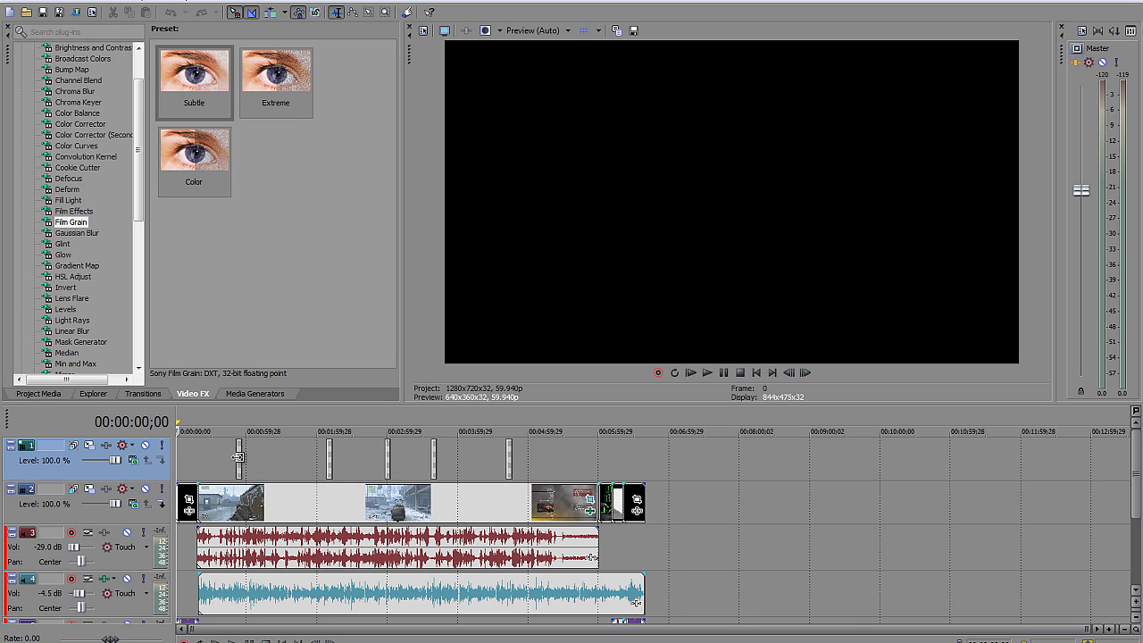
click(706, 373)
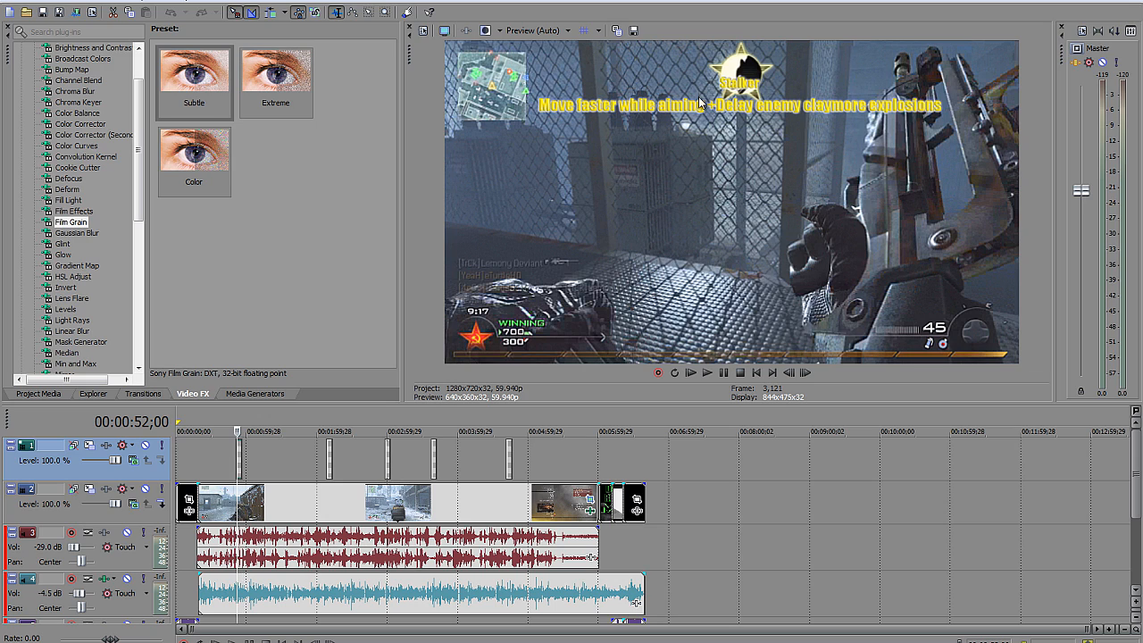
mouse_move(288, 479)
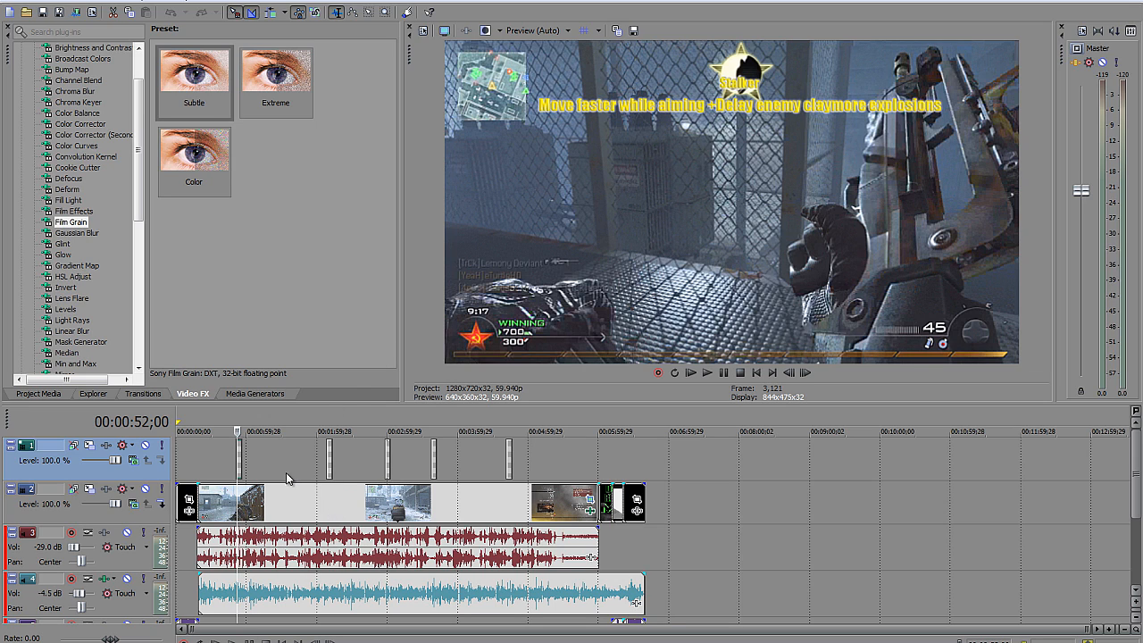
mouse_move(359, 471)
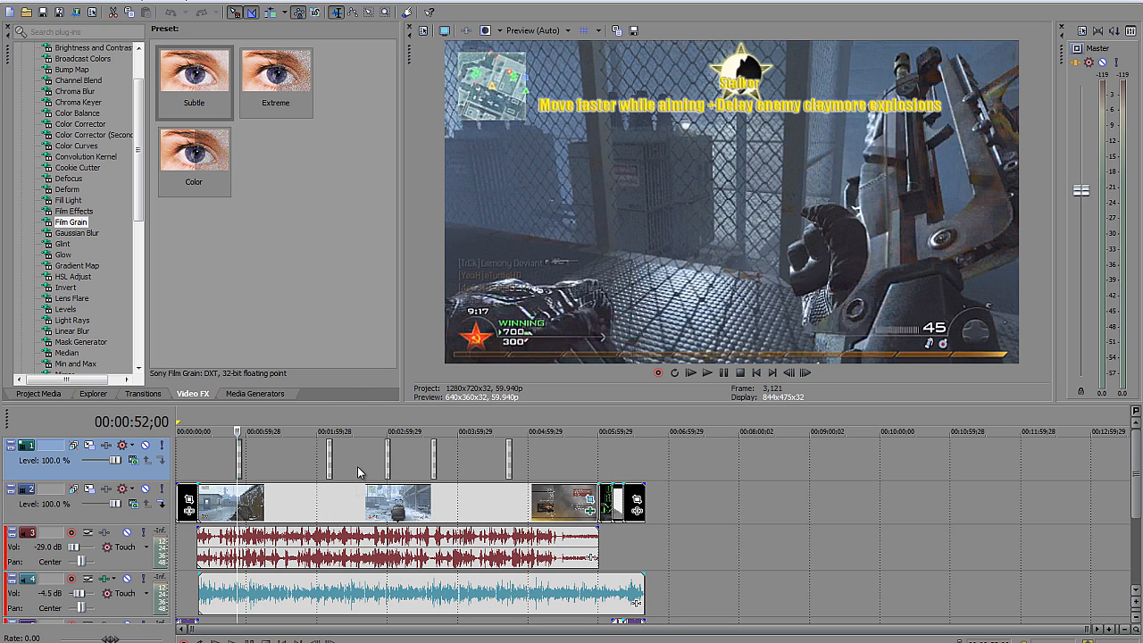
mouse_move(272, 509)
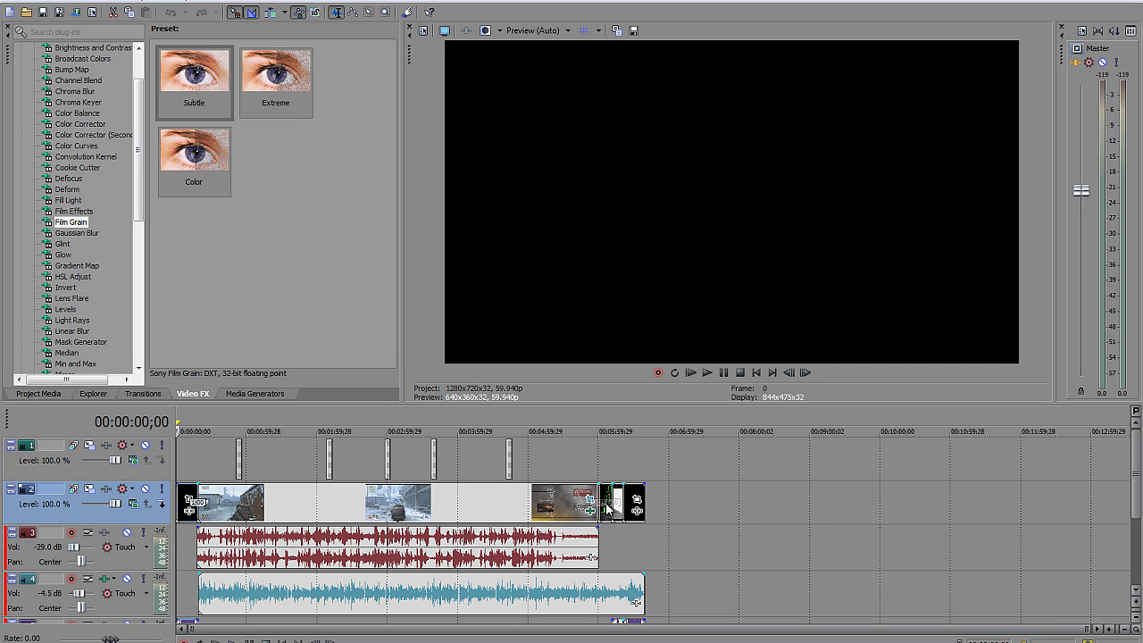
click(604, 504)
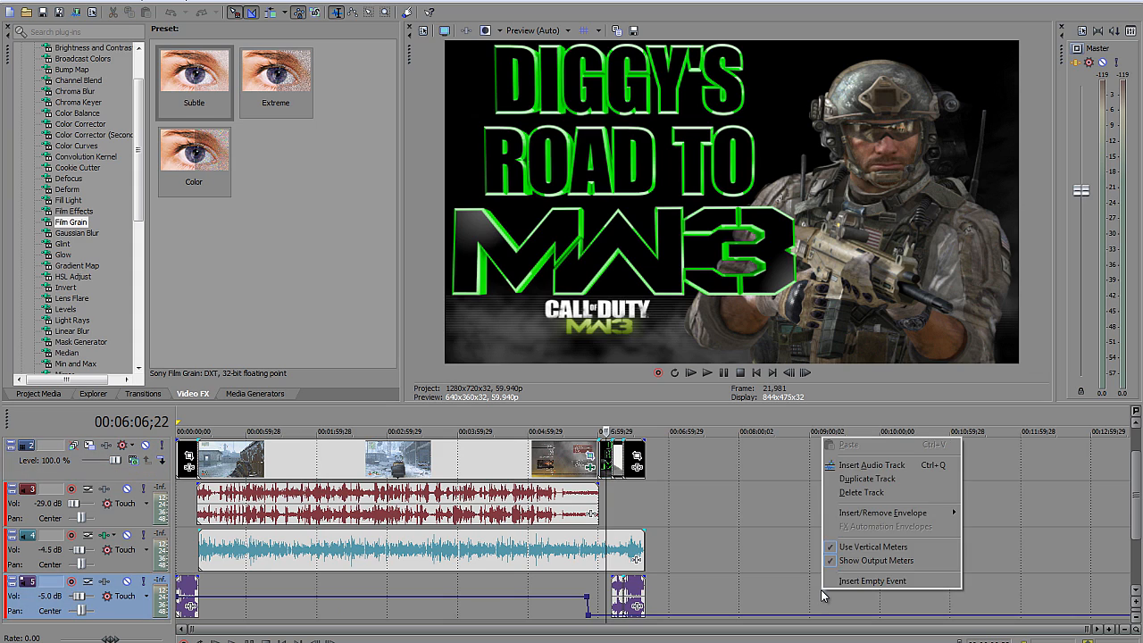
mouse_move(883, 512)
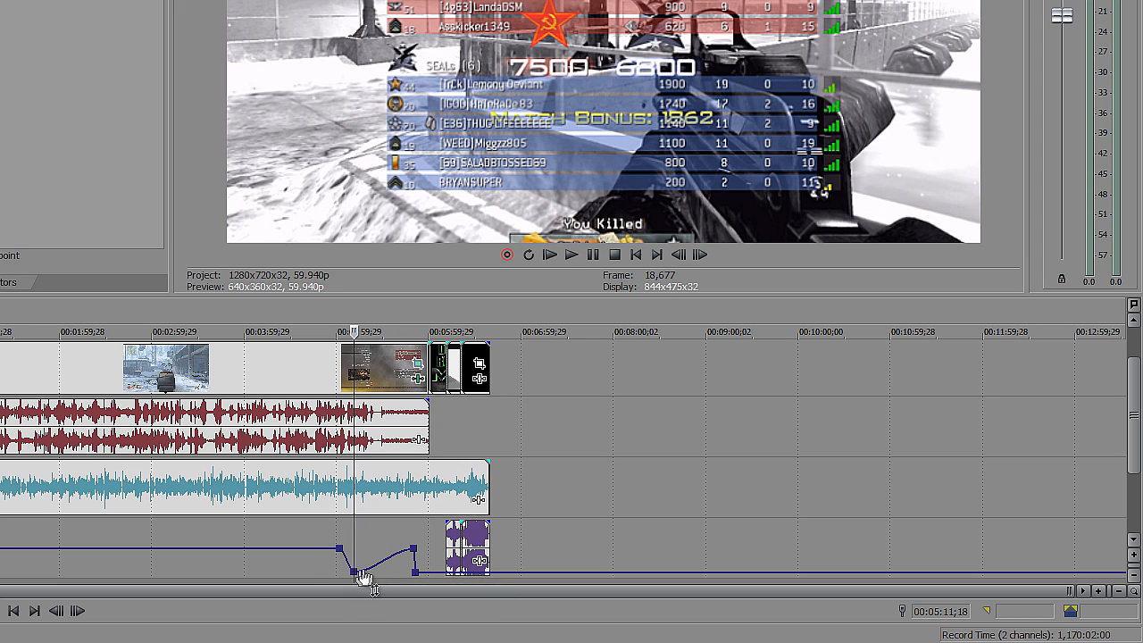
mouse_move(427, 604)
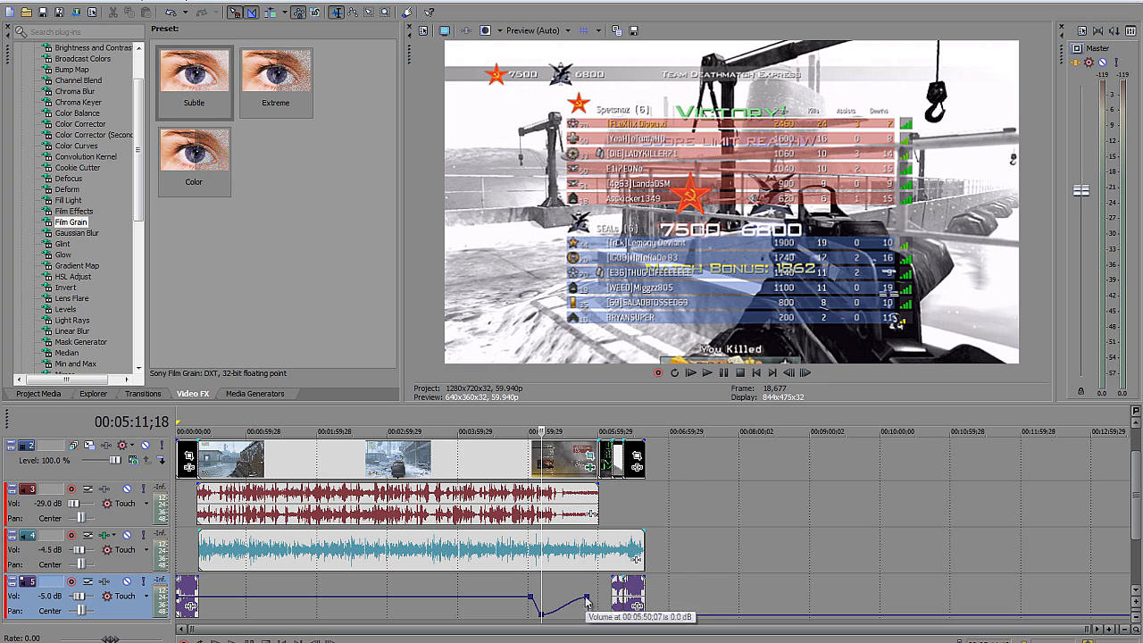
mouse_move(570, 614)
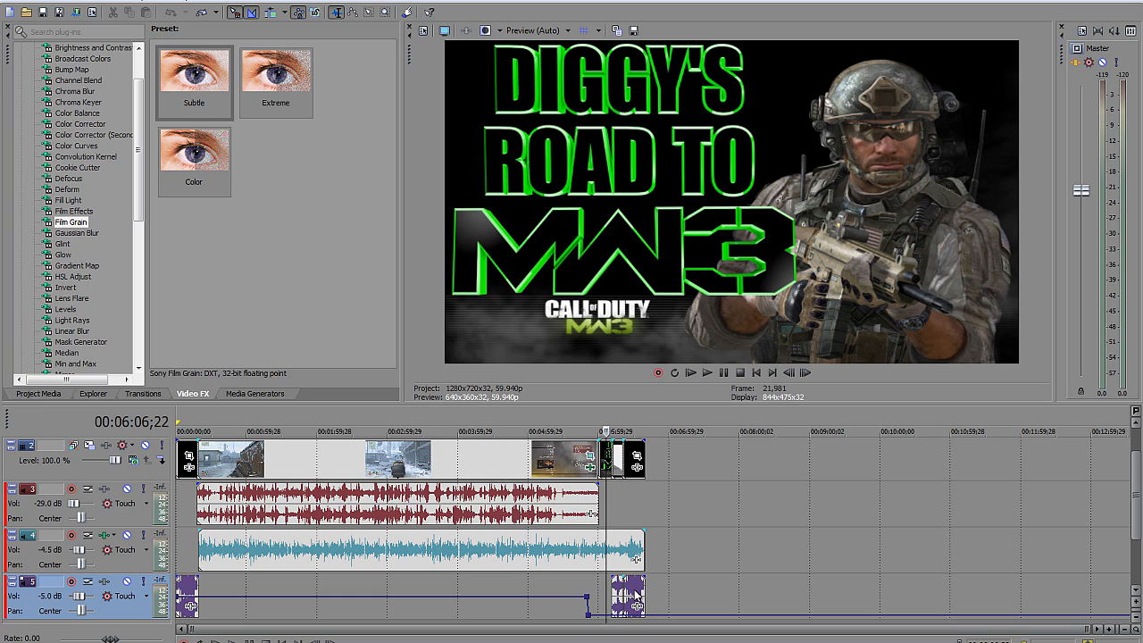
mouse_move(627, 572)
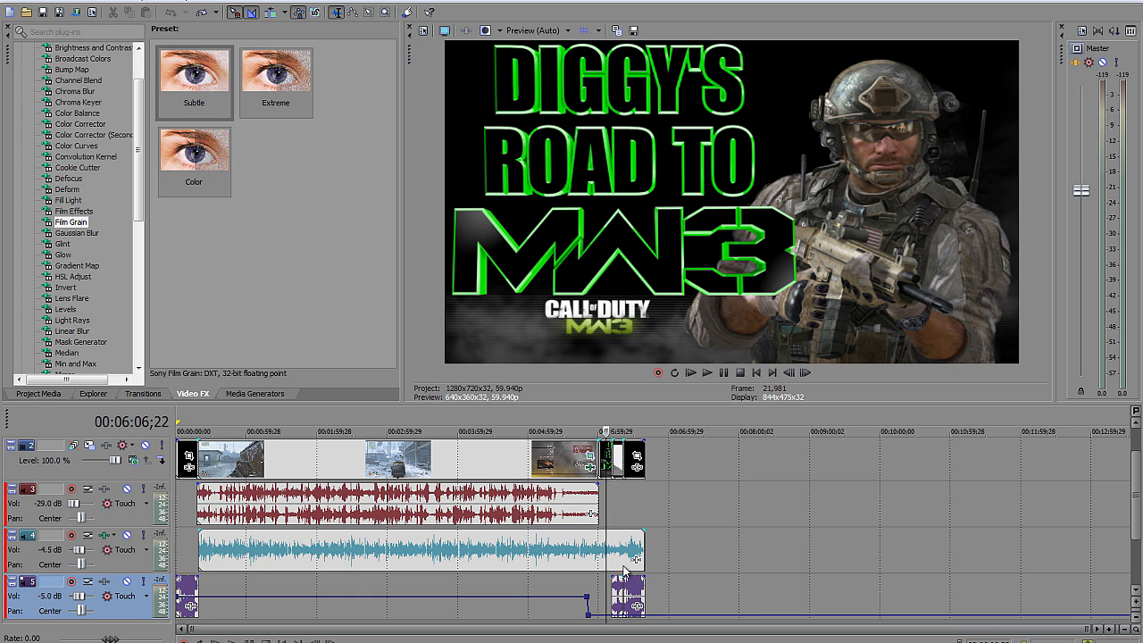
mouse_move(261, 582)
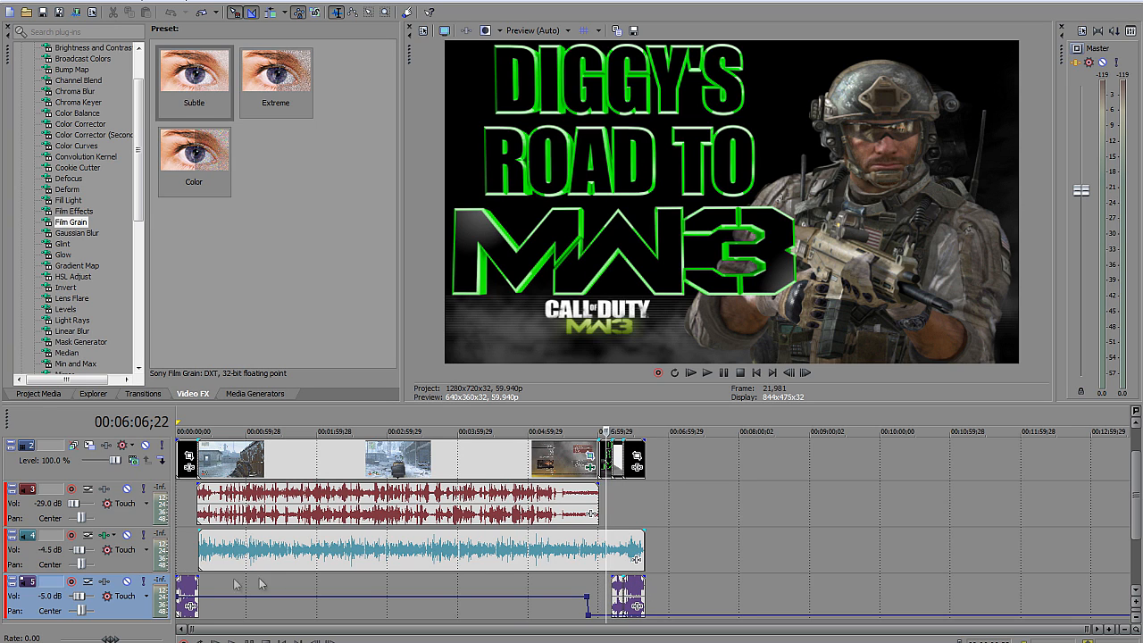
mouse_move(61, 518)
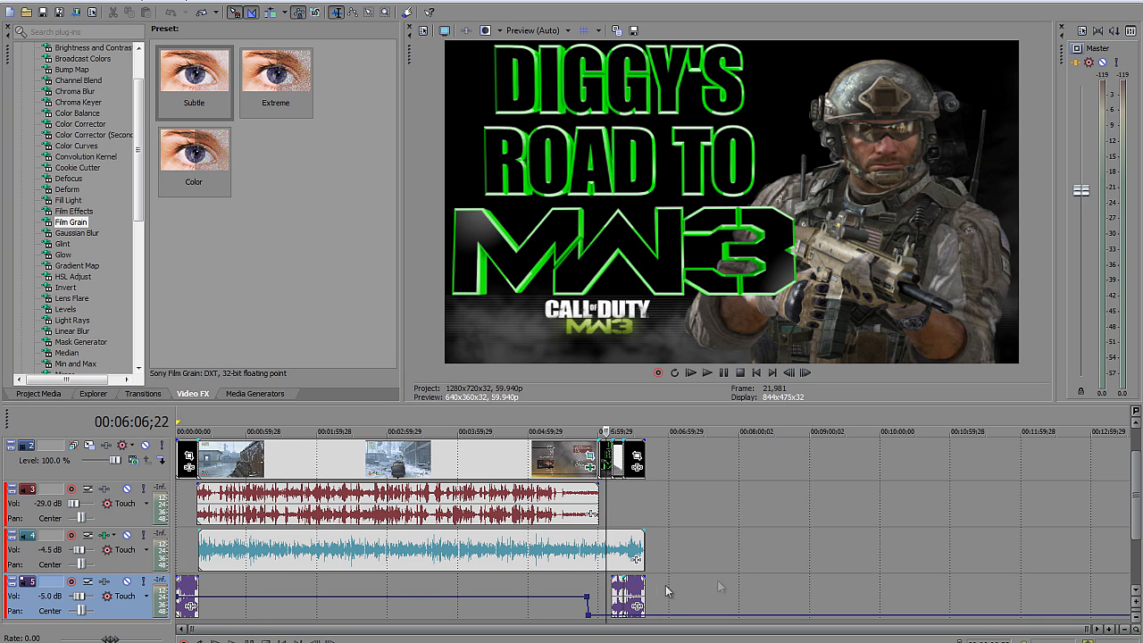
mouse_move(193, 589)
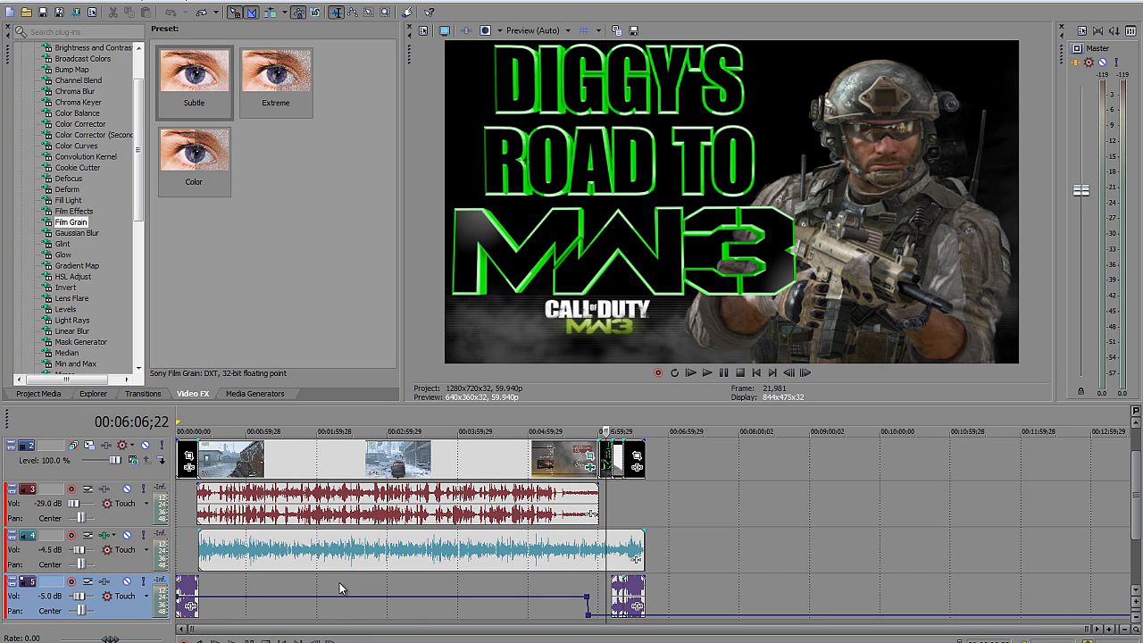
mouse_move(600, 534)
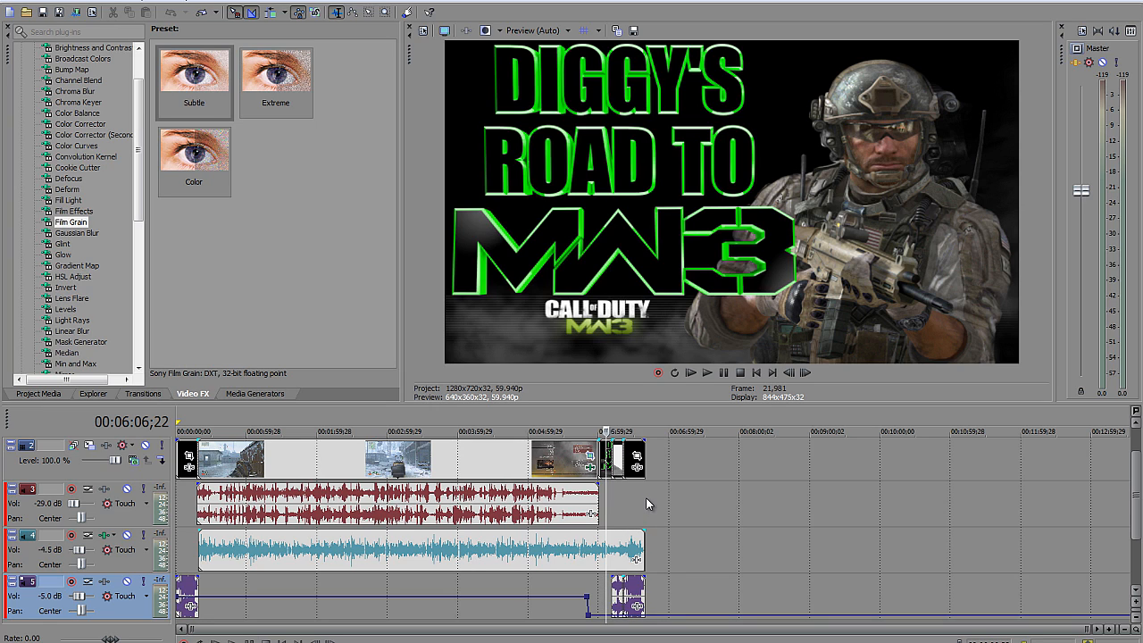
mouse_move(200, 228)
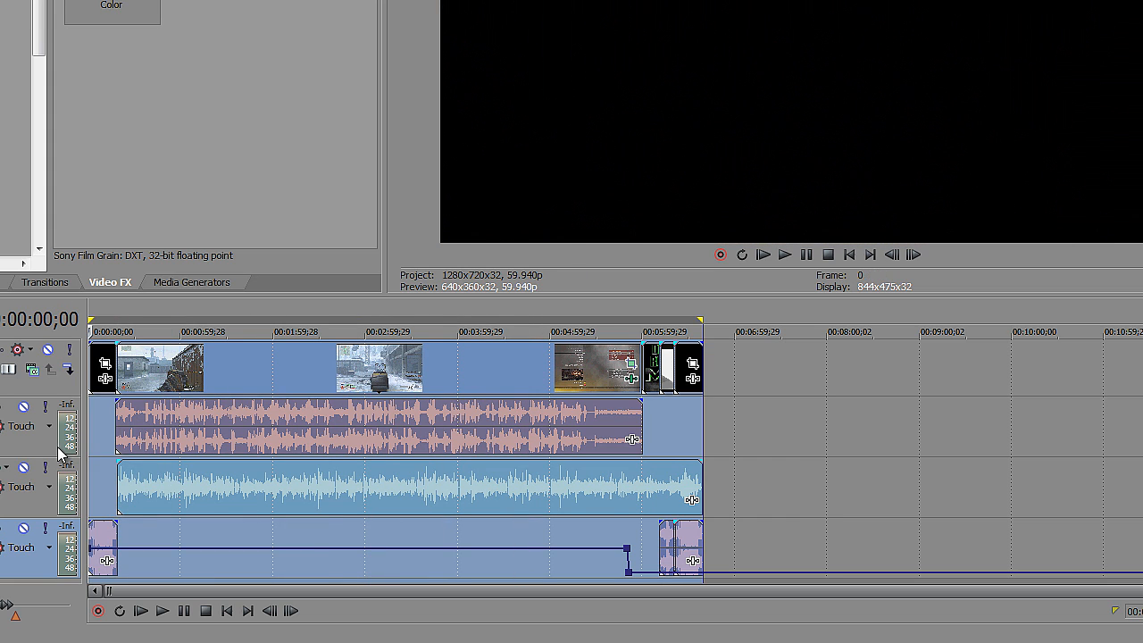
mouse_move(697, 429)
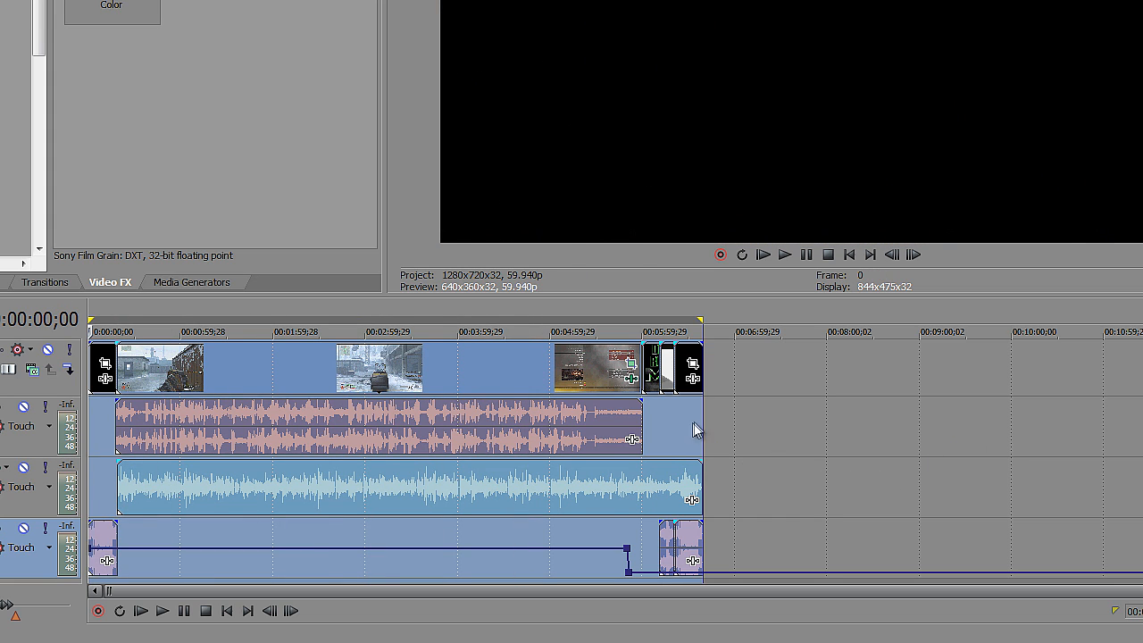
mouse_move(236, 429)
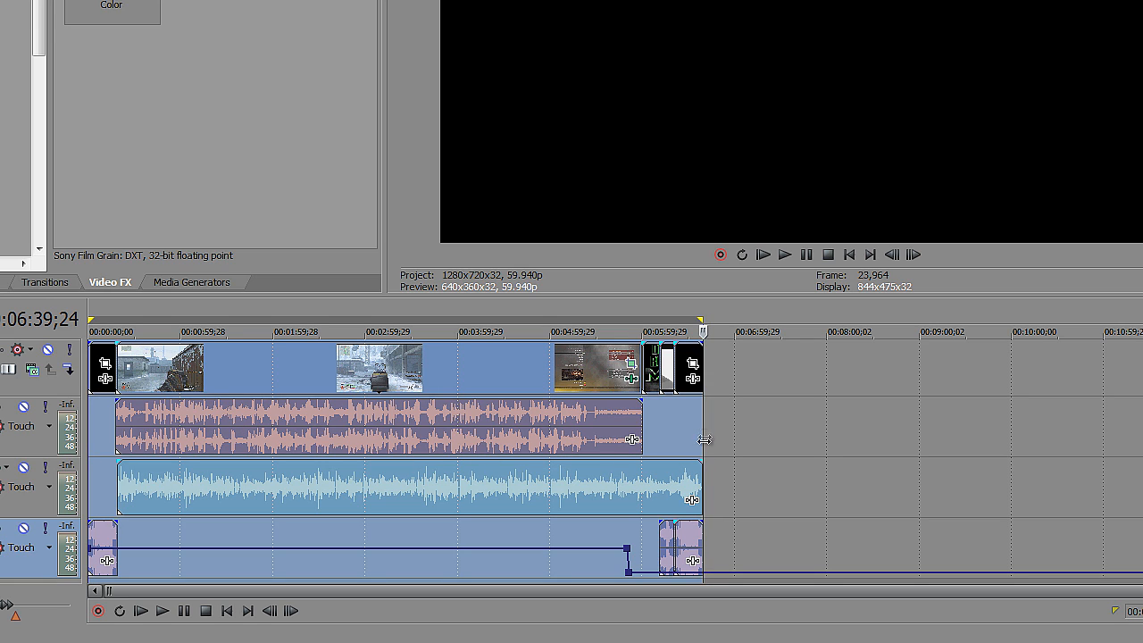
mouse_move(722, 436)
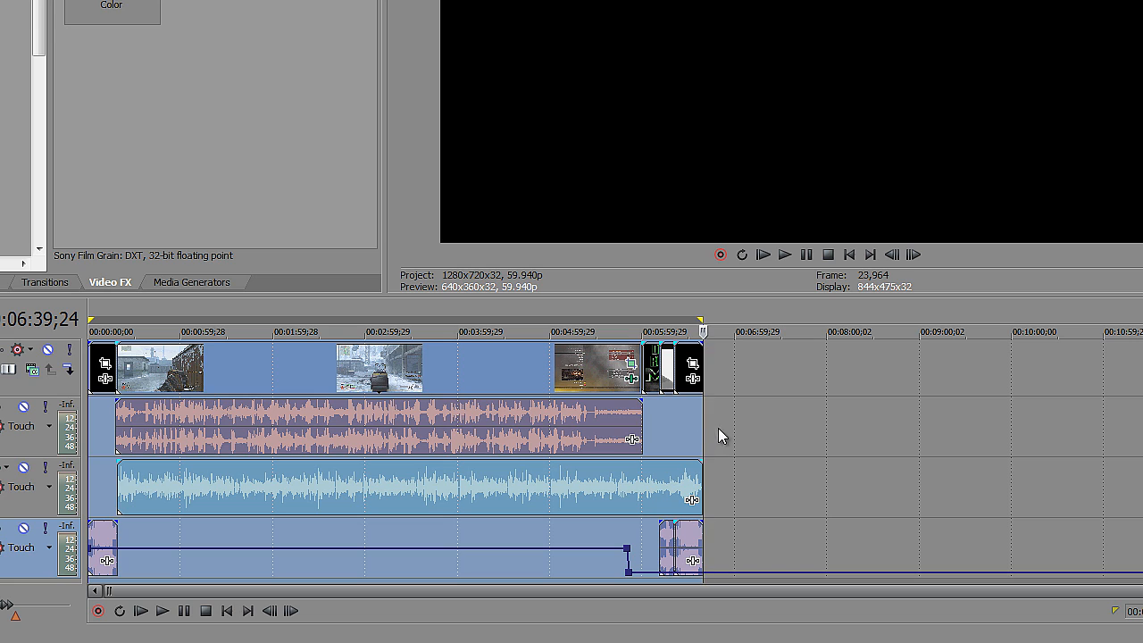
mouse_move(719, 430)
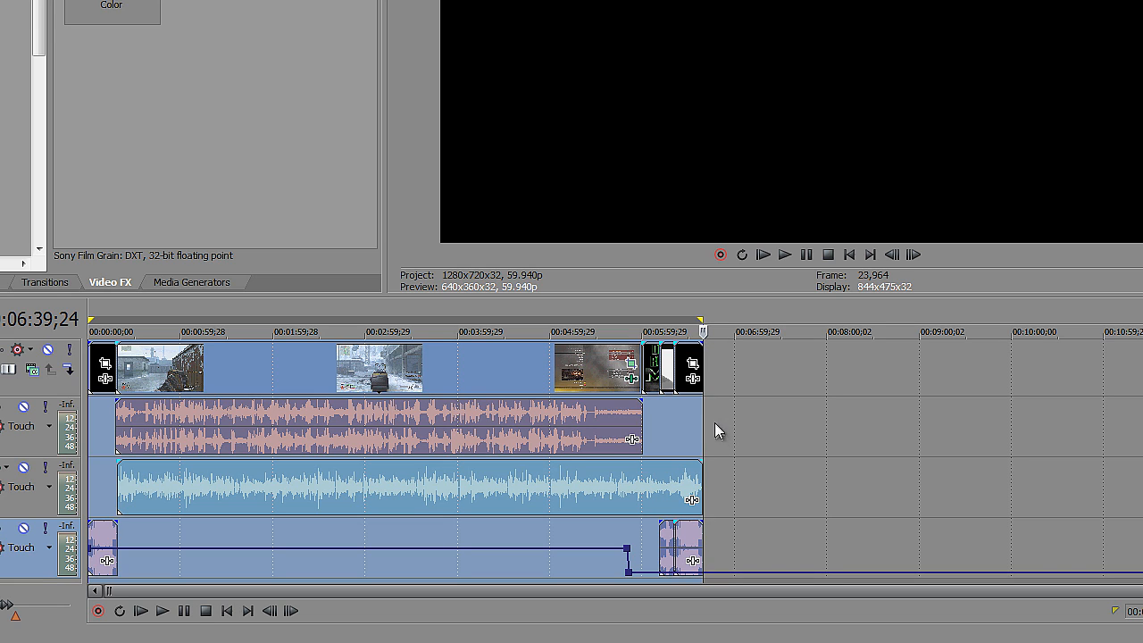
mouse_move(158, 432)
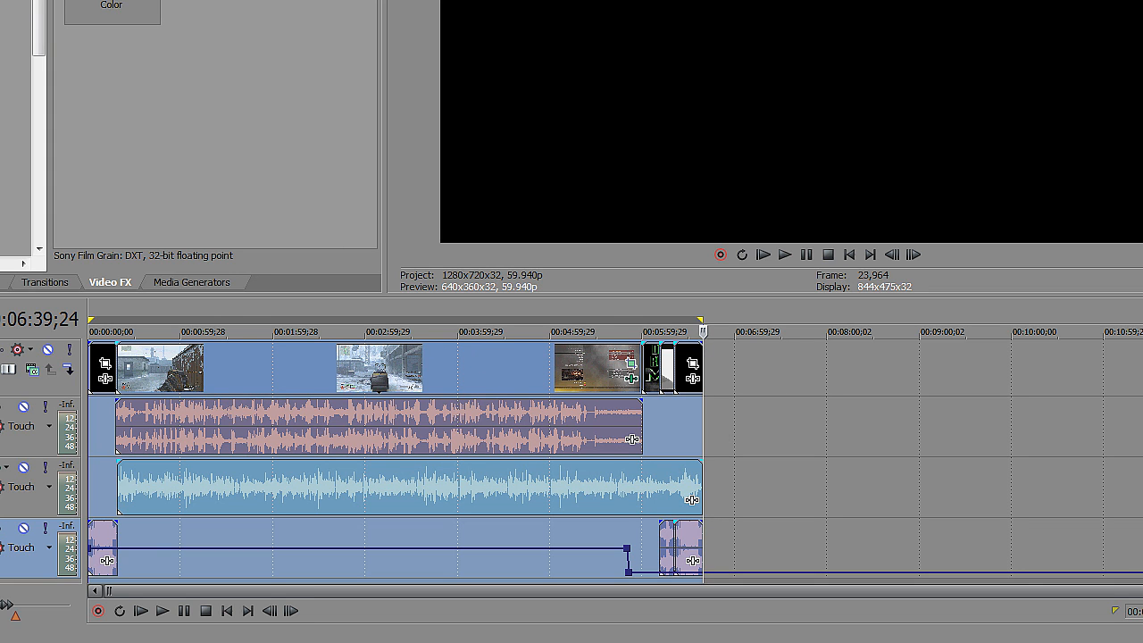
Start Render As and confirm the output file Diggy 24-7 TDM Sub Base.mp4 in its folder
click(14, 29)
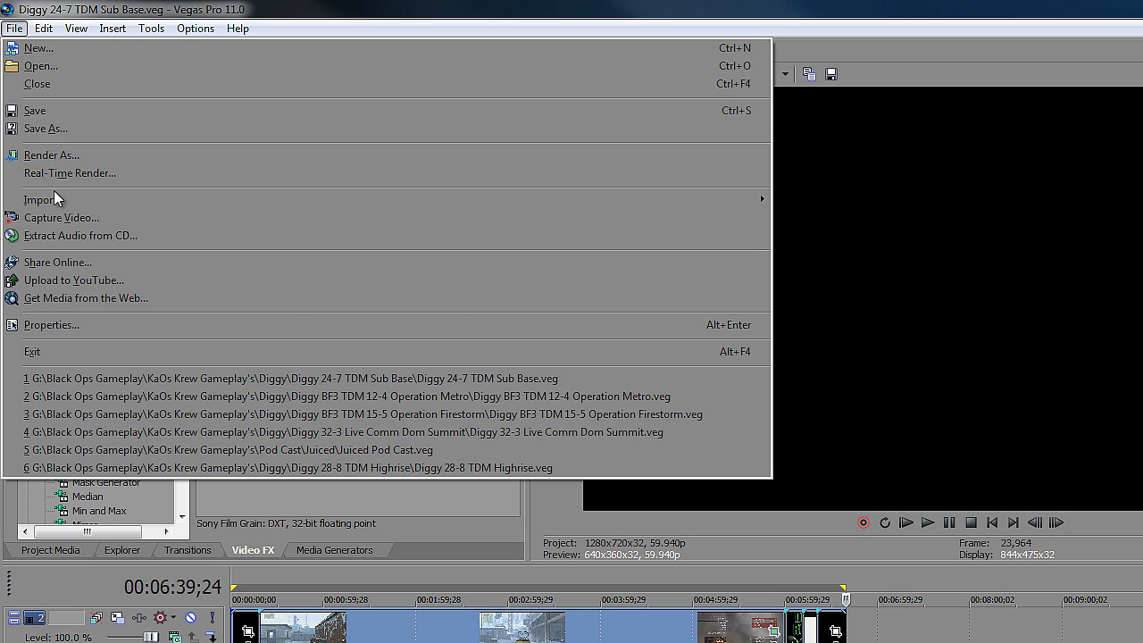
click(50, 154)
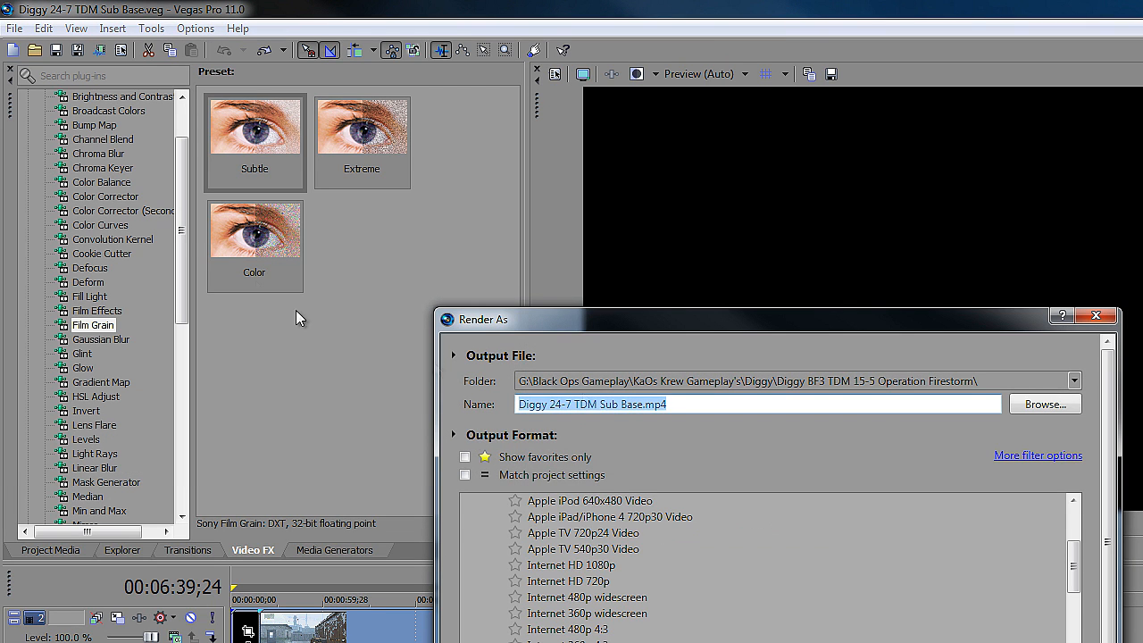
mouse_move(774, 449)
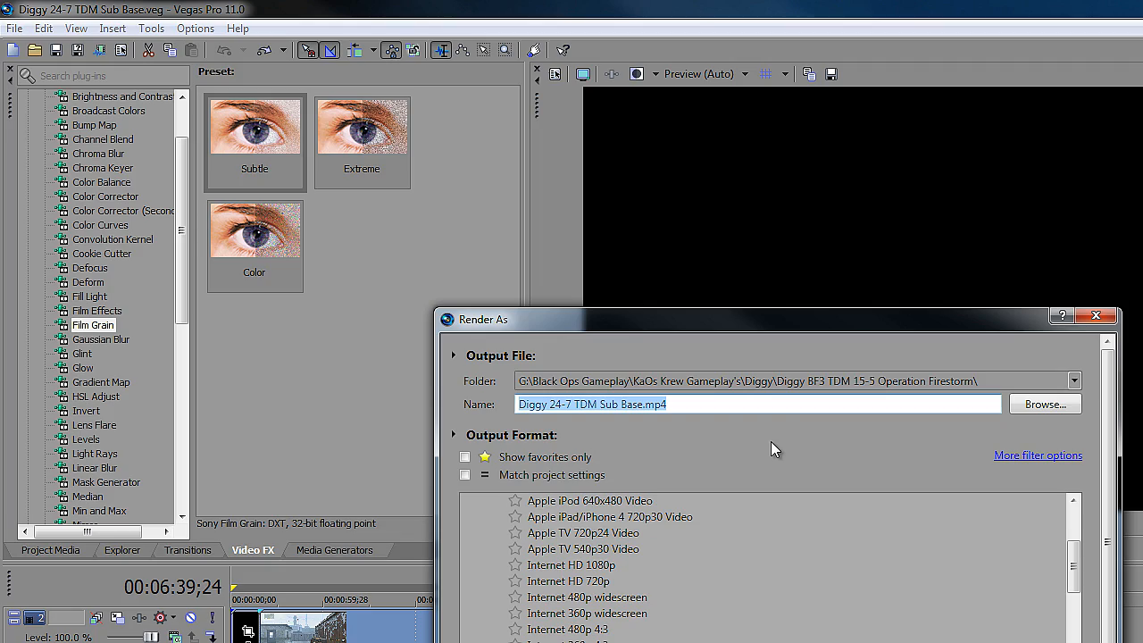
click(1047, 404)
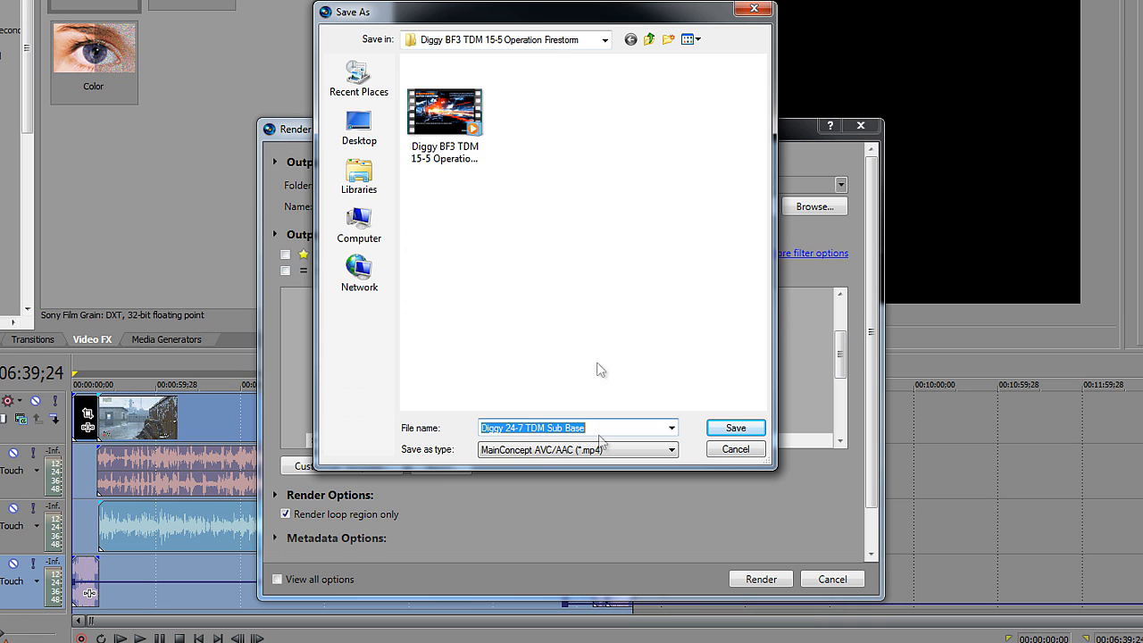
mouse_move(488, 56)
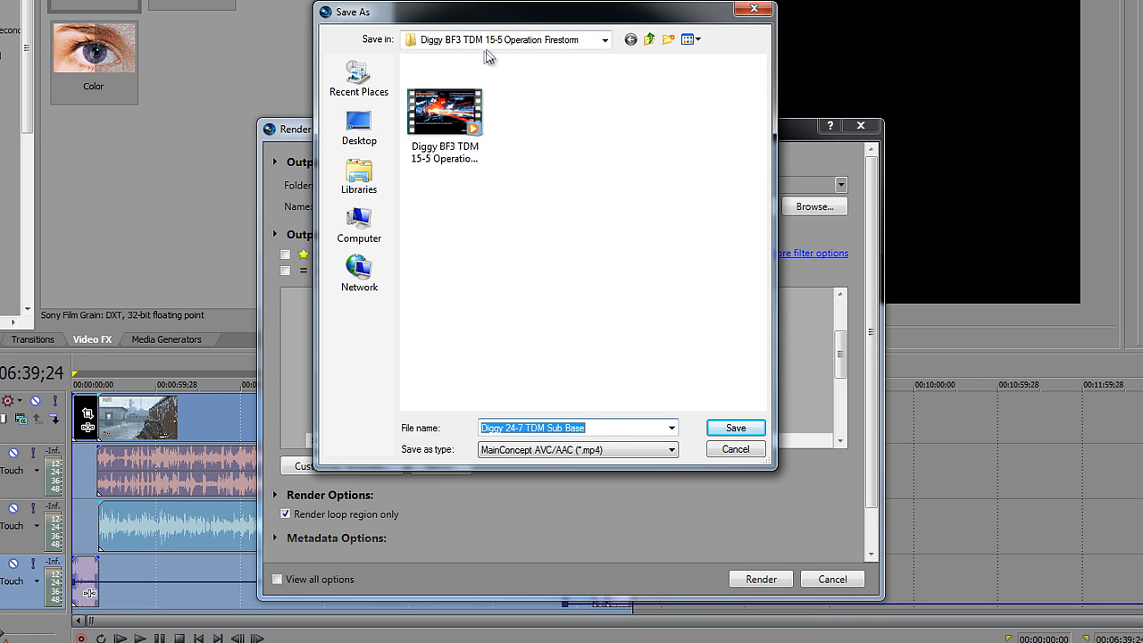
click(601, 39)
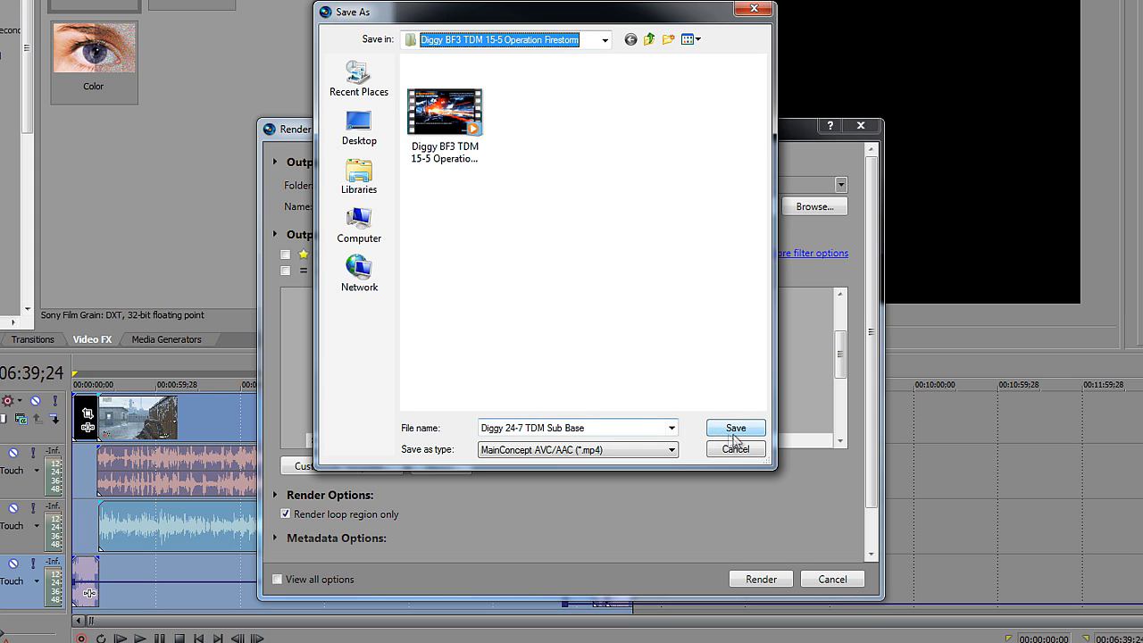
click(736, 427)
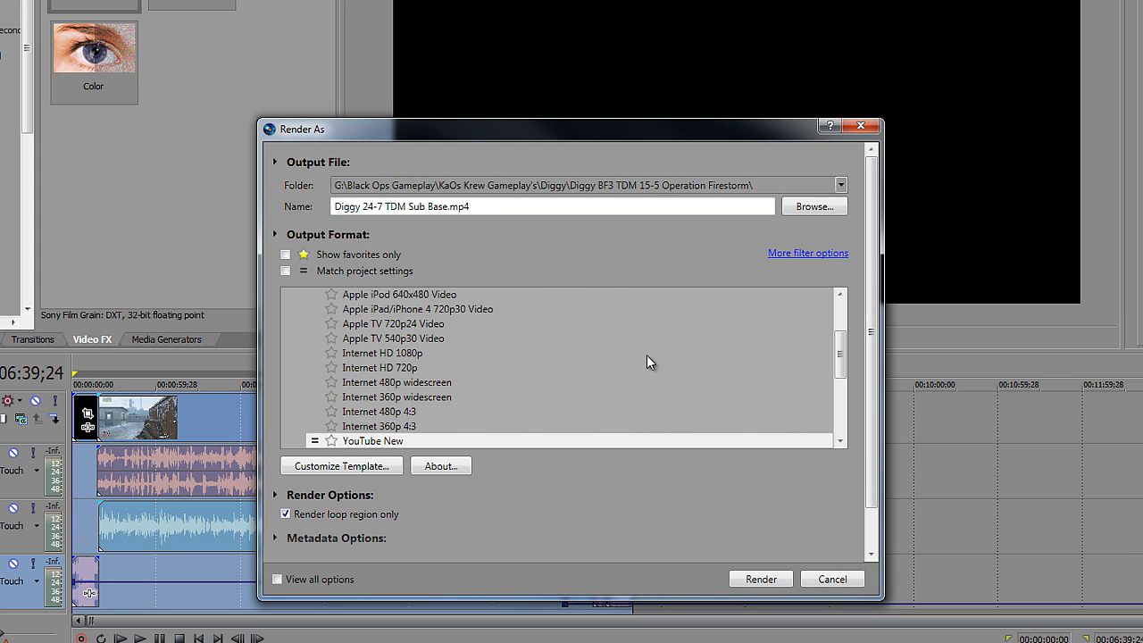
mouse_move(415, 429)
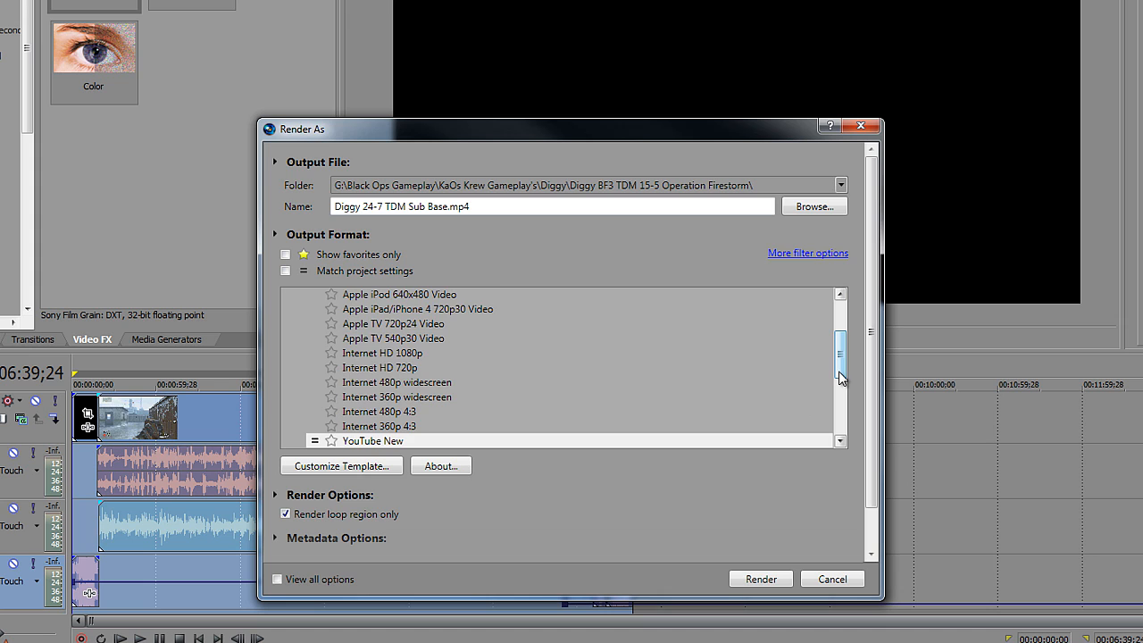
Select the YouTube New template under MainConcept AVC/AAC
scroll(down, 3)
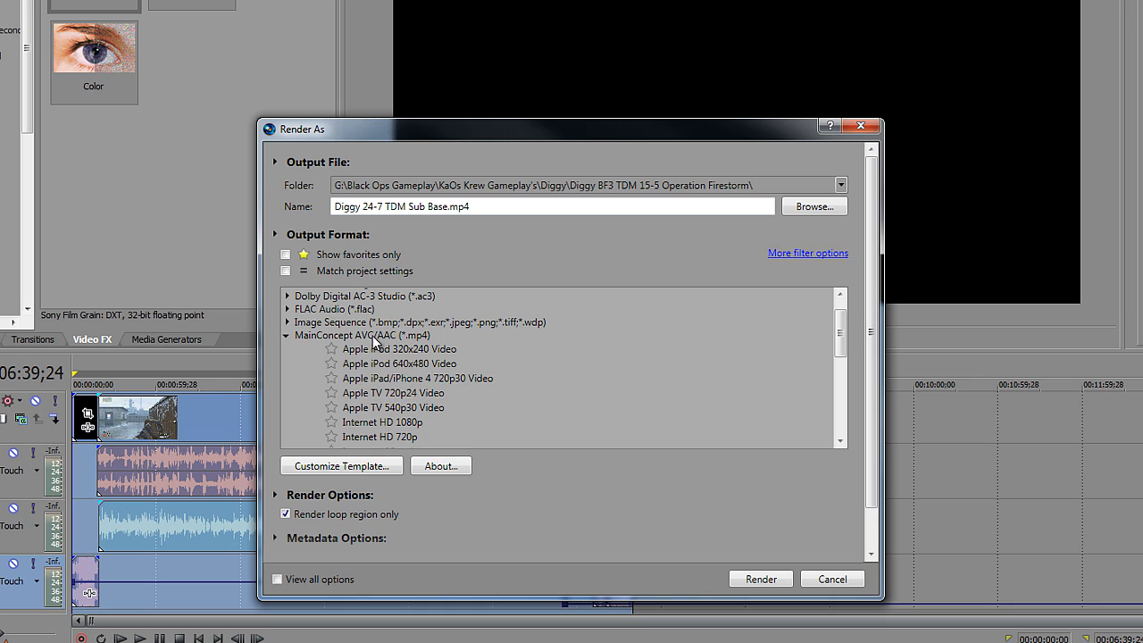
mouse_move(418, 343)
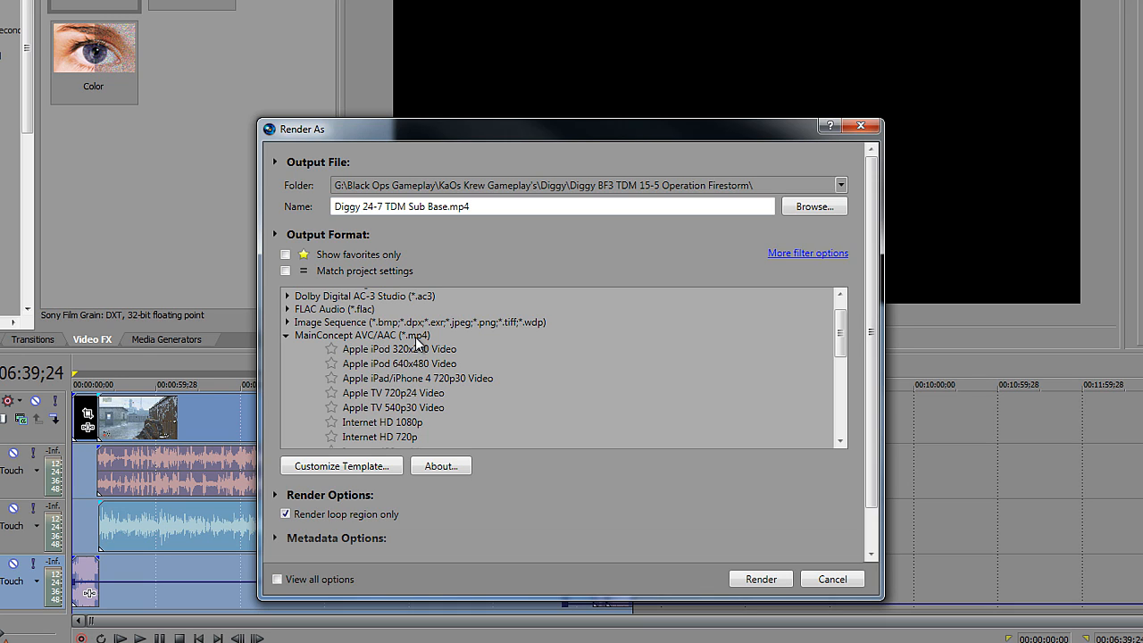
scroll(down, 3)
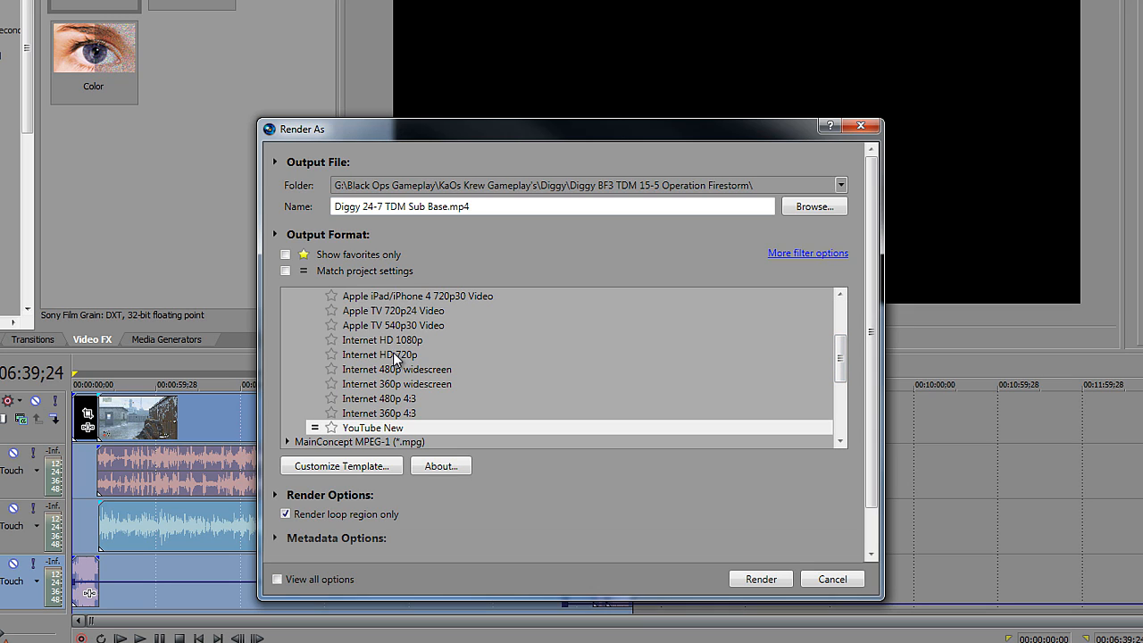
click(372, 429)
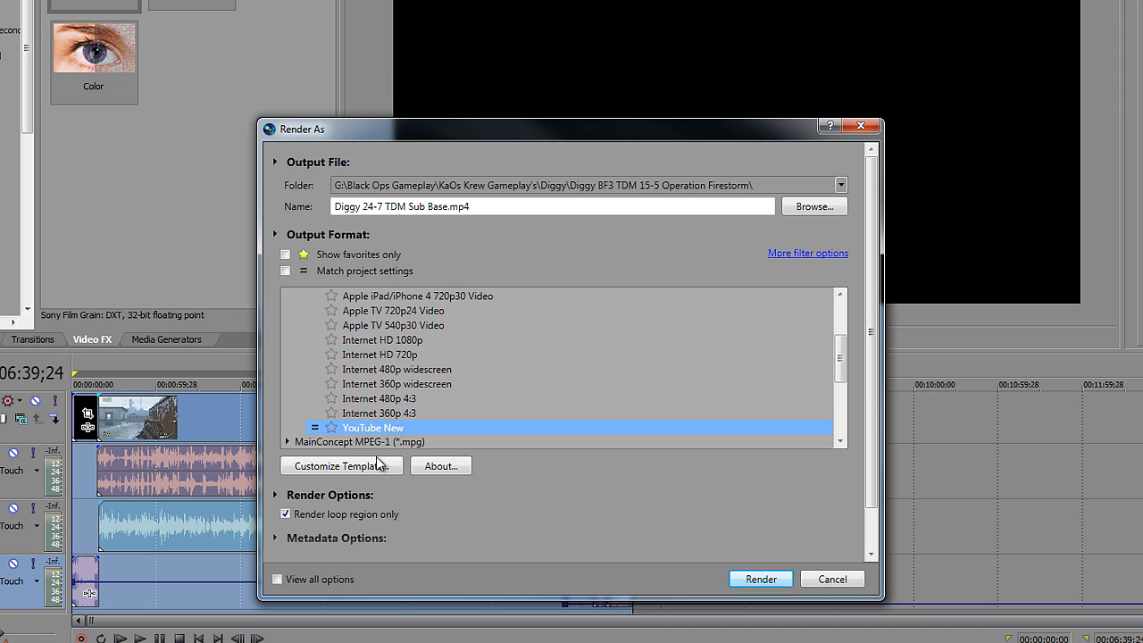
In Custom Settings video, use 4 reference frames, 14,000,000 bps variable bitrate and GPU encoding if available
click(342, 465)
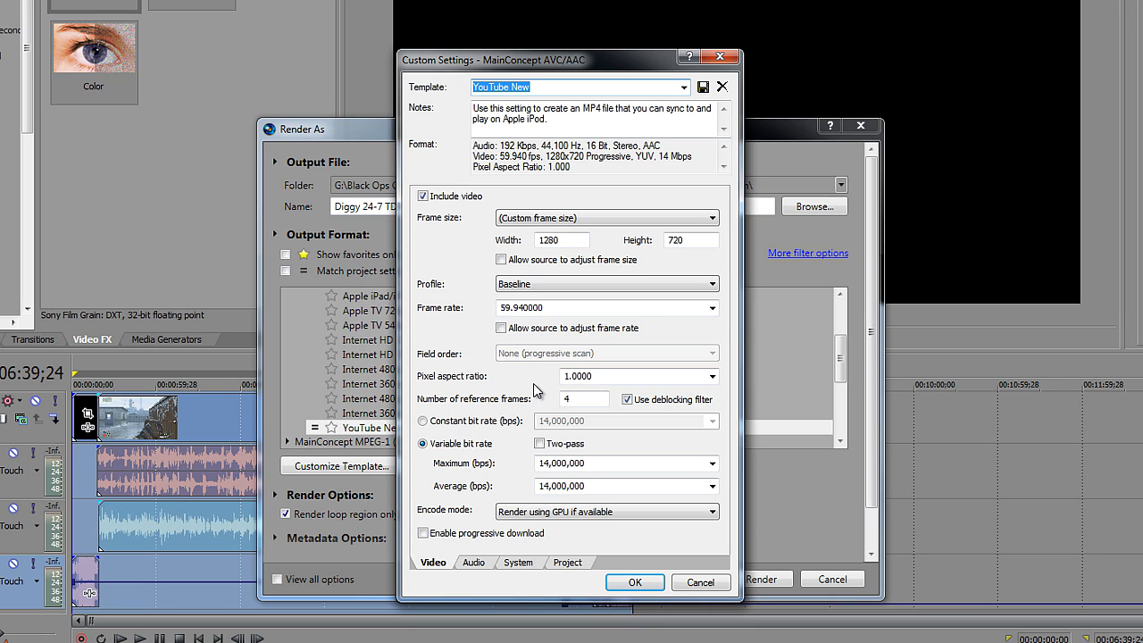
mouse_move(352, 354)
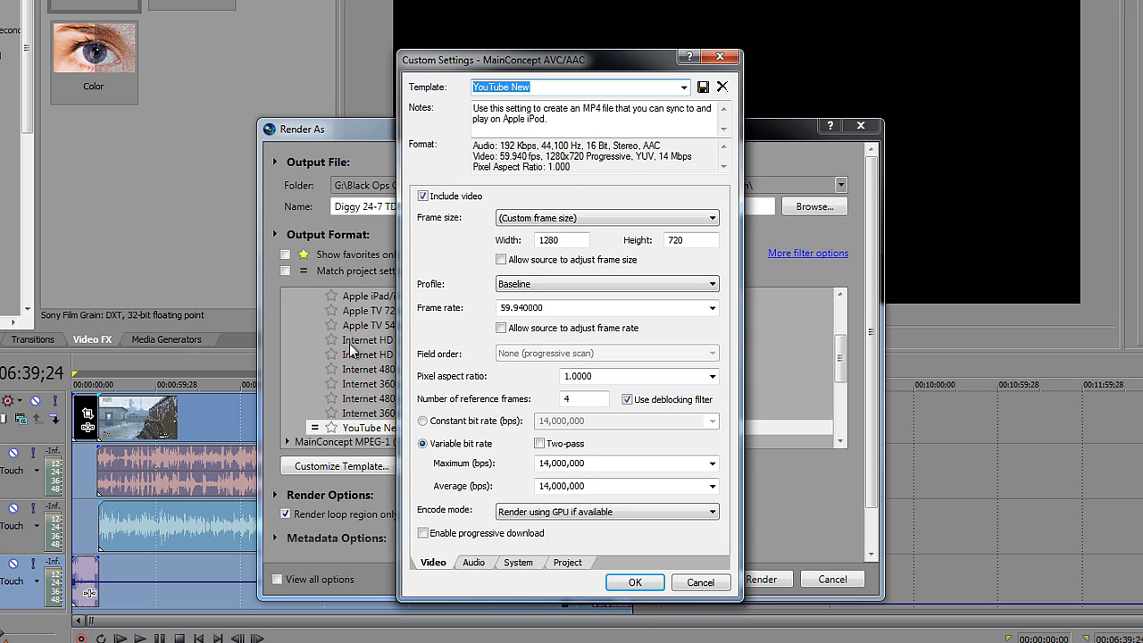
mouse_move(362, 370)
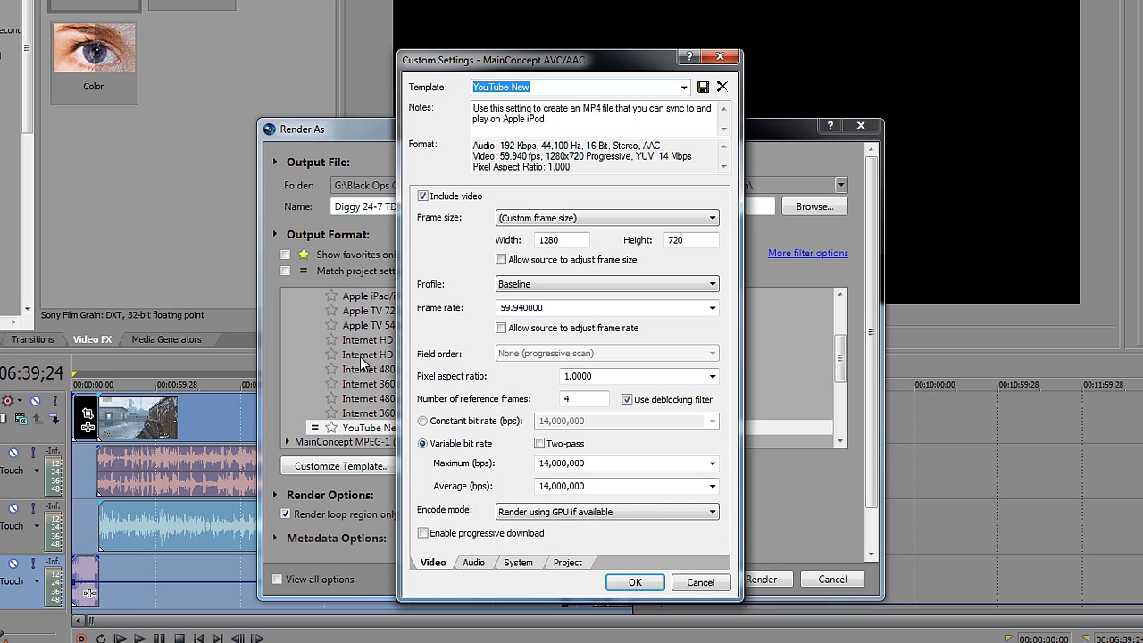
mouse_move(539, 225)
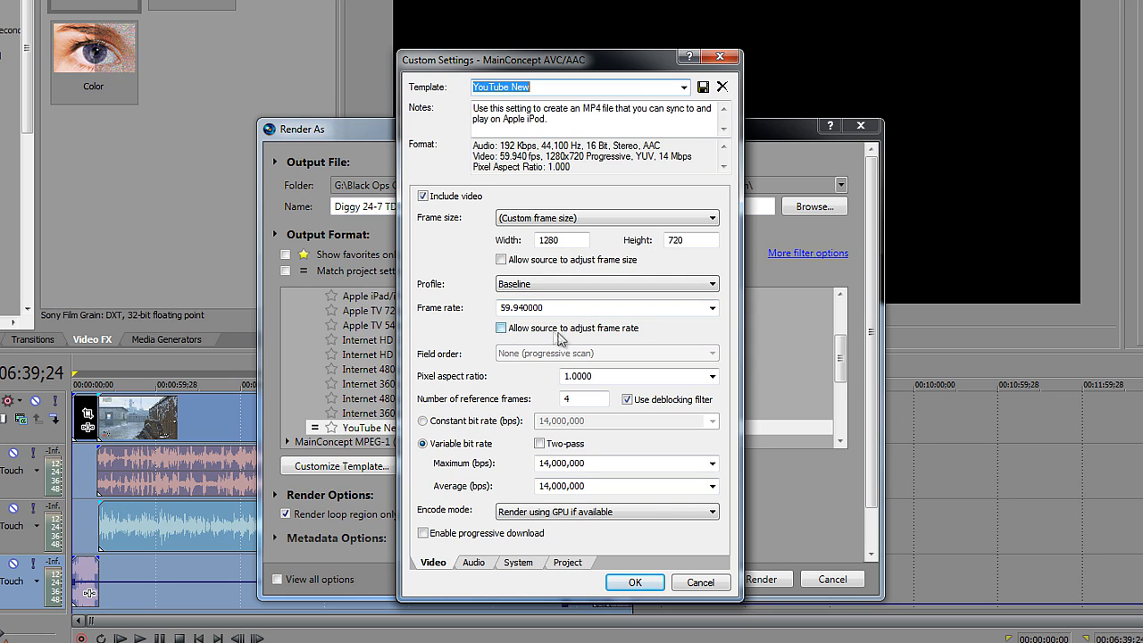
mouse_move(626, 334)
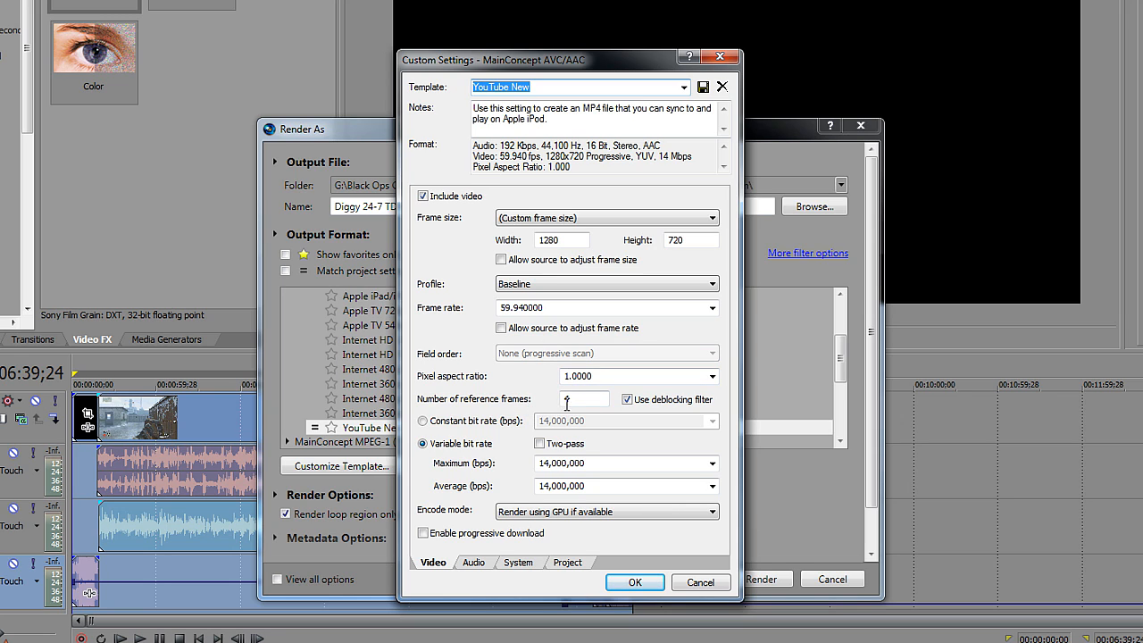
text(4)
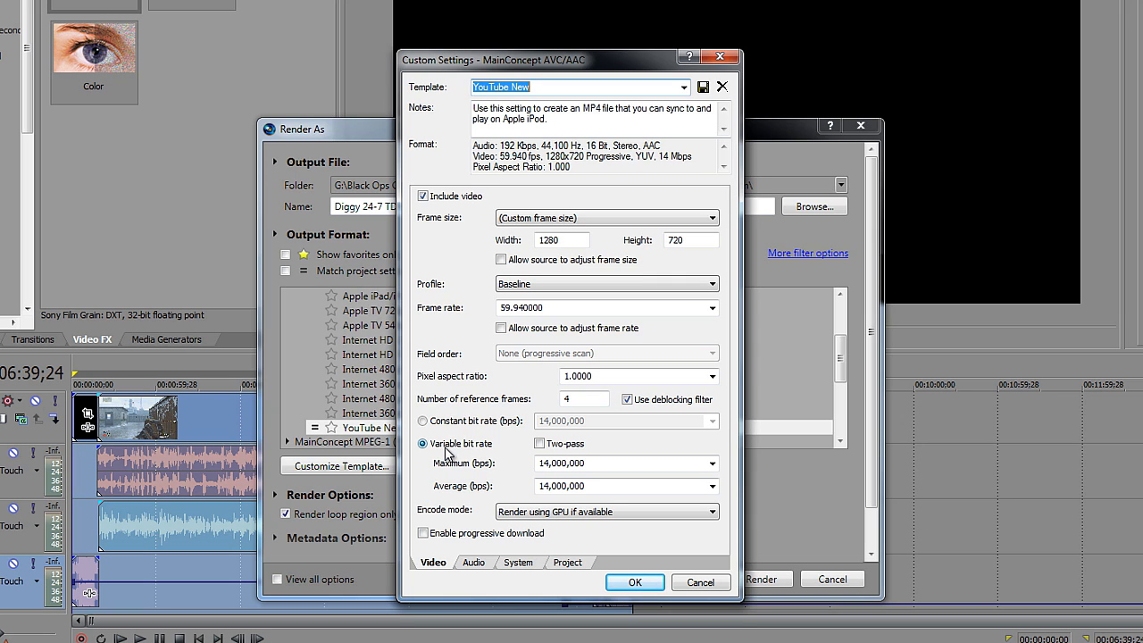
mouse_move(500, 468)
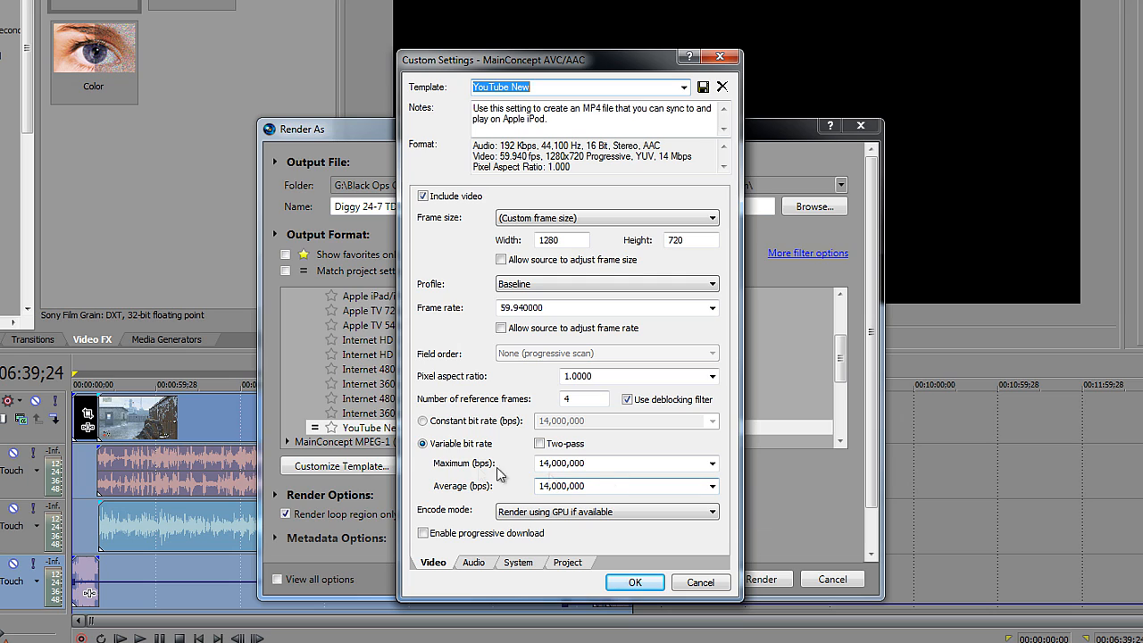
mouse_move(461, 450)
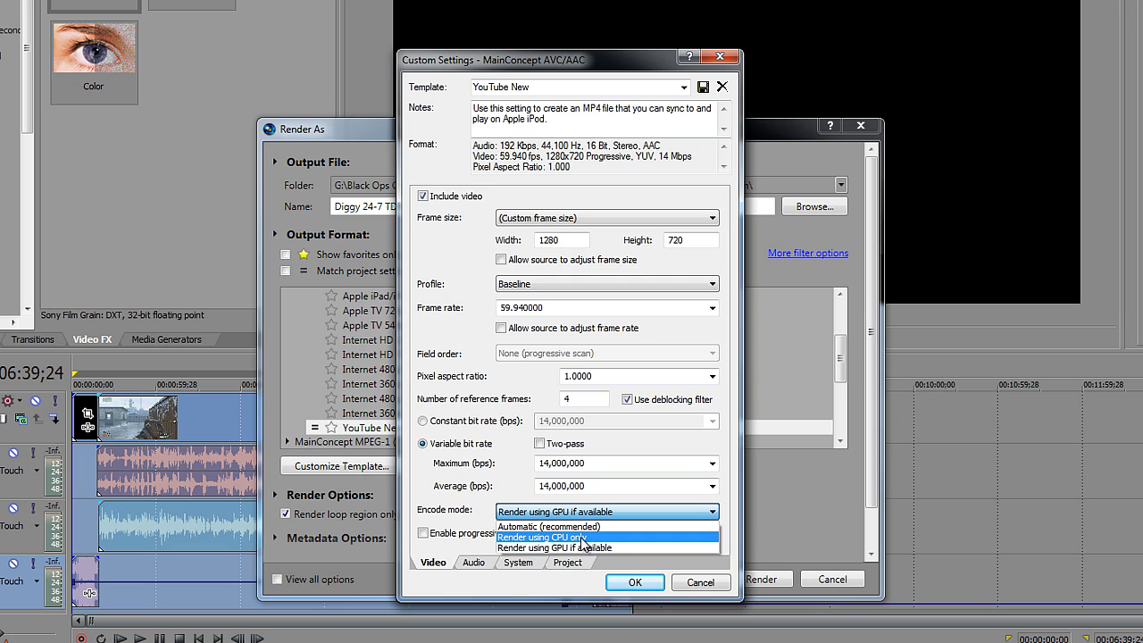
mouse_move(583, 550)
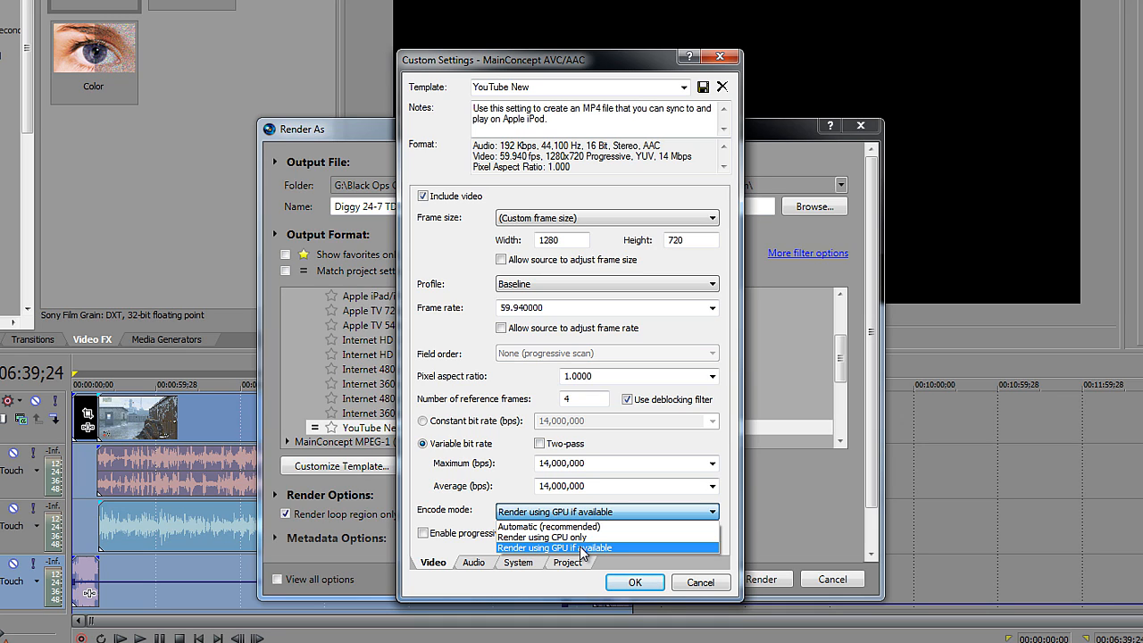
click(554, 547)
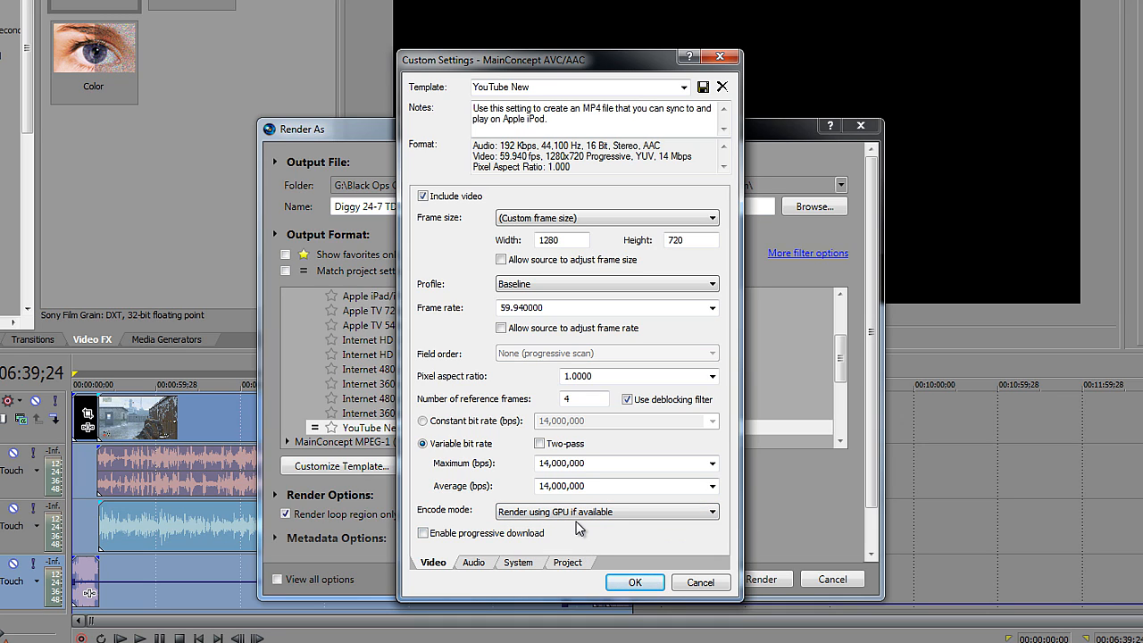
mouse_move(474, 564)
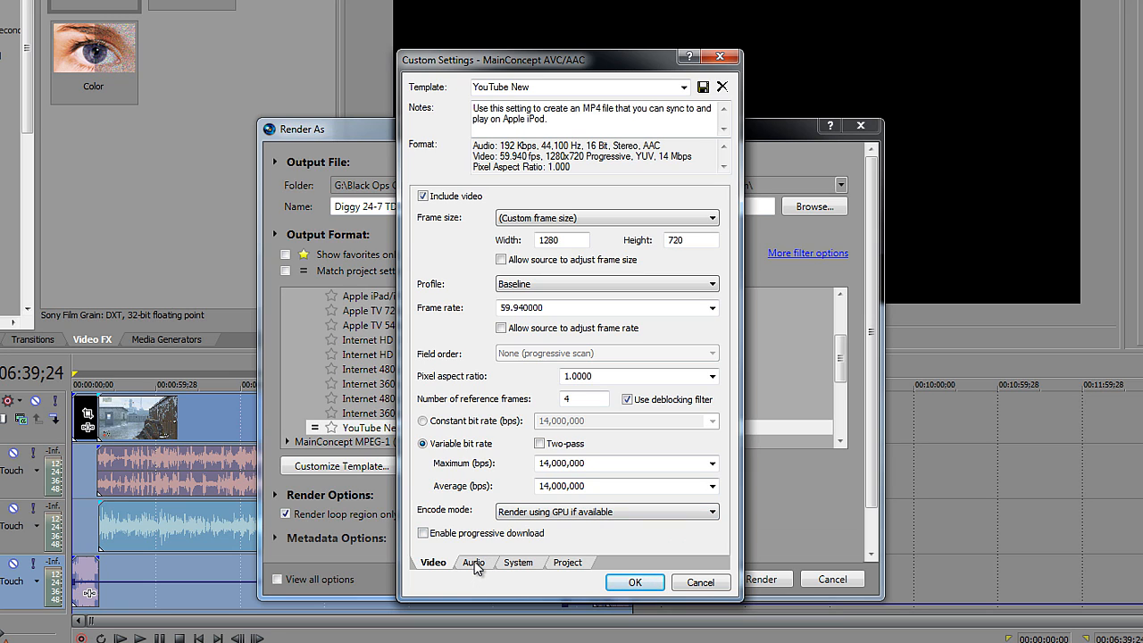
Keep audio at 44,100 Hz sample rate and 192,000 bps bitrate, then move to the System settings
click(472, 561)
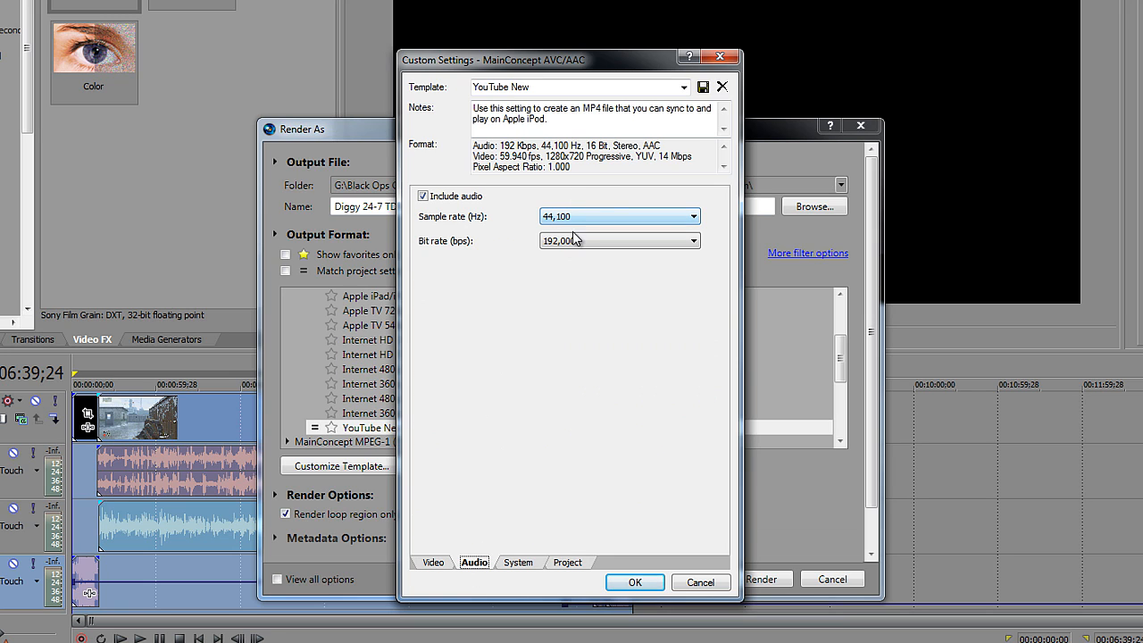
click(693, 216)
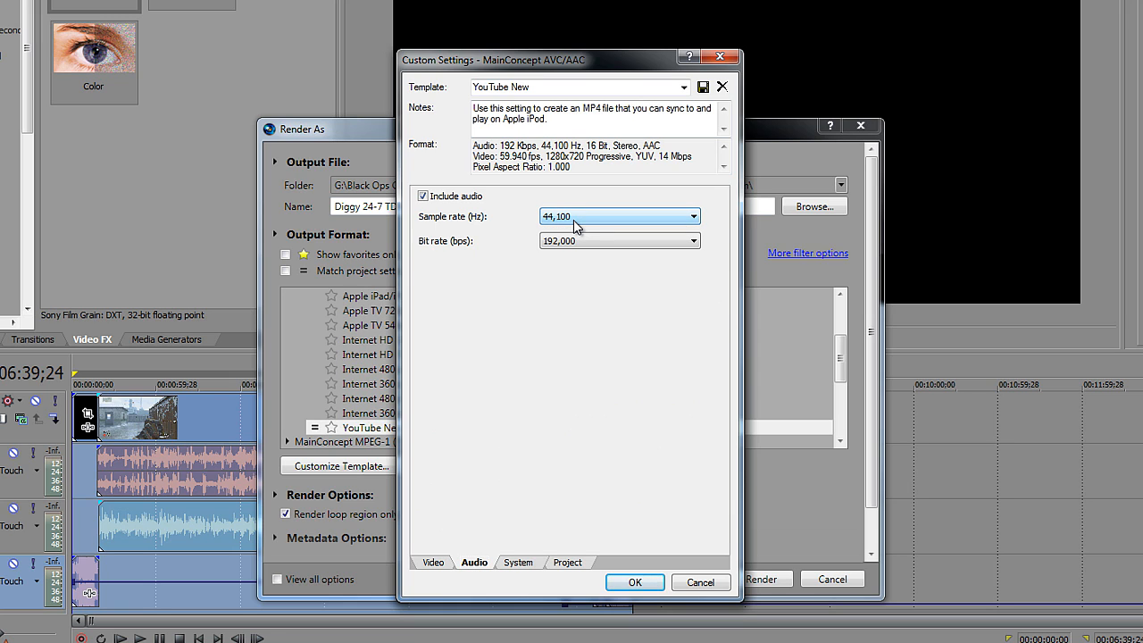
click(693, 216)
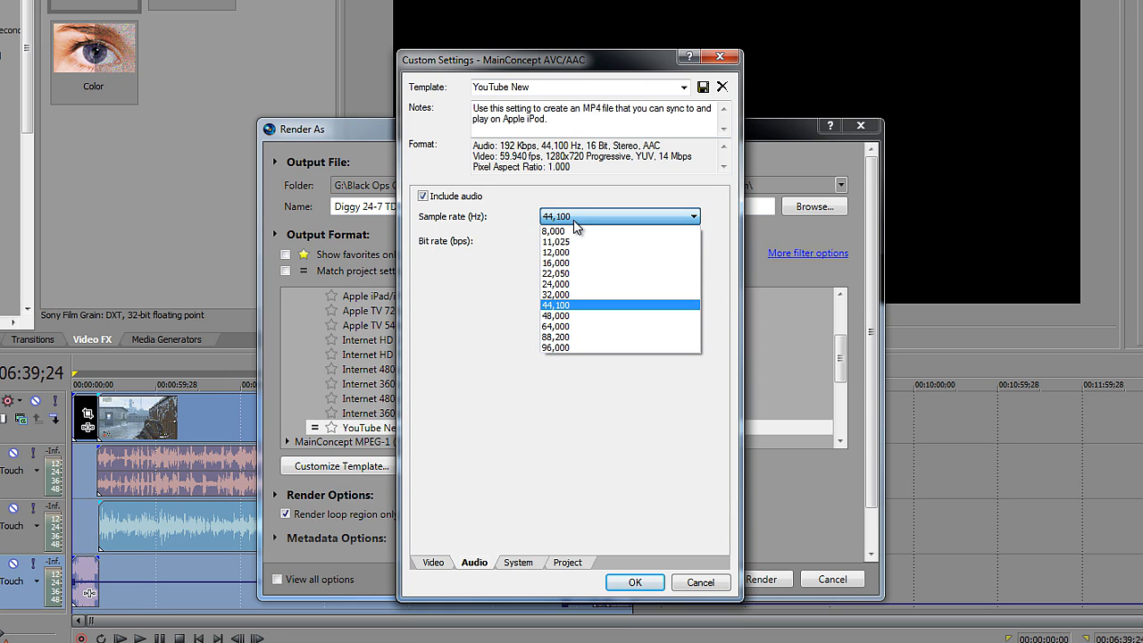
mouse_move(579, 230)
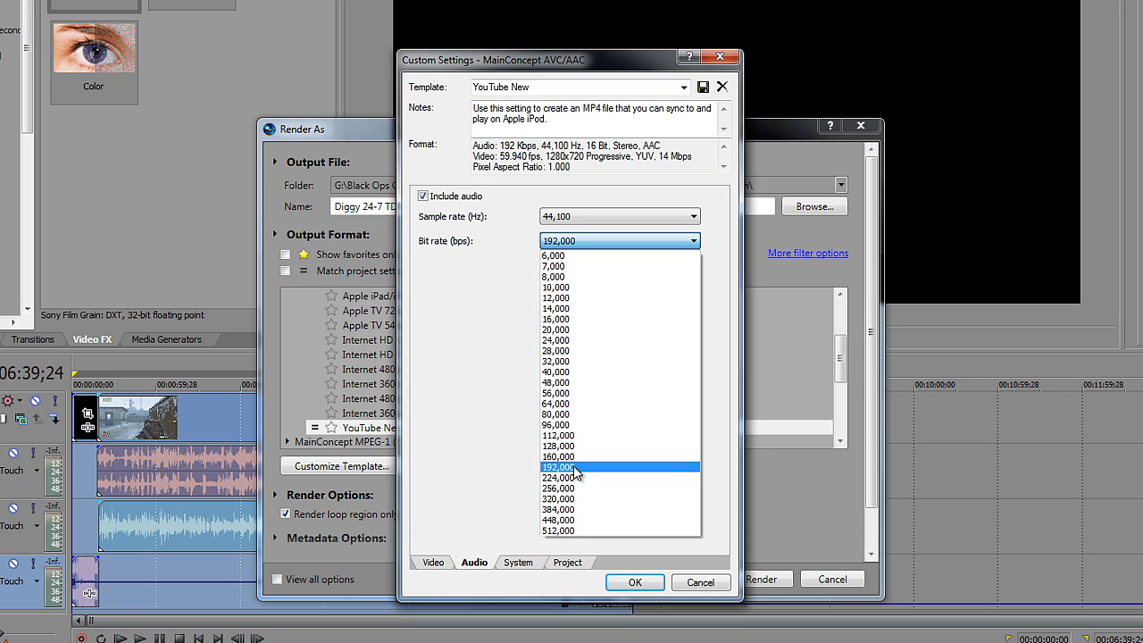
click(518, 562)
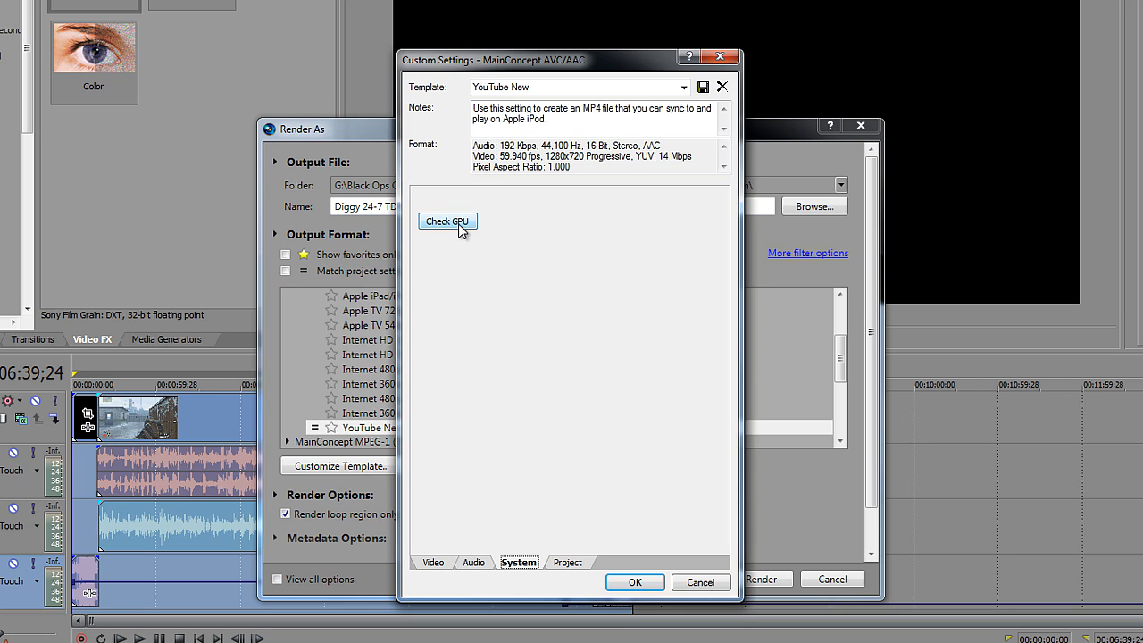
Run Check GPU to confirm CUDA is available, then move to the Project settings
click(446, 221)
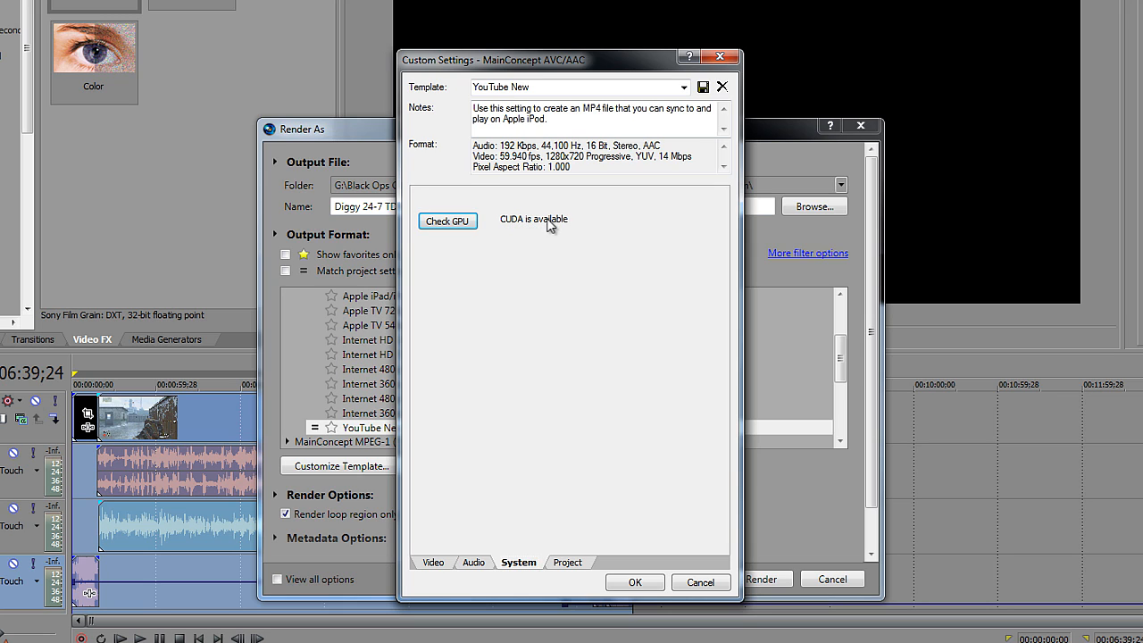
mouse_move(604, 234)
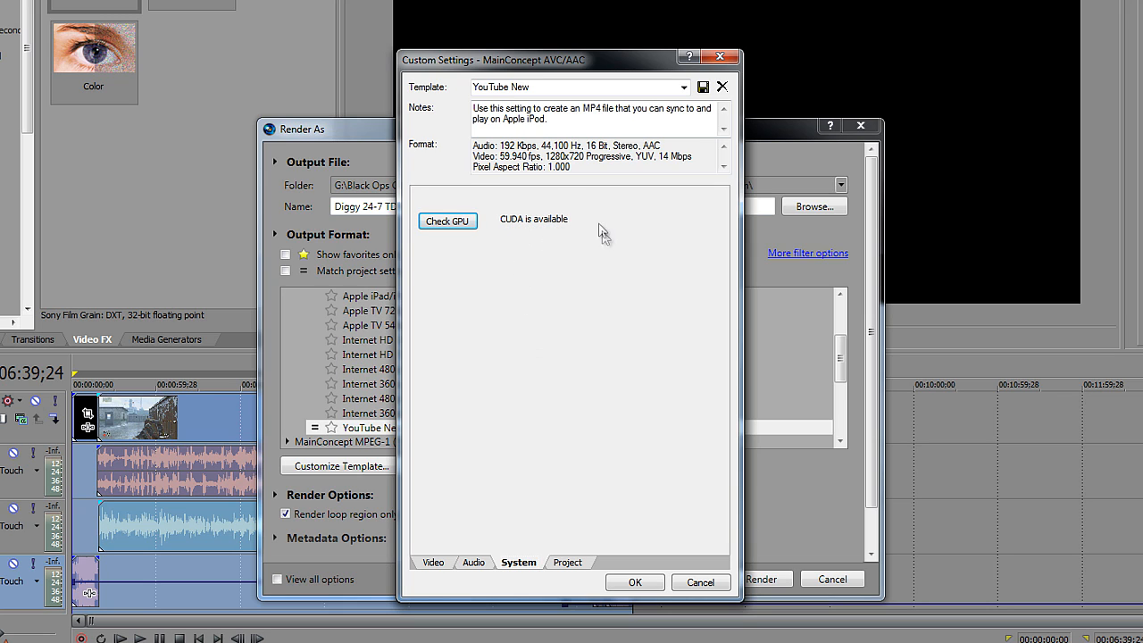
mouse_move(550, 265)
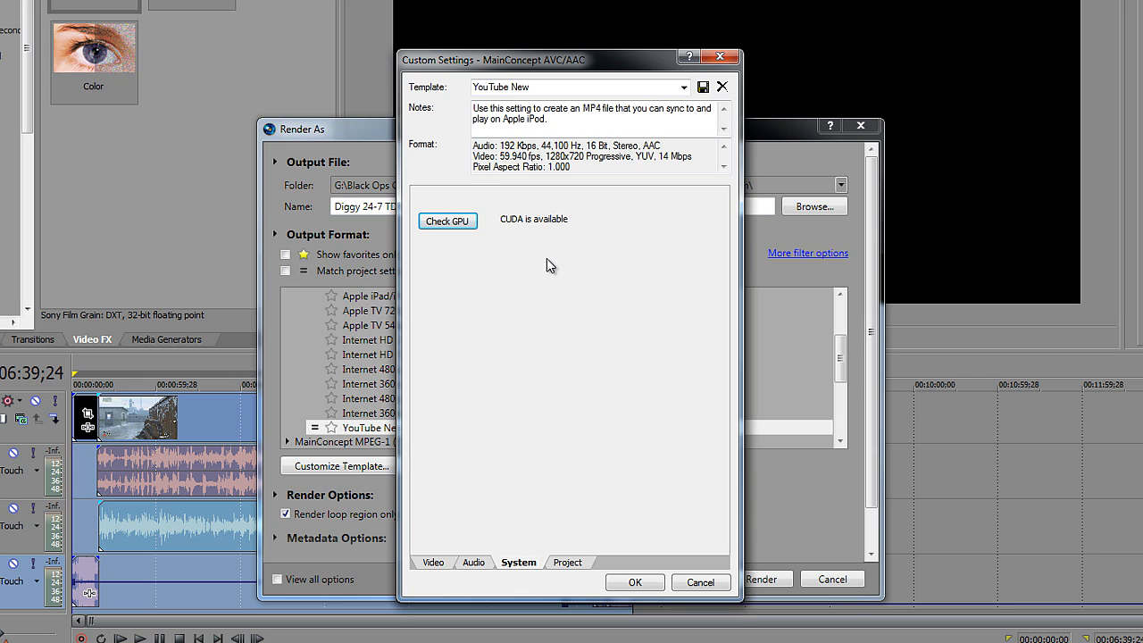
mouse_move(543, 260)
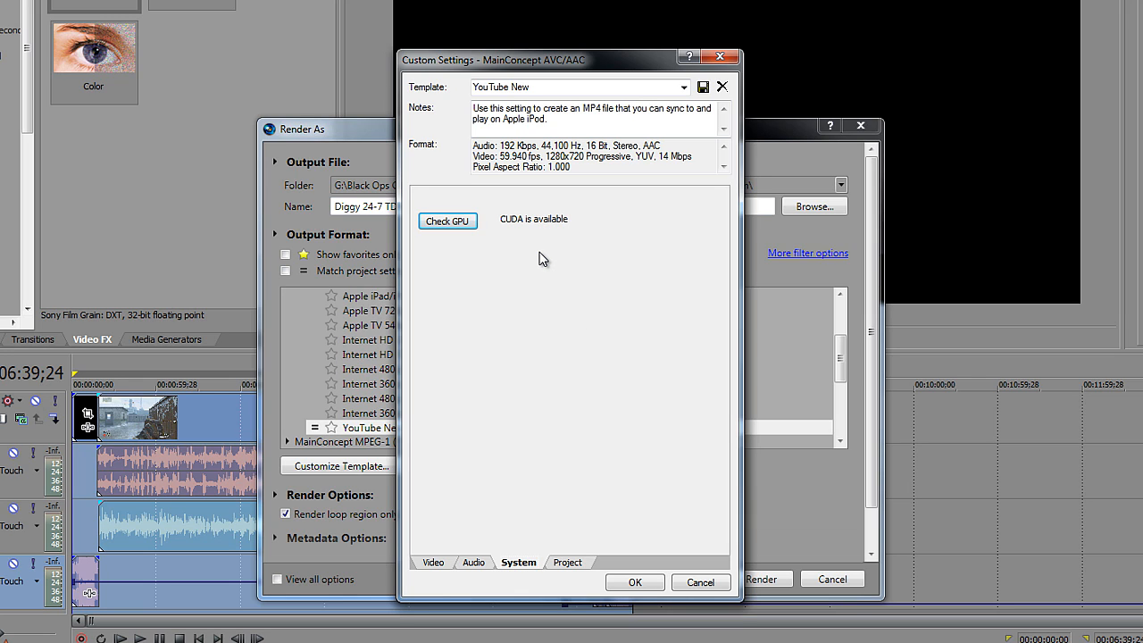
mouse_move(511, 486)
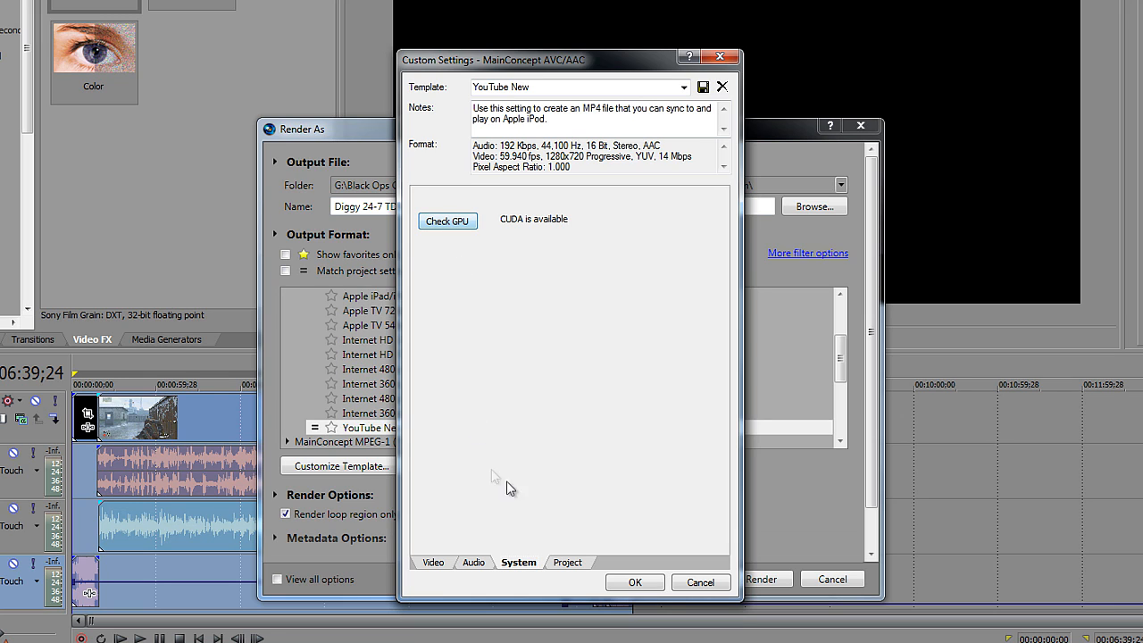
click(568, 562)
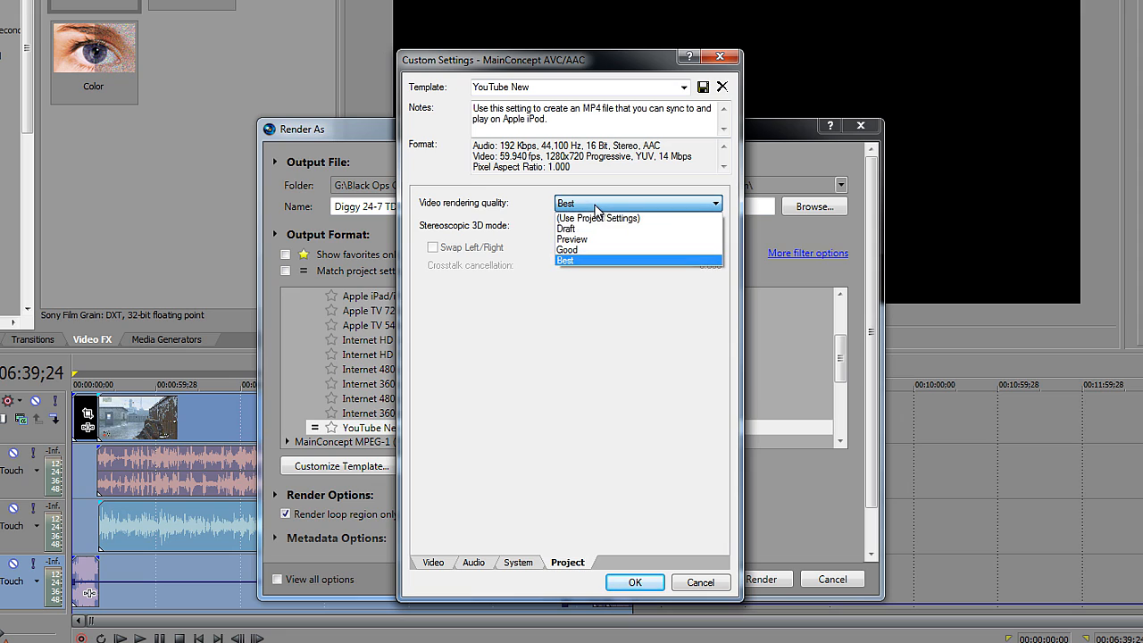
Keep video rendering quality at Best and review the Audio and Video settings of the template
click(566, 261)
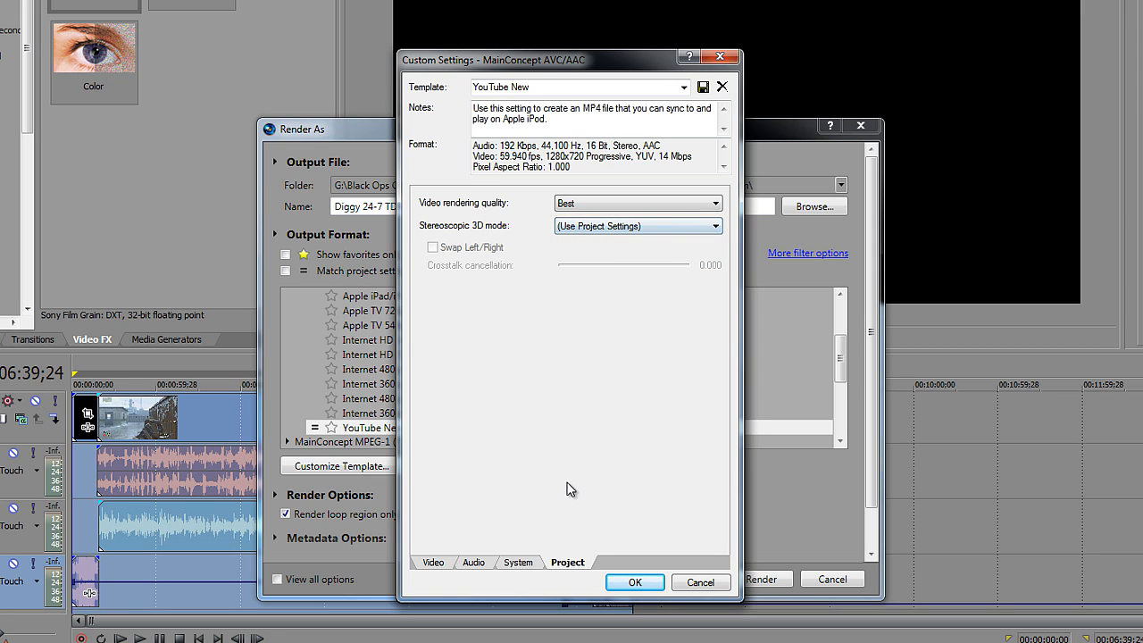
click(465, 563)
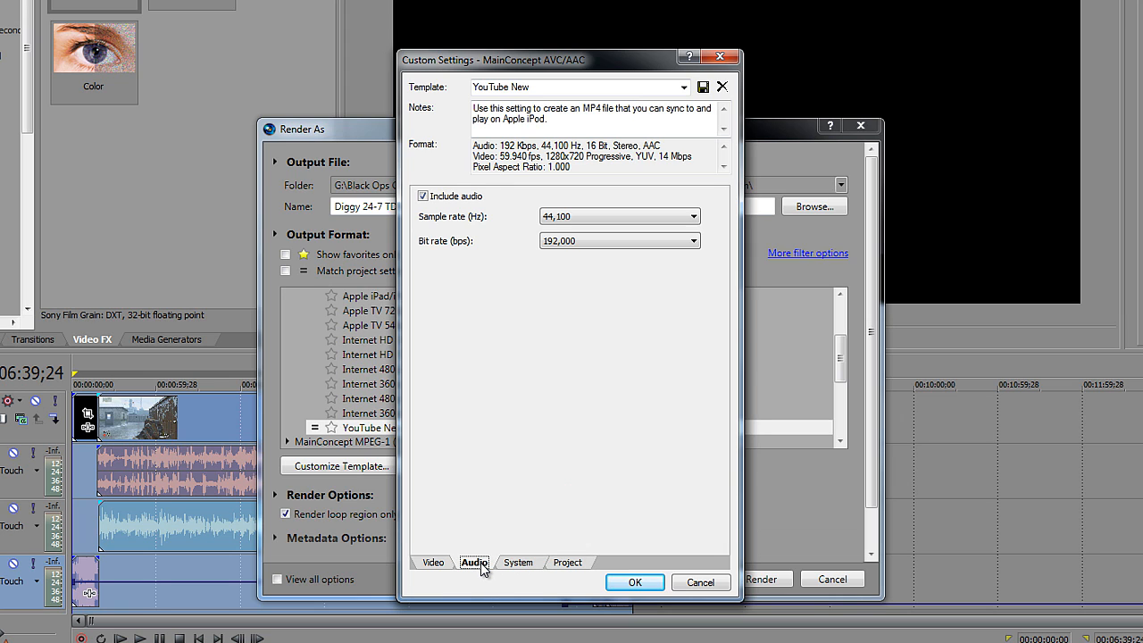
mouse_move(429, 568)
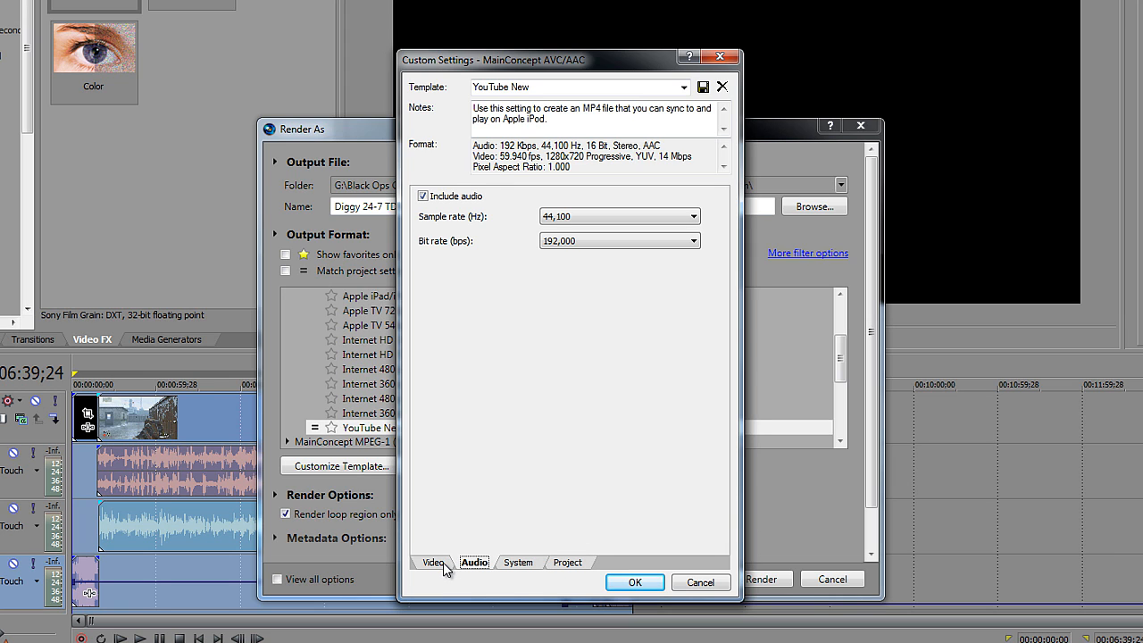
click(432, 561)
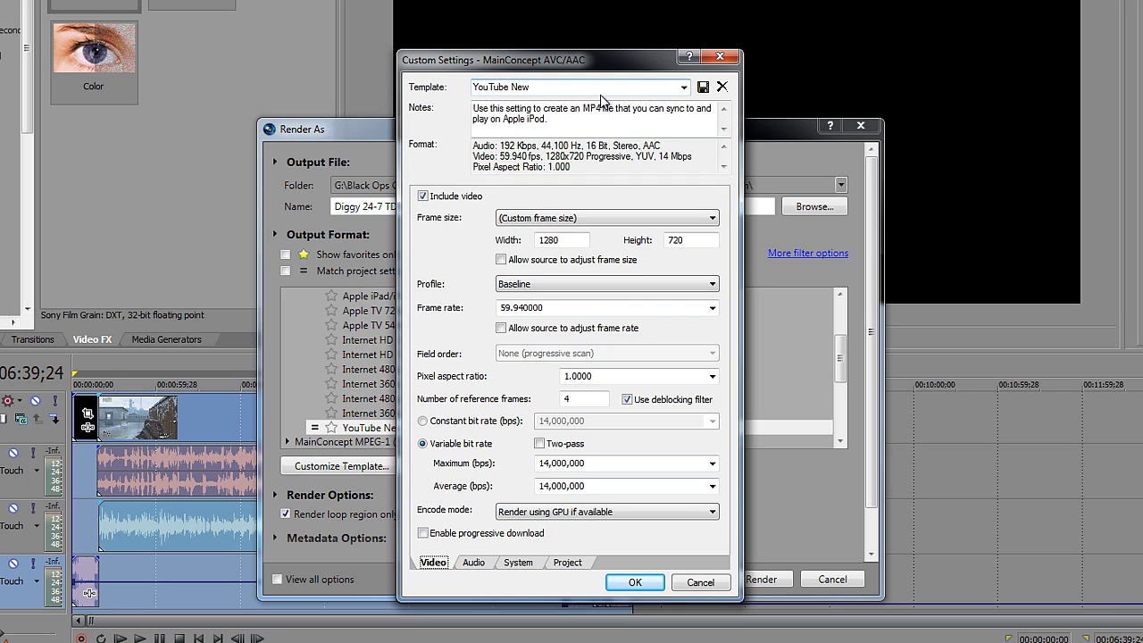
mouse_move(593, 118)
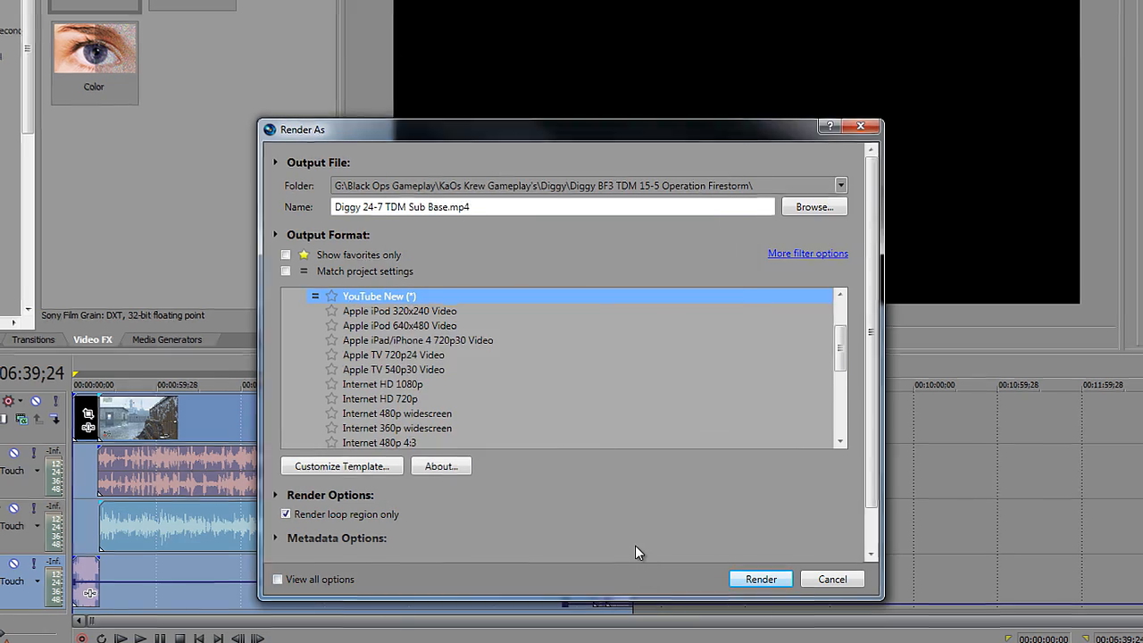
Cancel the Render As dialog, returning to the timeline at 00:06:39;24
click(832, 578)
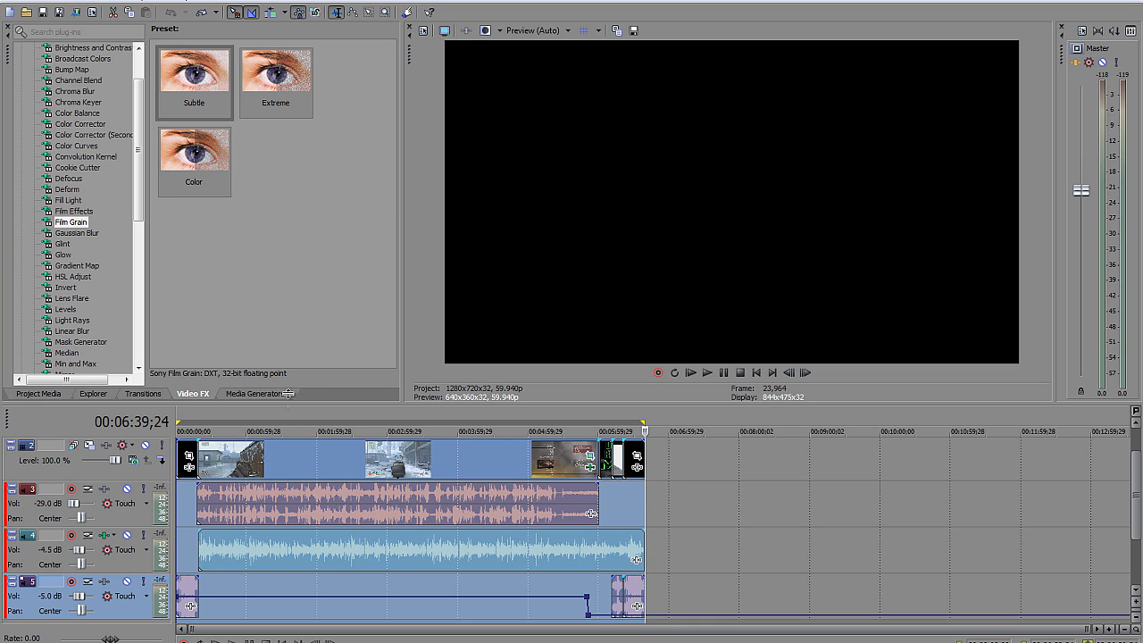
mouse_move(634, 466)
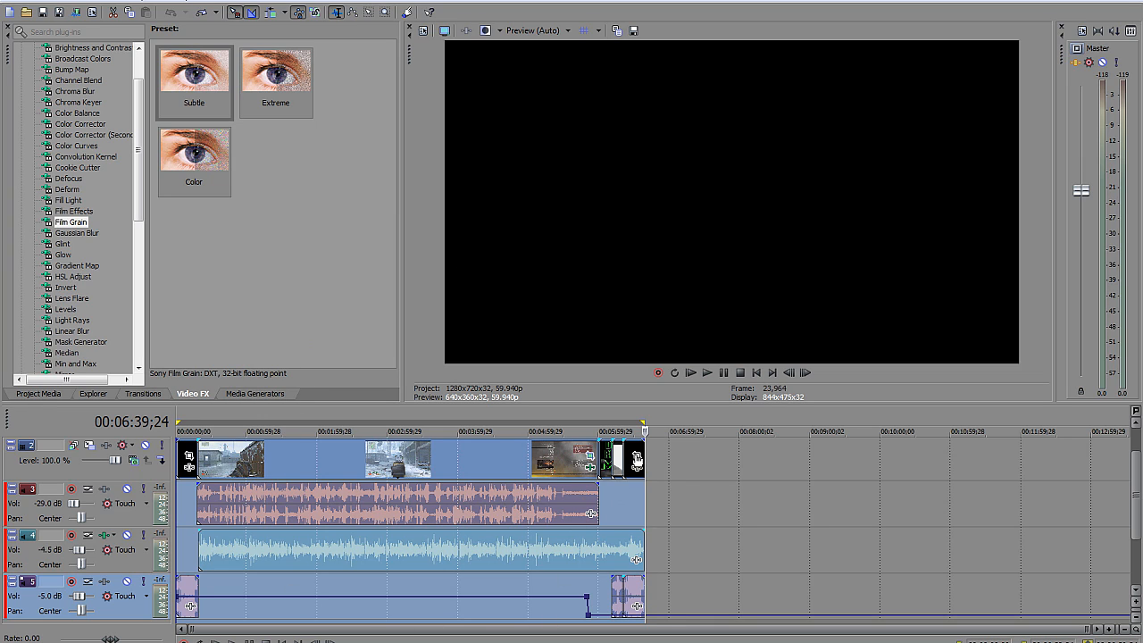
mouse_move(591, 468)
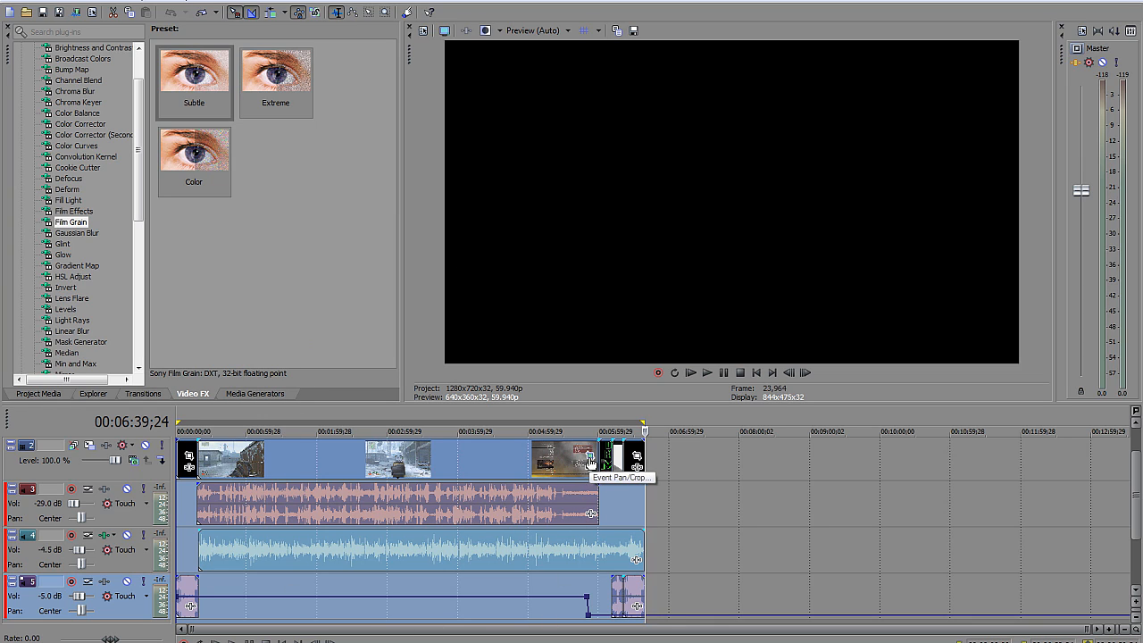
mouse_move(443, 543)
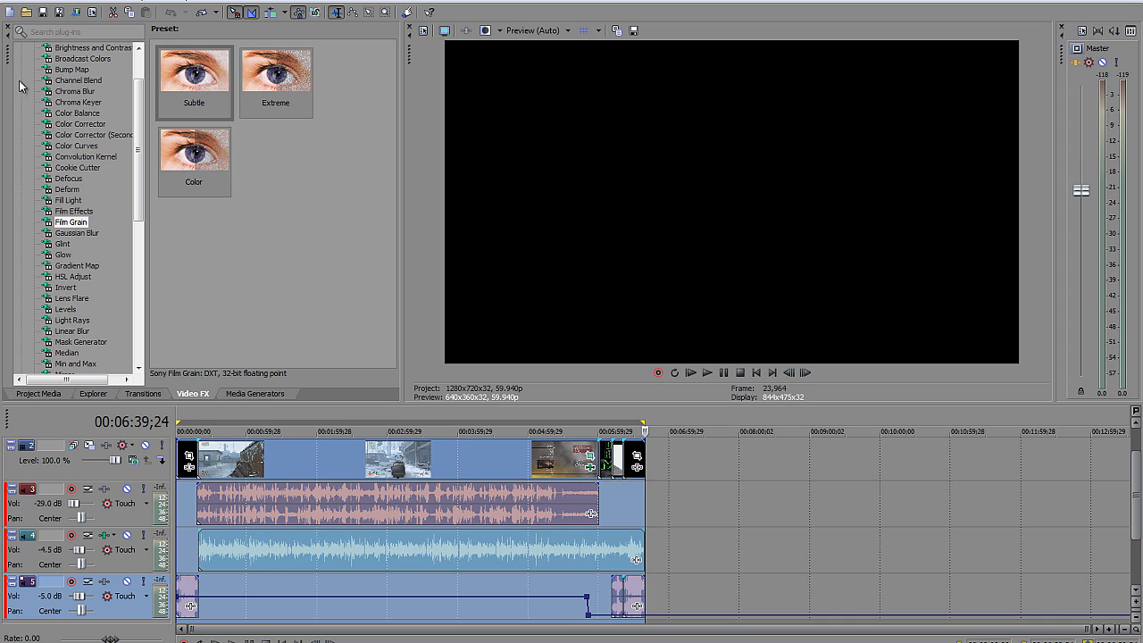
mouse_move(347, 227)
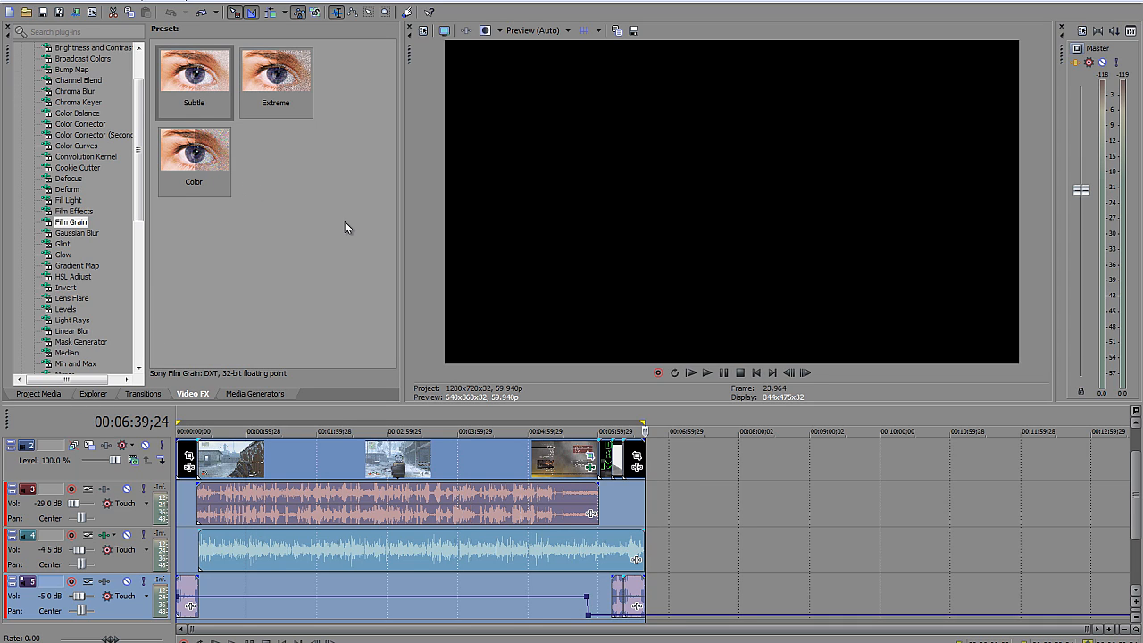